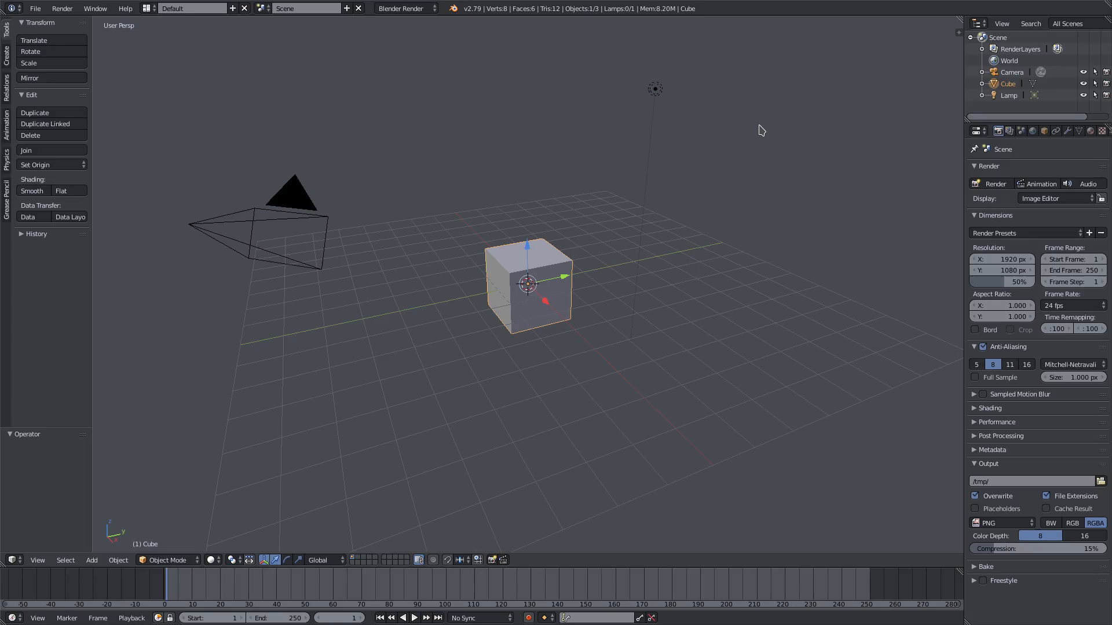
pyautogui.moveTo(671, 231)
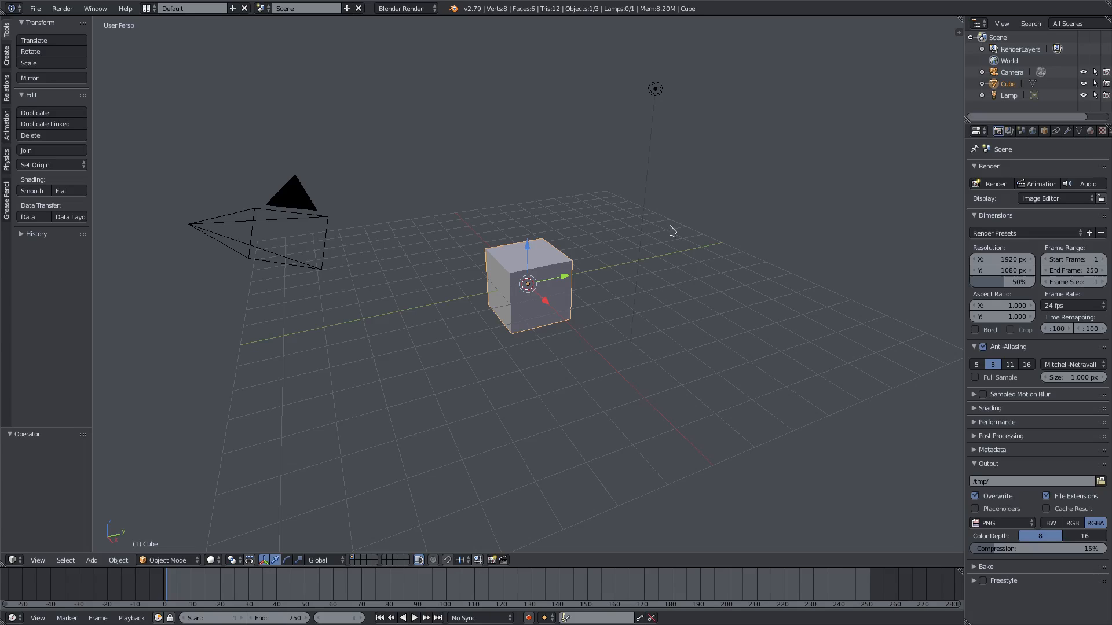
pyautogui.moveTo(406, 159)
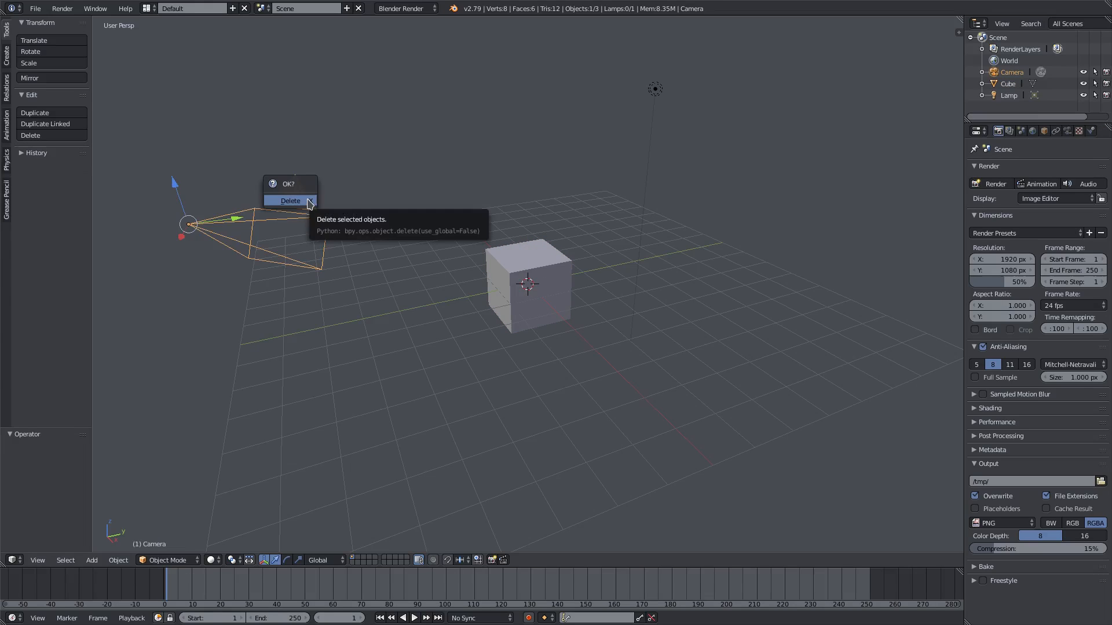
# Step: Delete the default Camera and Lamp objects, confirming each deletion
pyautogui.click(290, 201)
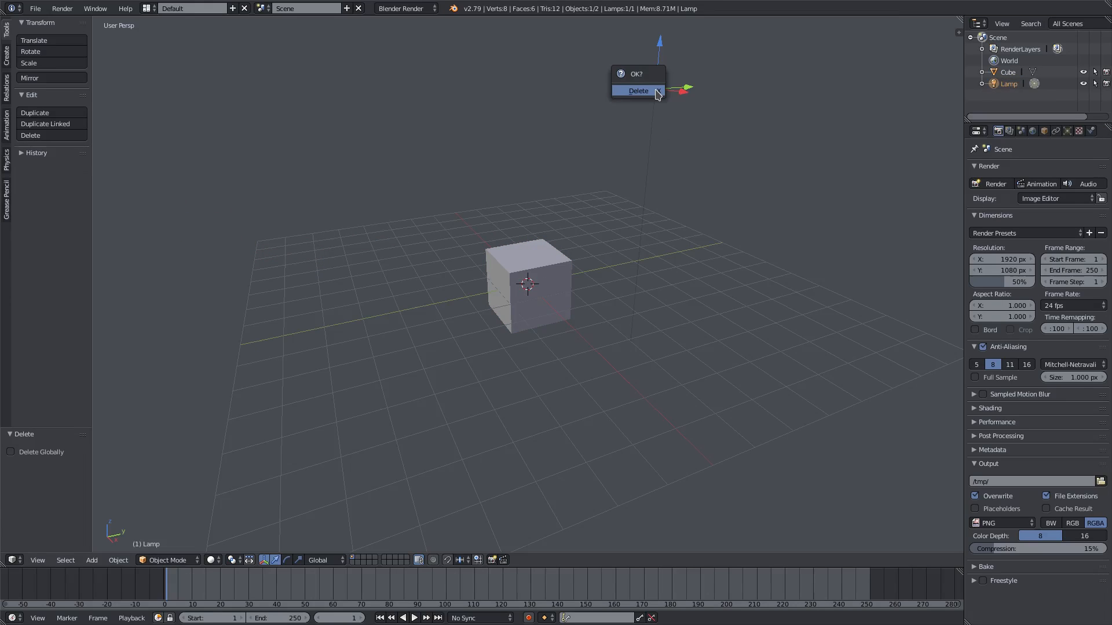
pyautogui.click(639, 90)
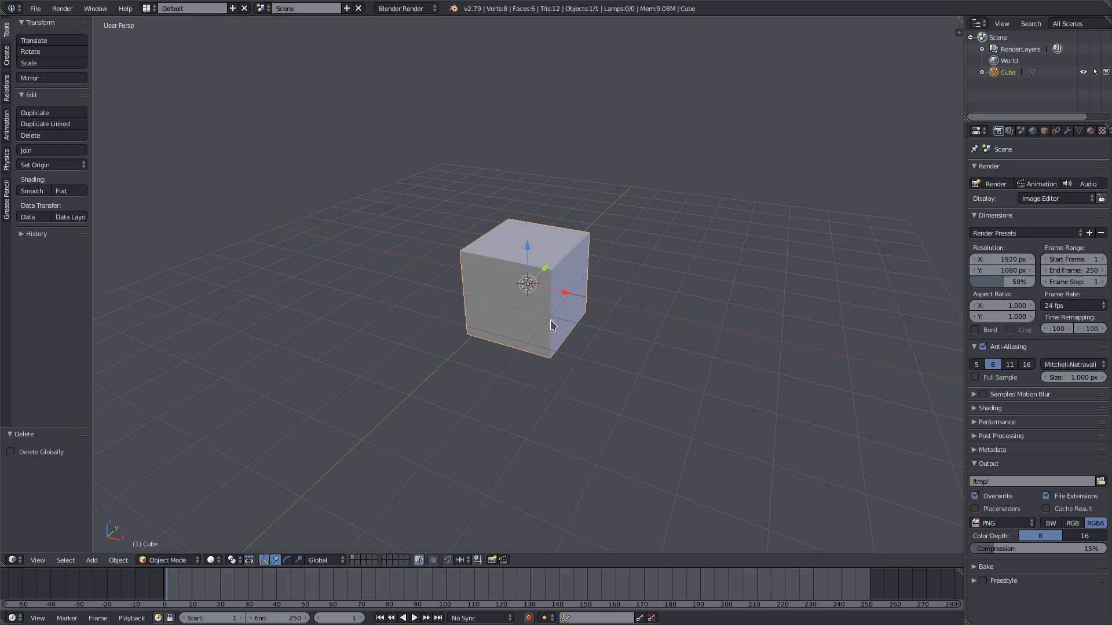
pyautogui.click(91, 560)
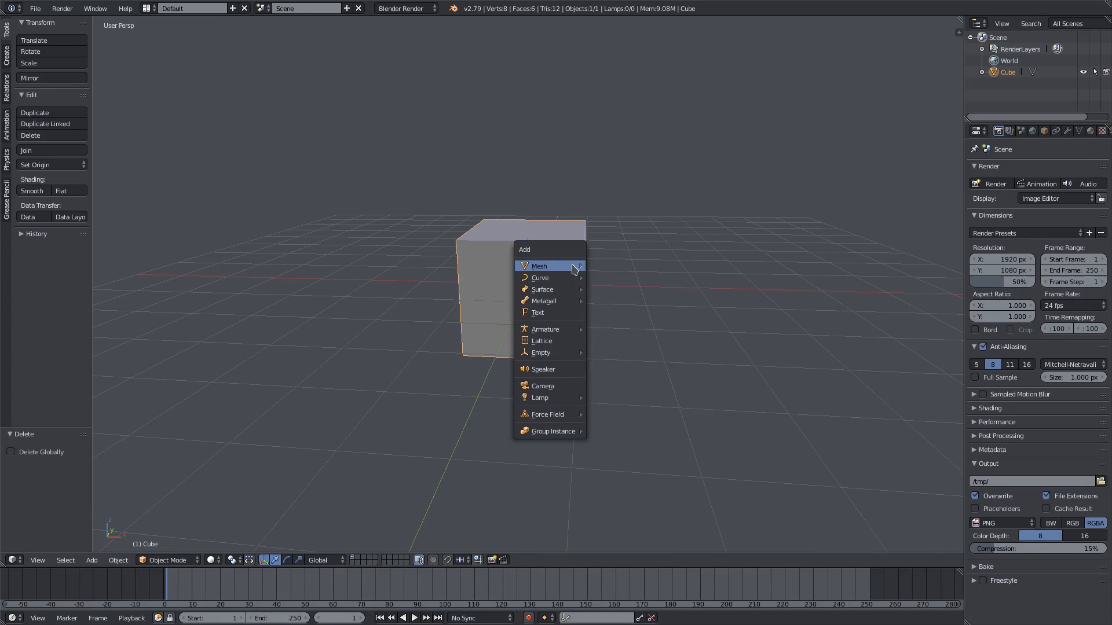
pyautogui.click(539, 266)
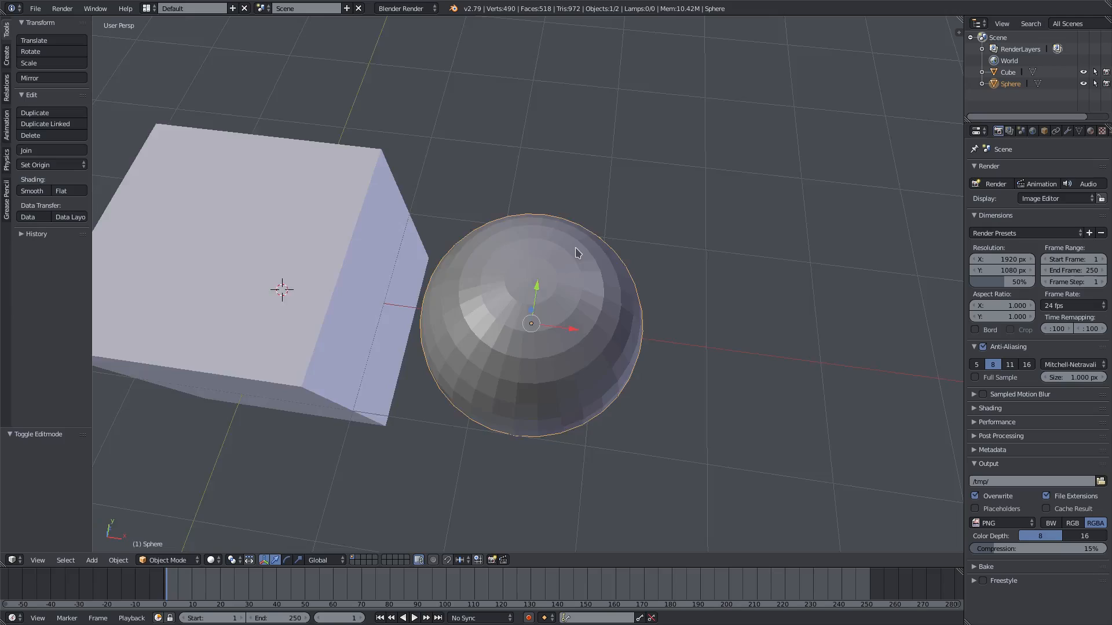
pyautogui.moveTo(575, 253); pyautogui.dragTo(556, 163)
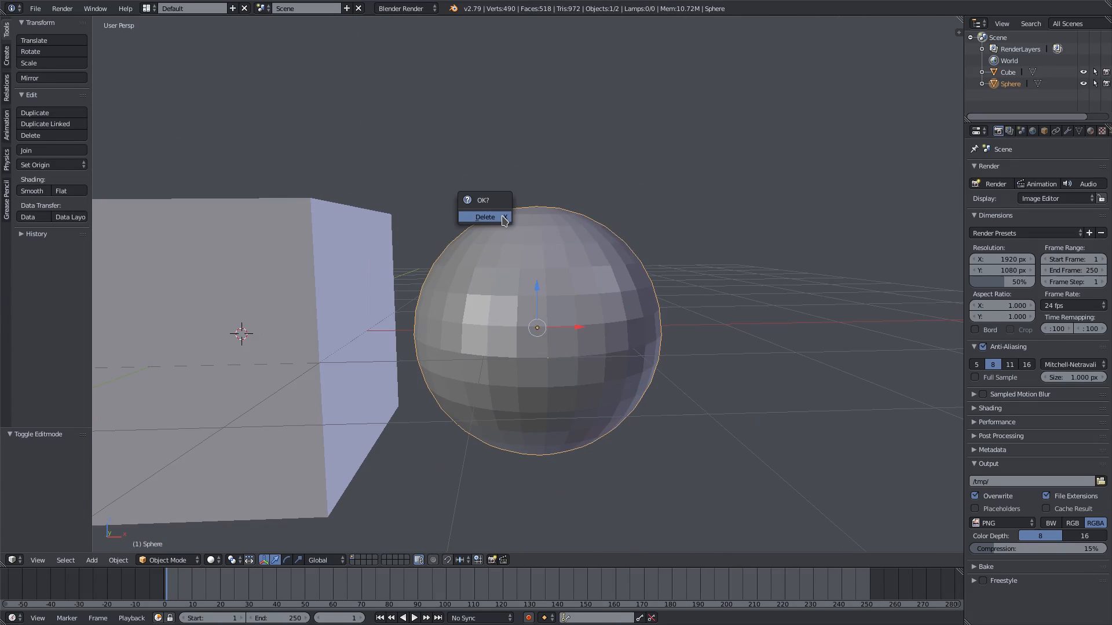
pyautogui.click(484, 217)
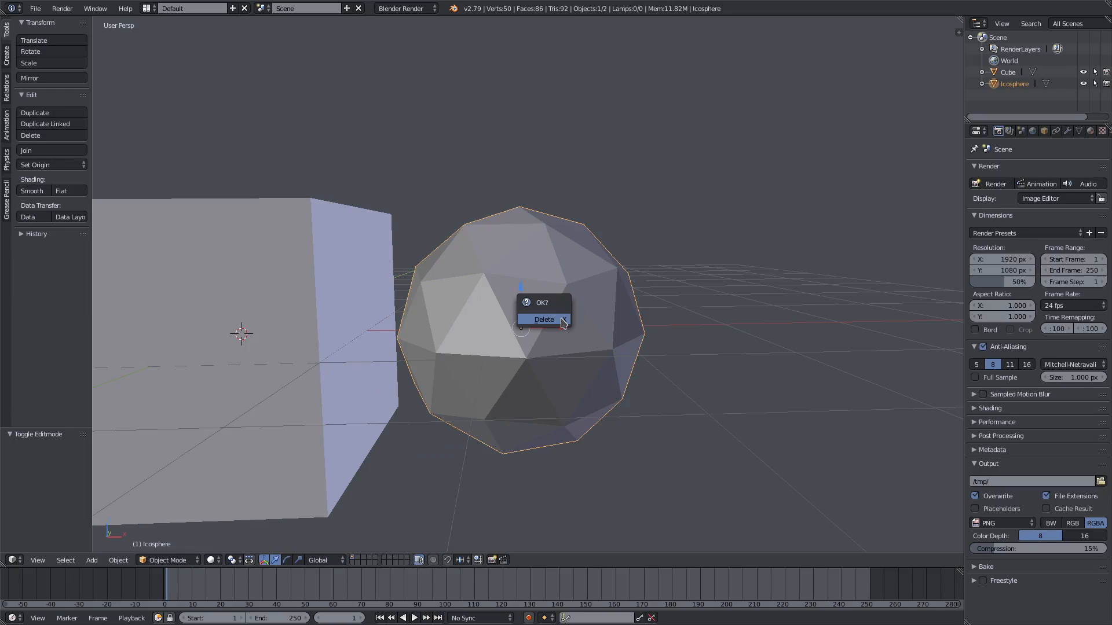
pyautogui.click(543, 319)
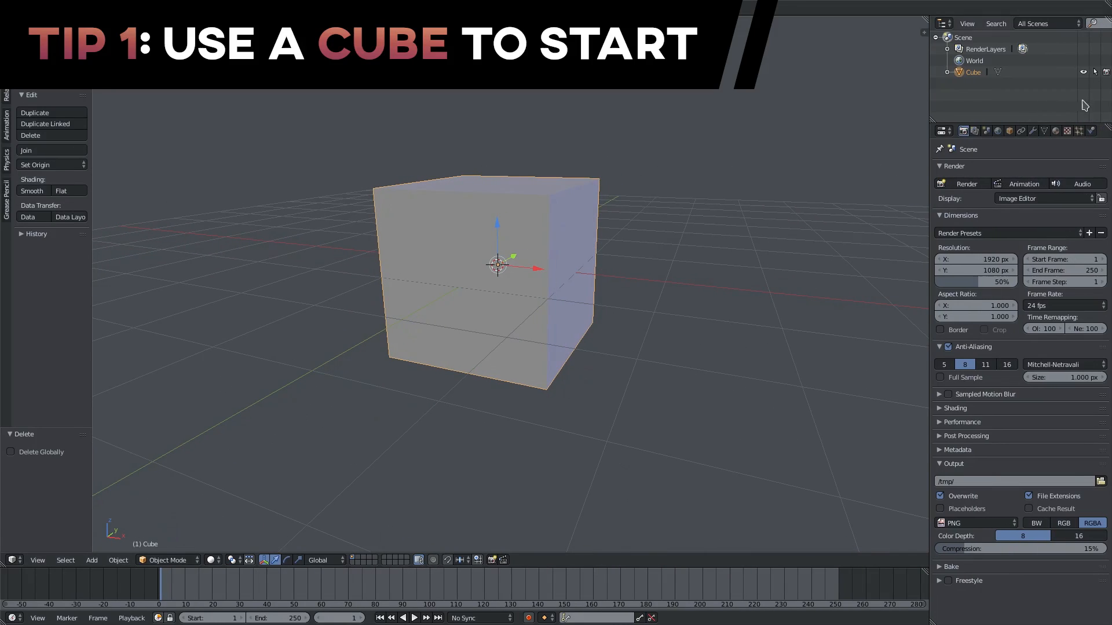
# Step: Add a Subdivision Surface modifier to the cube and raise its subdivisions to level 3
pyautogui.click(1032, 130)
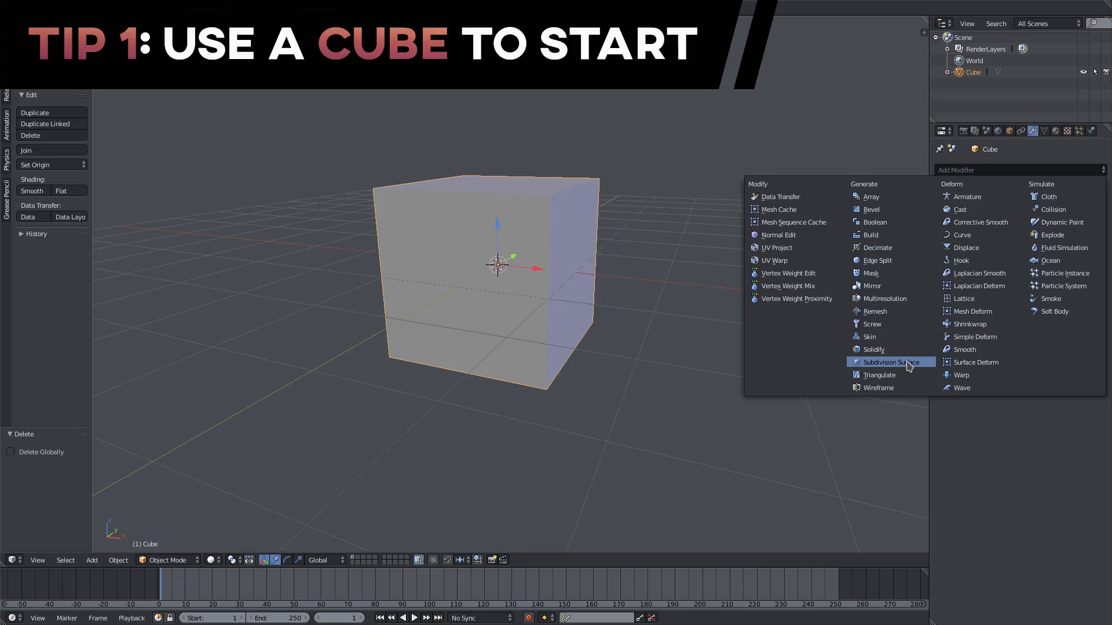
pyautogui.click(891, 362)
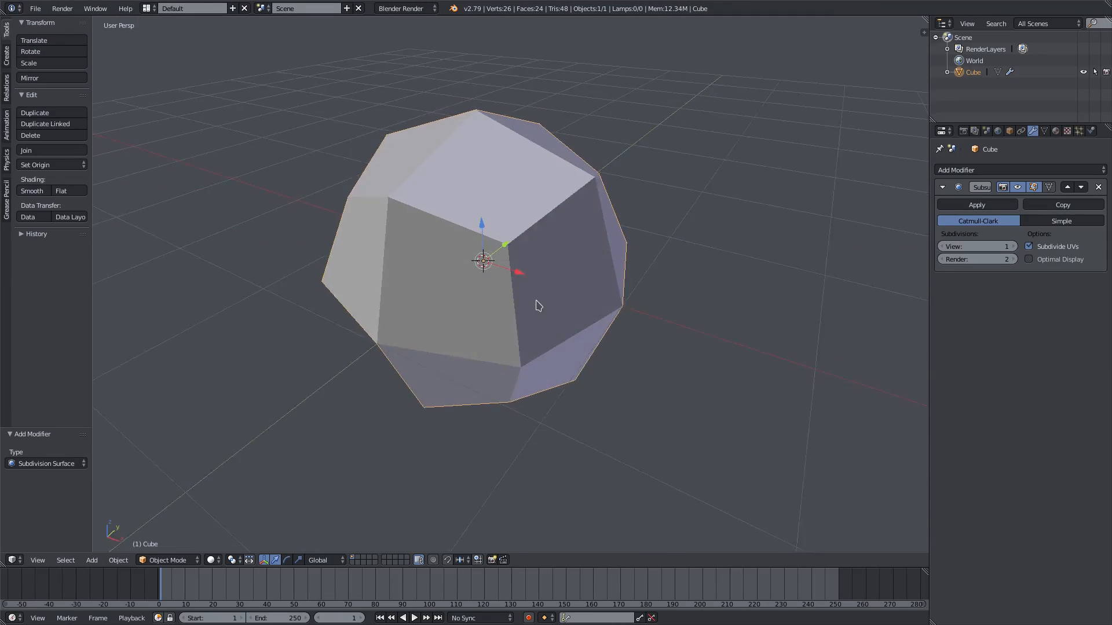
pyautogui.click(979, 170)
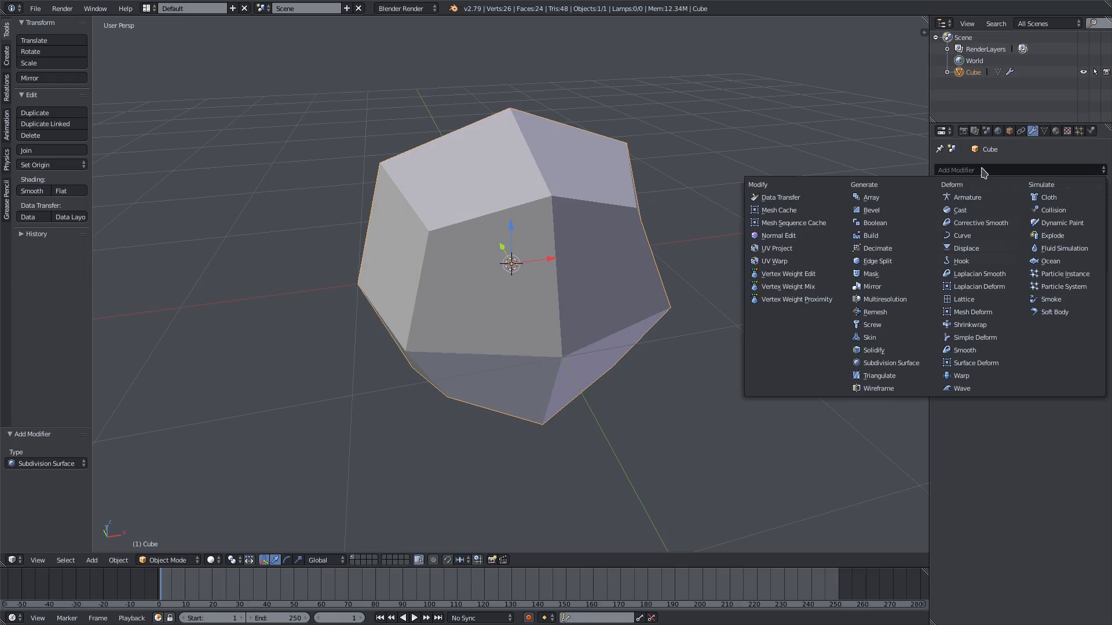
pyautogui.click(890, 363)
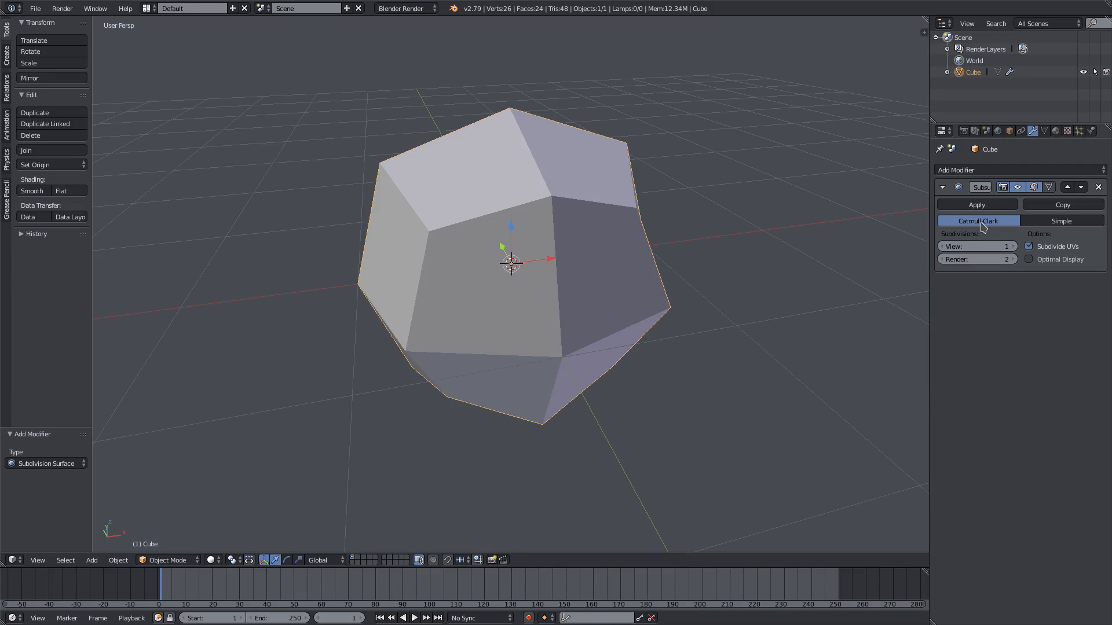
pyautogui.click(977, 246)
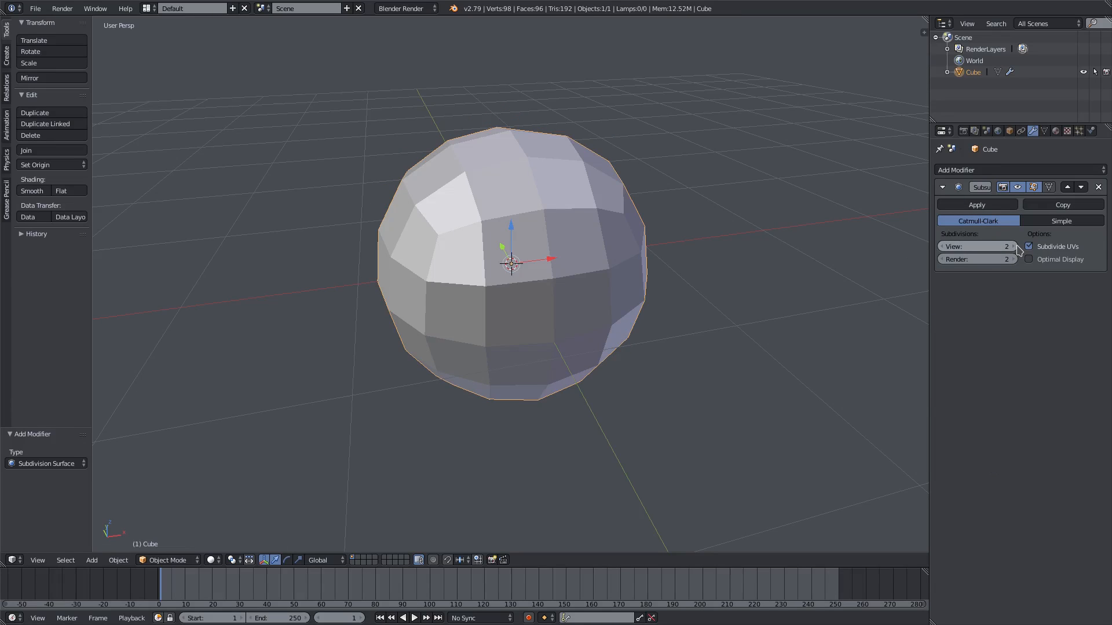
pyautogui.click(977, 246)
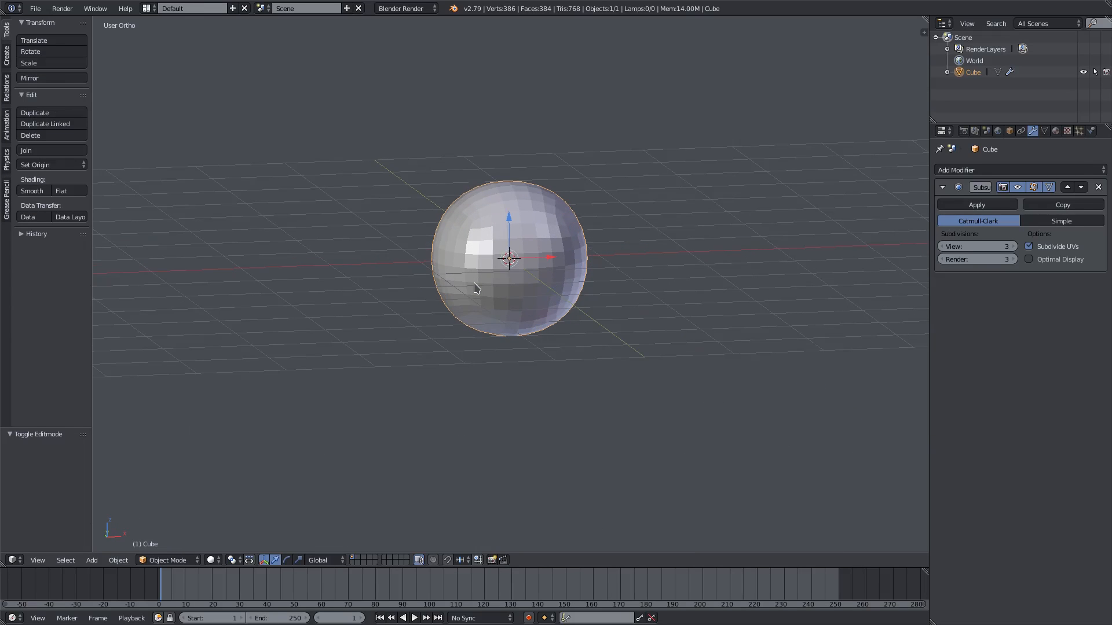
# Step: Switch to Front Ortho view and toggle the N properties sidebar
pyautogui.press('KP_1')
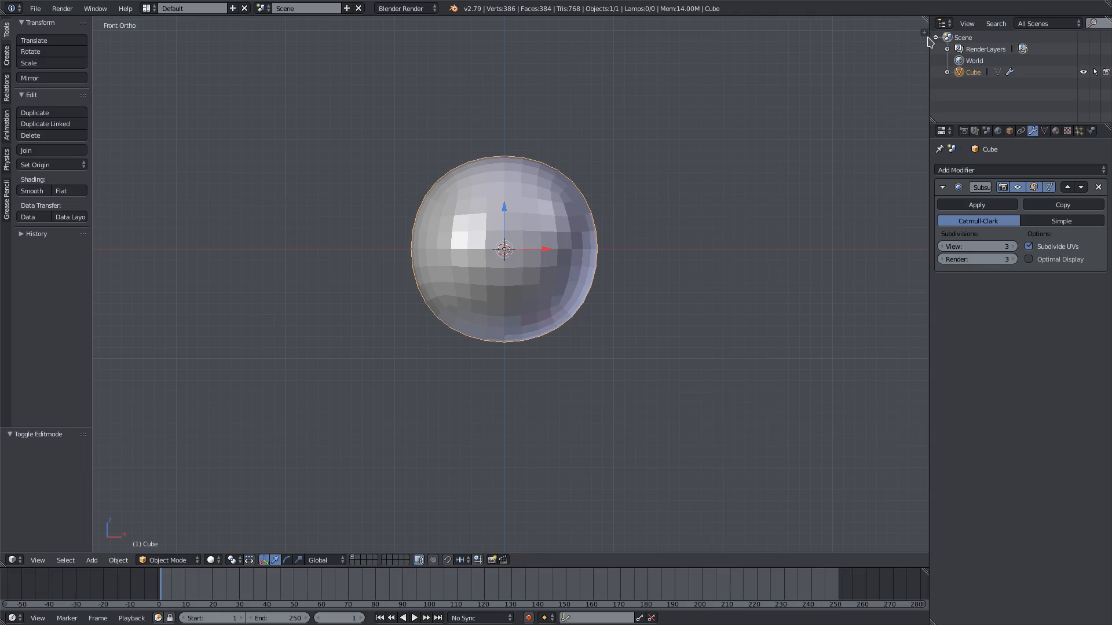
pyautogui.press('N')
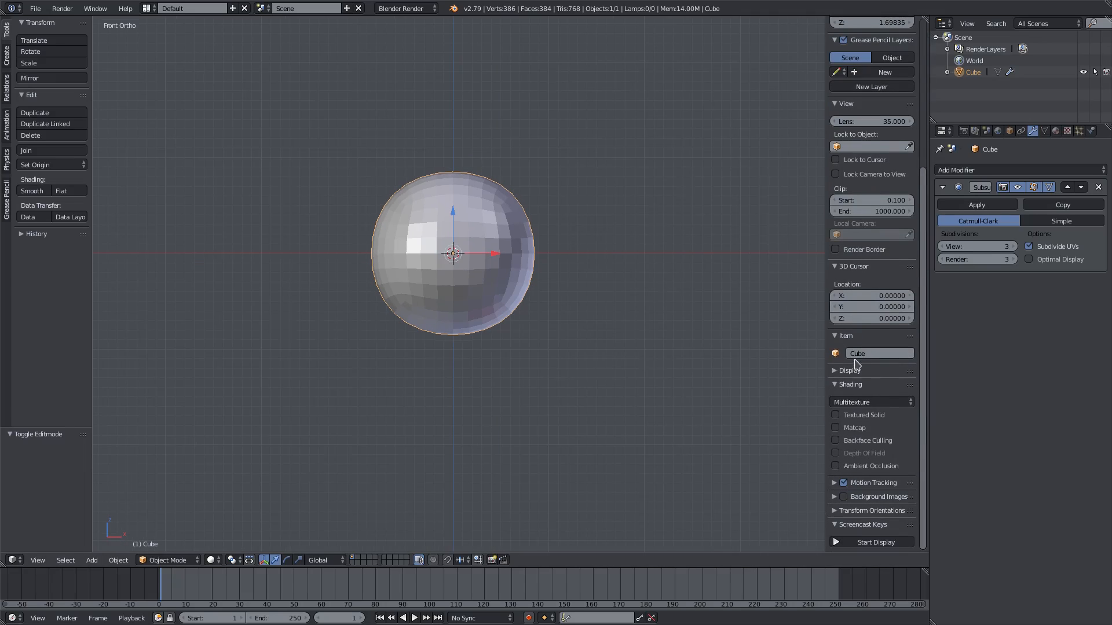
pyautogui.click(849, 370)
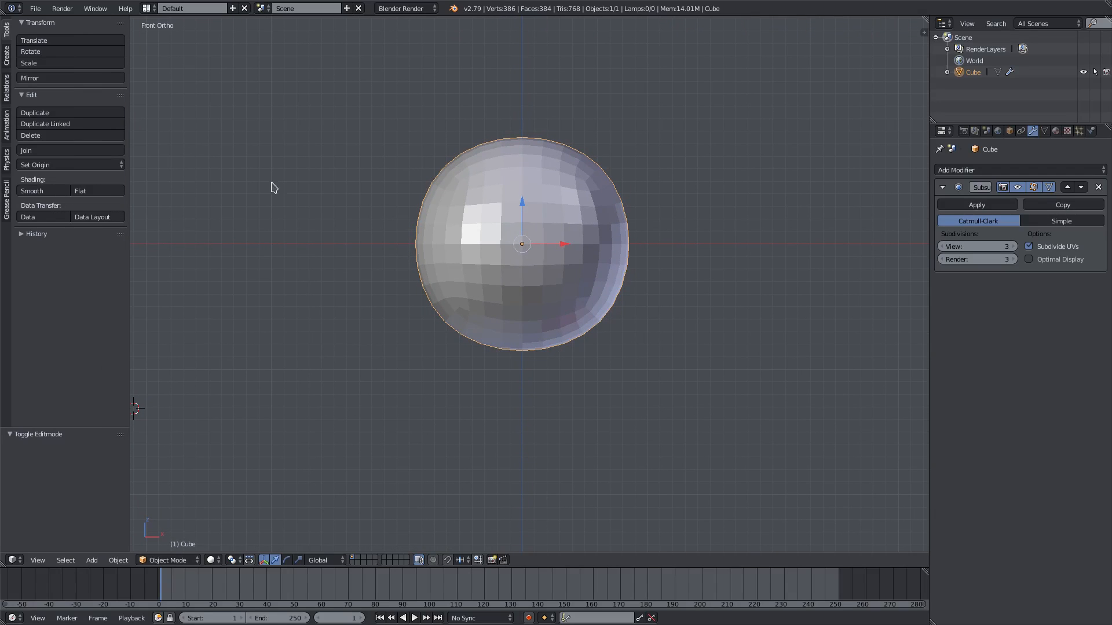
# Step: Switch to Sculpt Mode and hide the Subdivision Surface modifier in the viewport
pyautogui.click(170, 560)
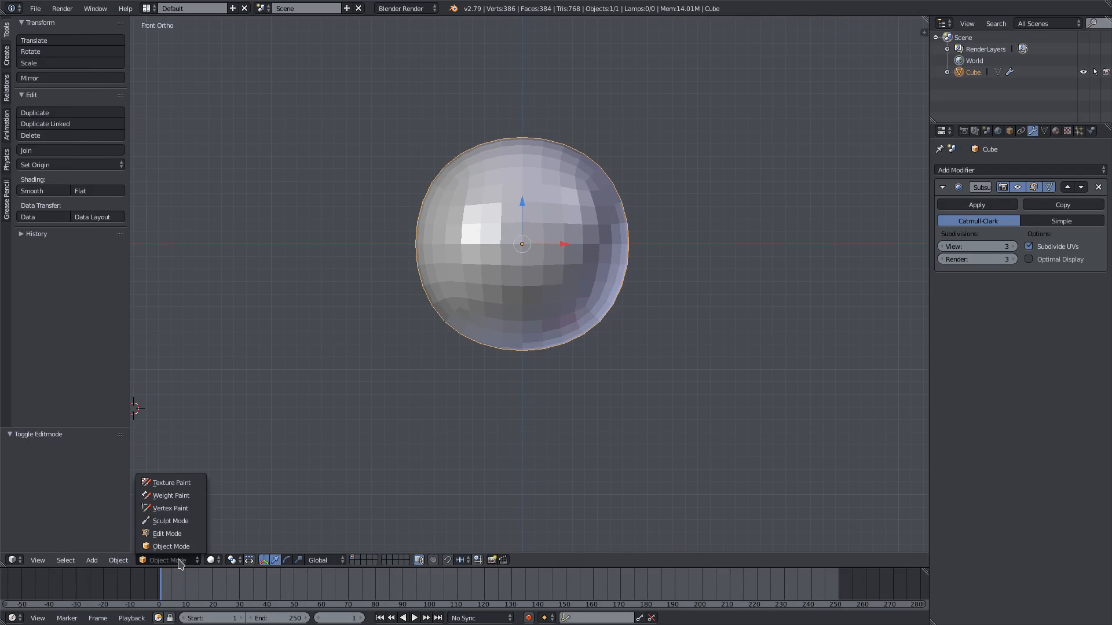
pyautogui.click(170, 521)
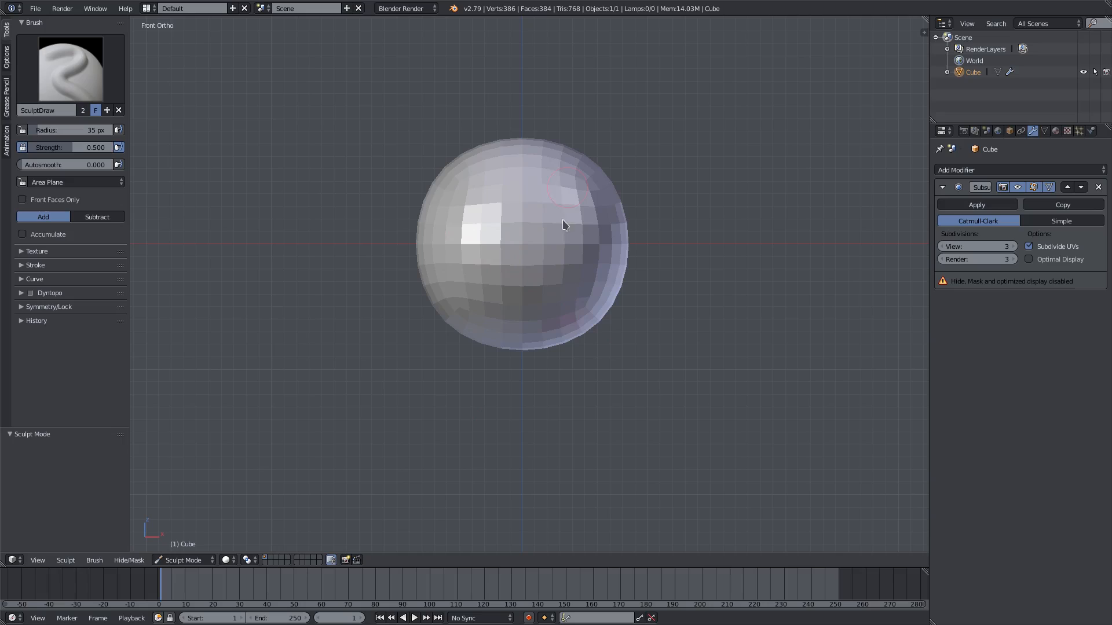
pyautogui.moveTo(25, 37)
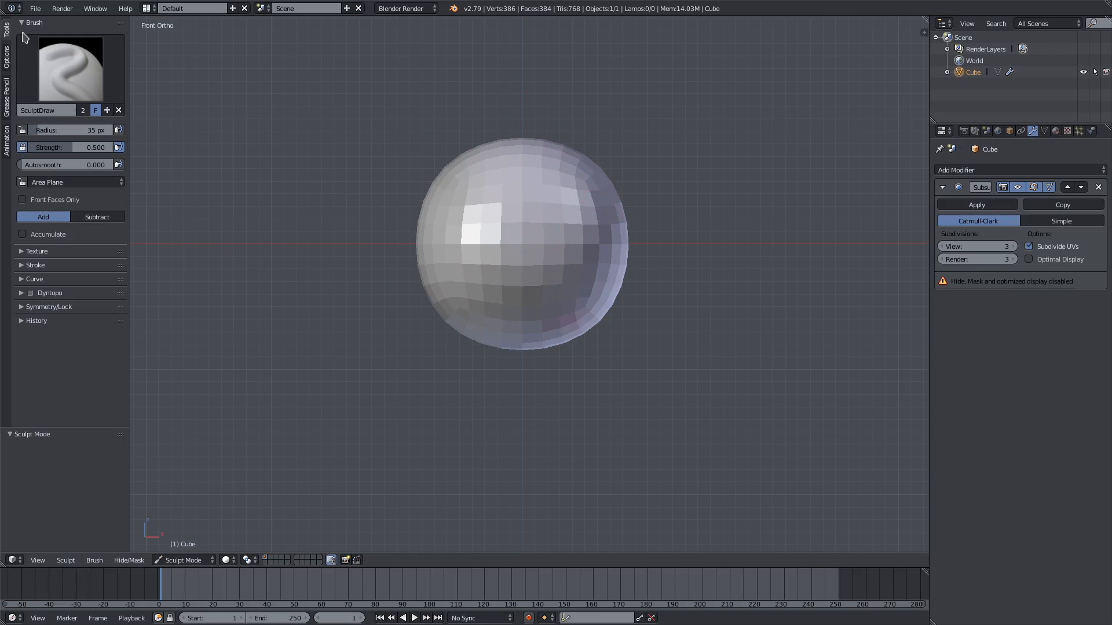
pyautogui.moveTo(439, 167)
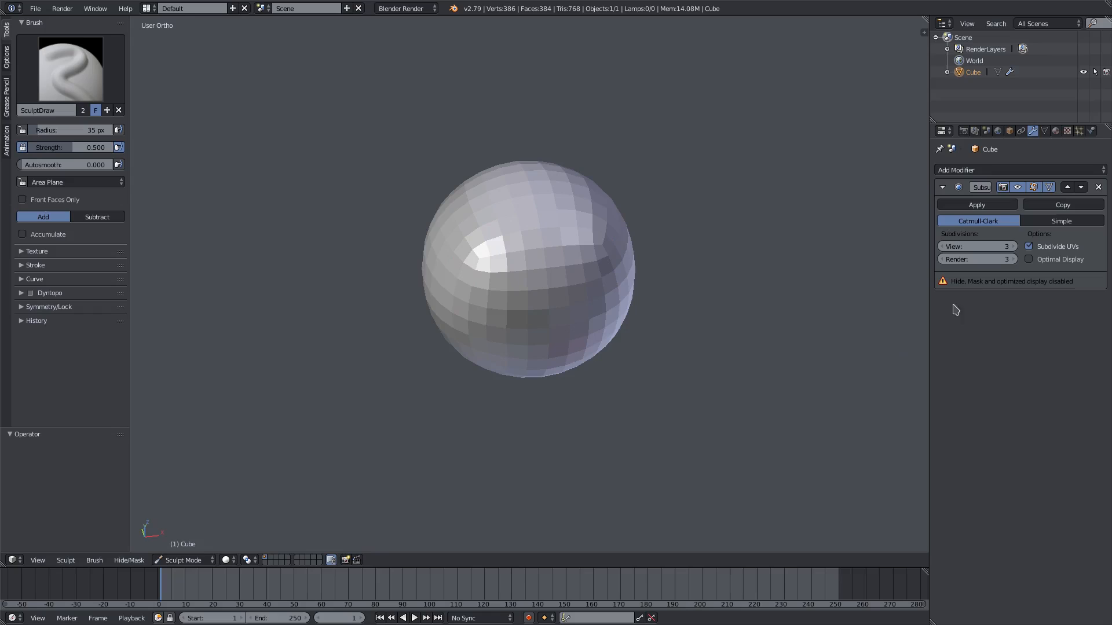
pyautogui.moveTo(1027, 295)
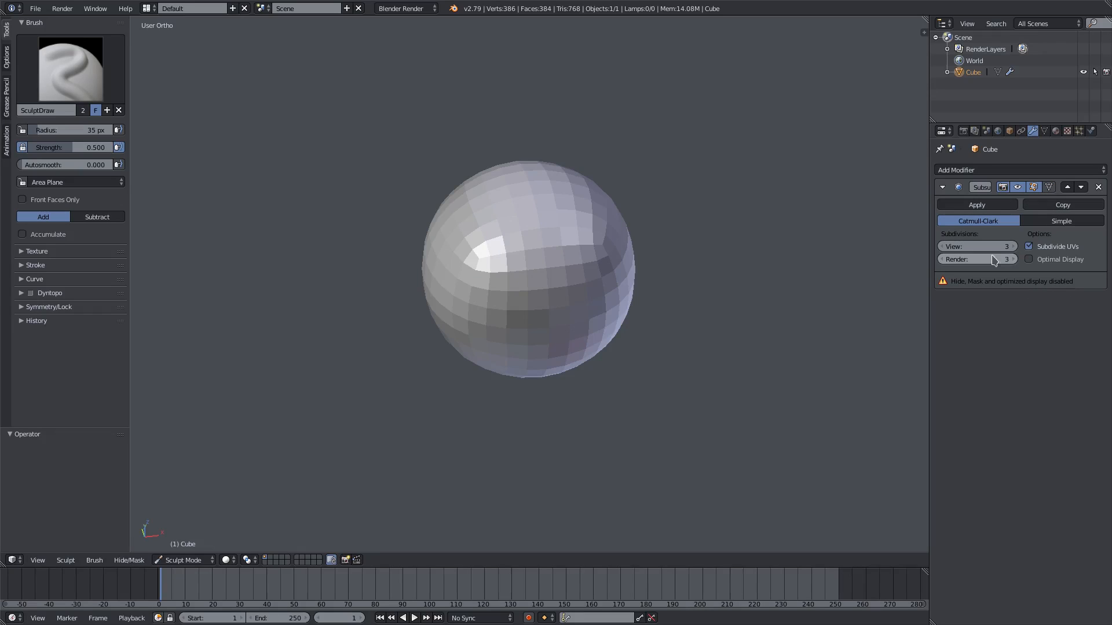
pyautogui.click(1002, 187)
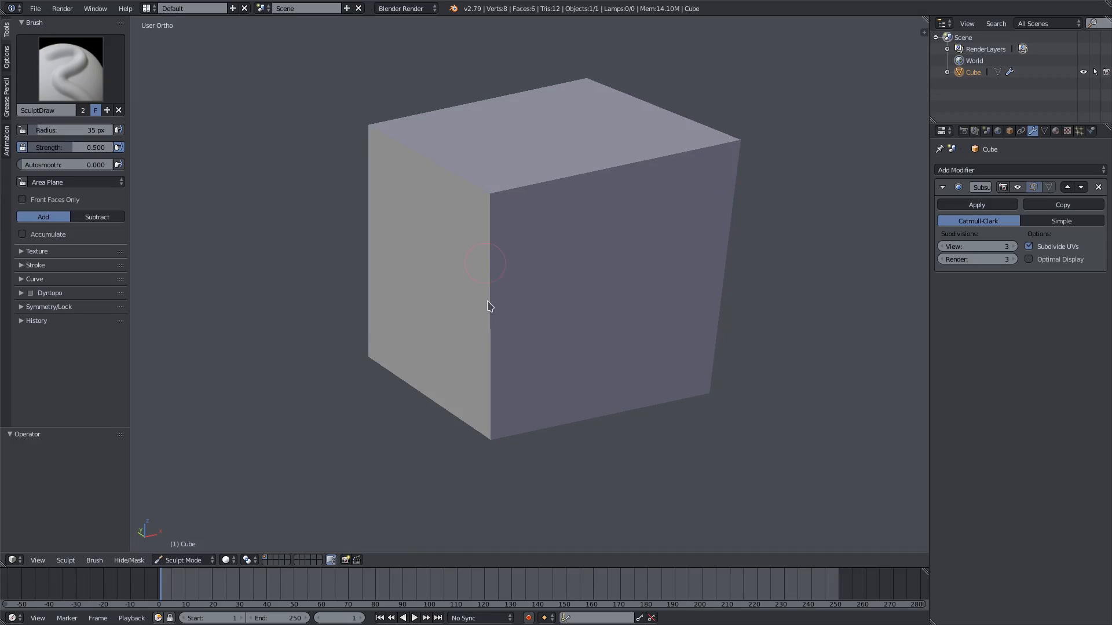
# Step: Remove the Subdivision Surface modifier and revert to the plain cube in Edit Mode
pyautogui.moveTo(489, 305); pyautogui.dragTo(579, 284)
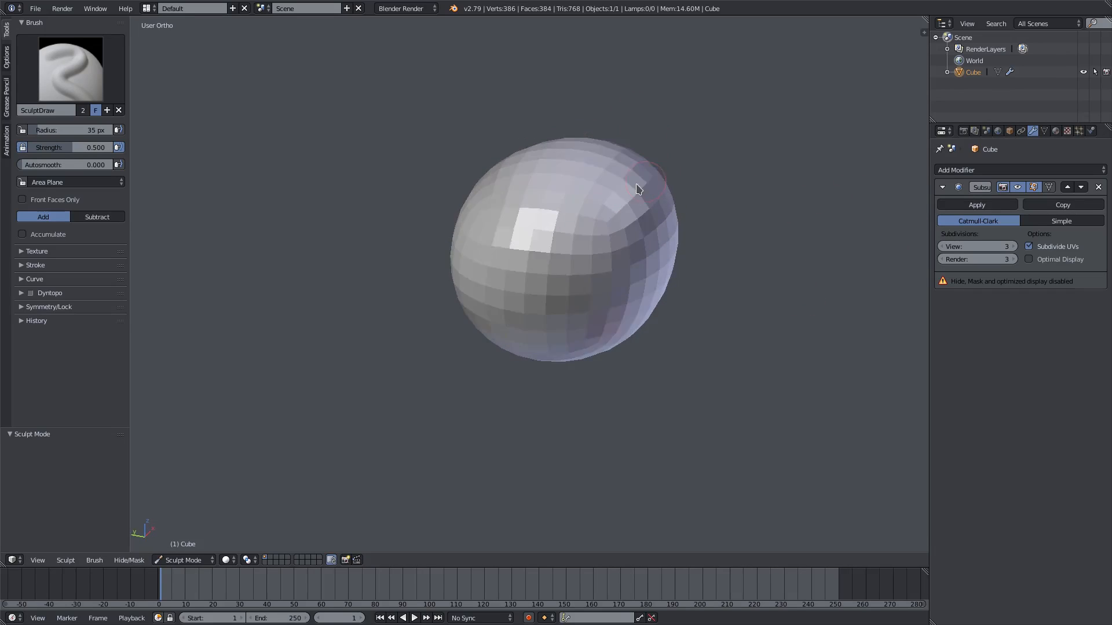
pyautogui.click(977, 205)
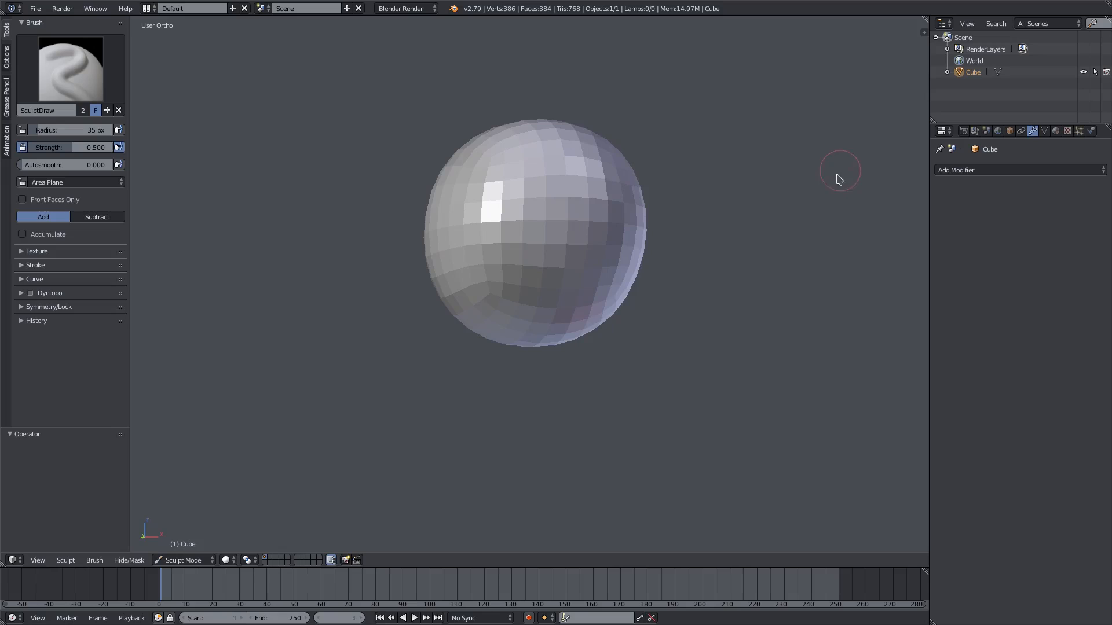
pyautogui.click(183, 560)
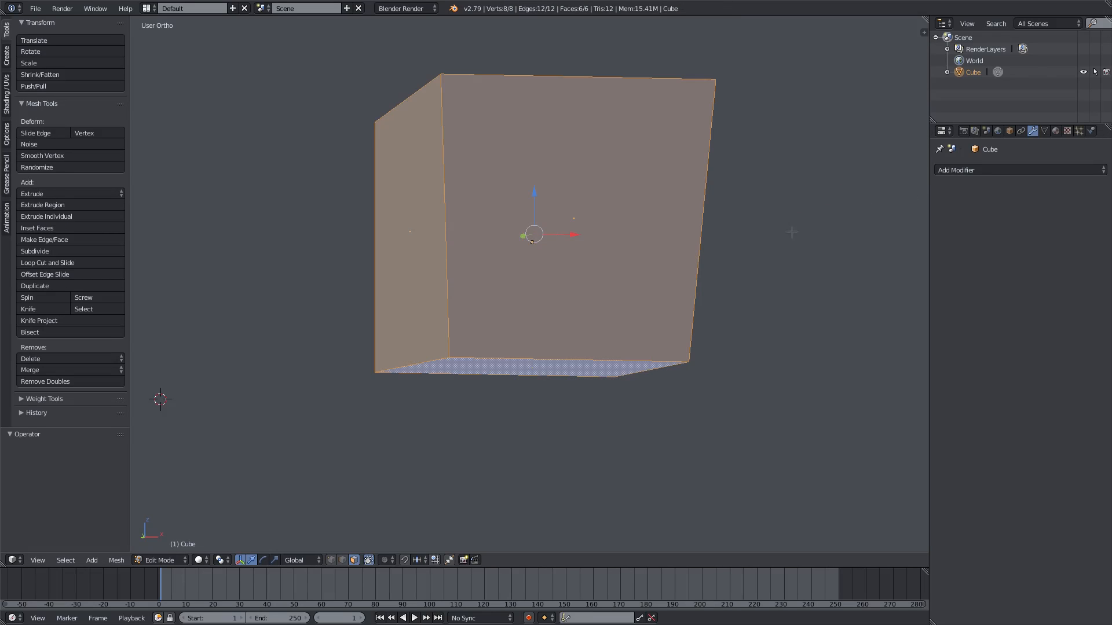
# Step: Apply a level-5 subdivision to make a dense sphere and sculpt test strokes
pyautogui.click(160, 560)
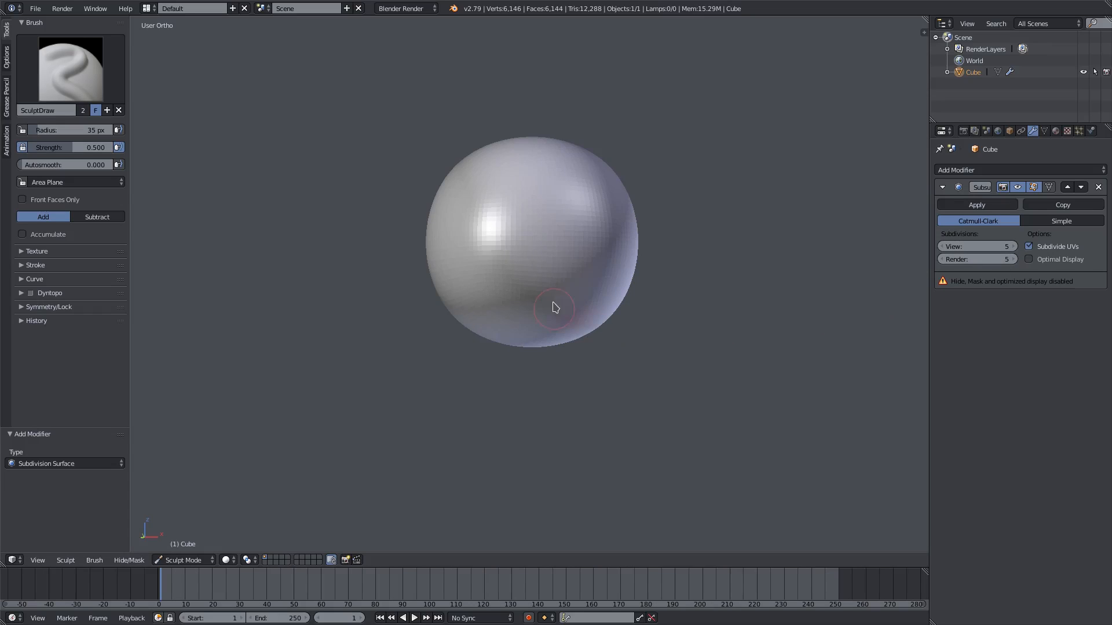
pyautogui.click(977, 204)
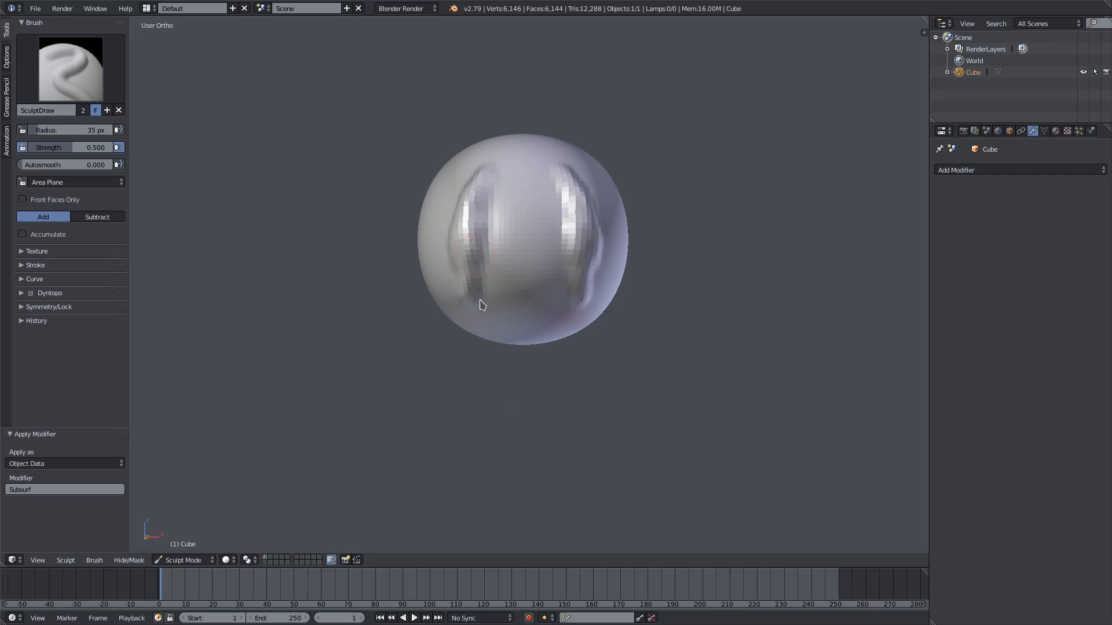
pyautogui.moveTo(479, 305); pyautogui.dragTo(575, 281)
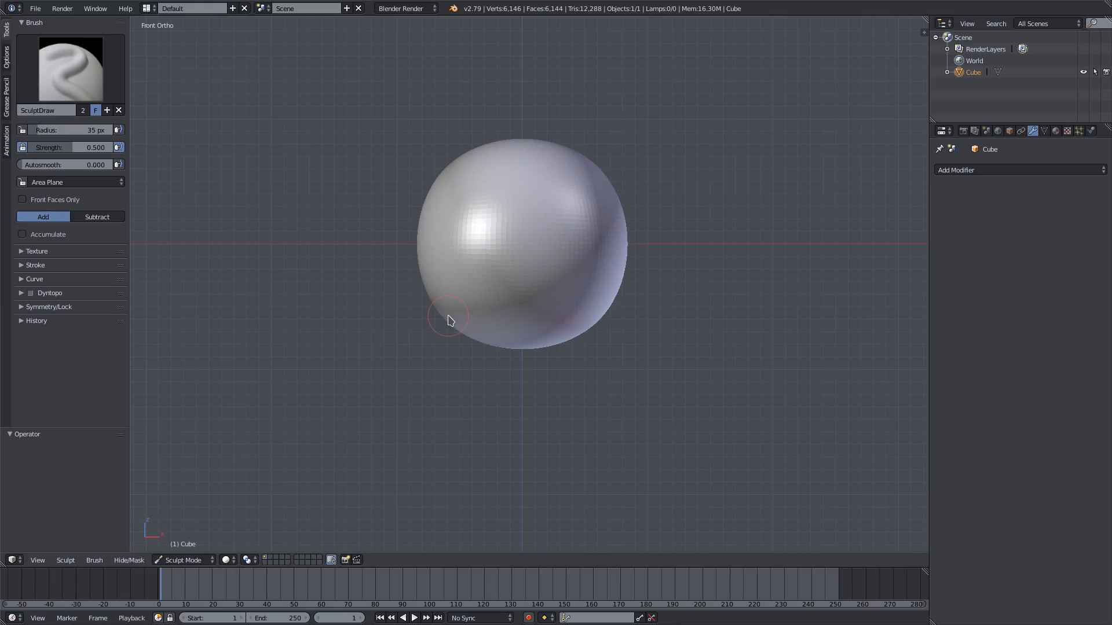
pyautogui.moveTo(446, 319); pyautogui.dragTo(418, 195)
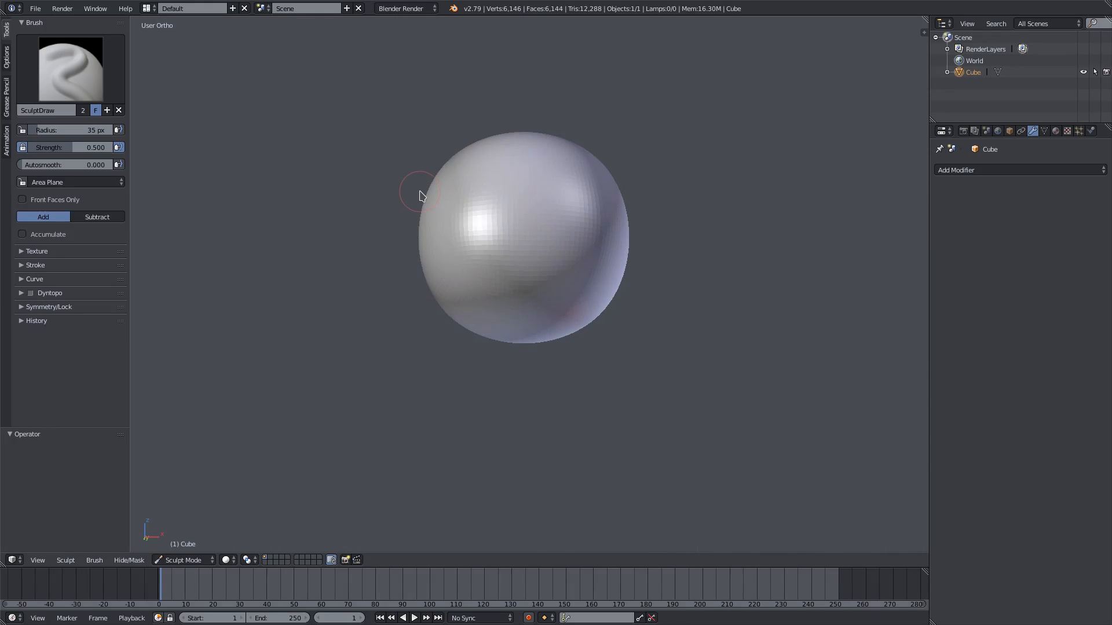
pyautogui.press('KP1')
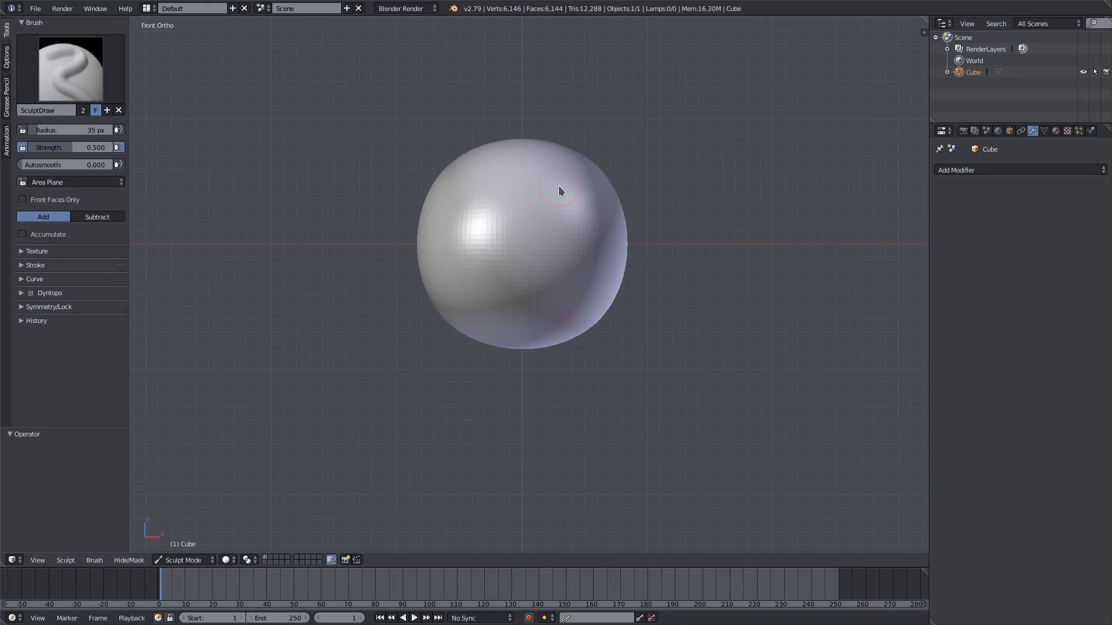
pyautogui.moveTo(87, 86)
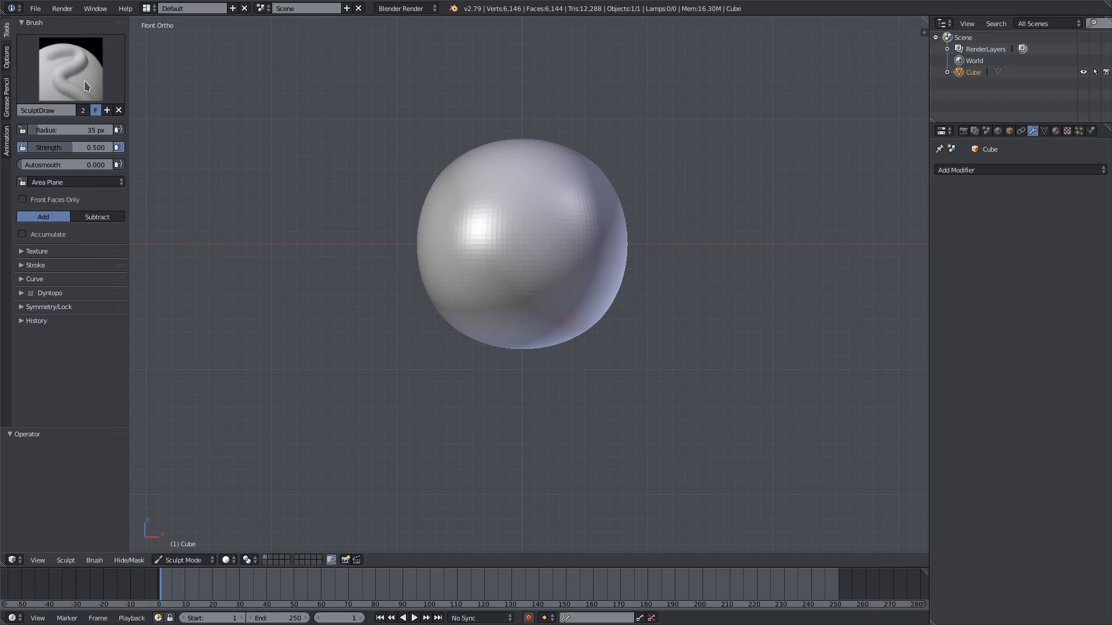
# Step: Choose a sculpt brush and sculpt mirrored vertical strokes on the sphere's front
pyautogui.click(72, 69)
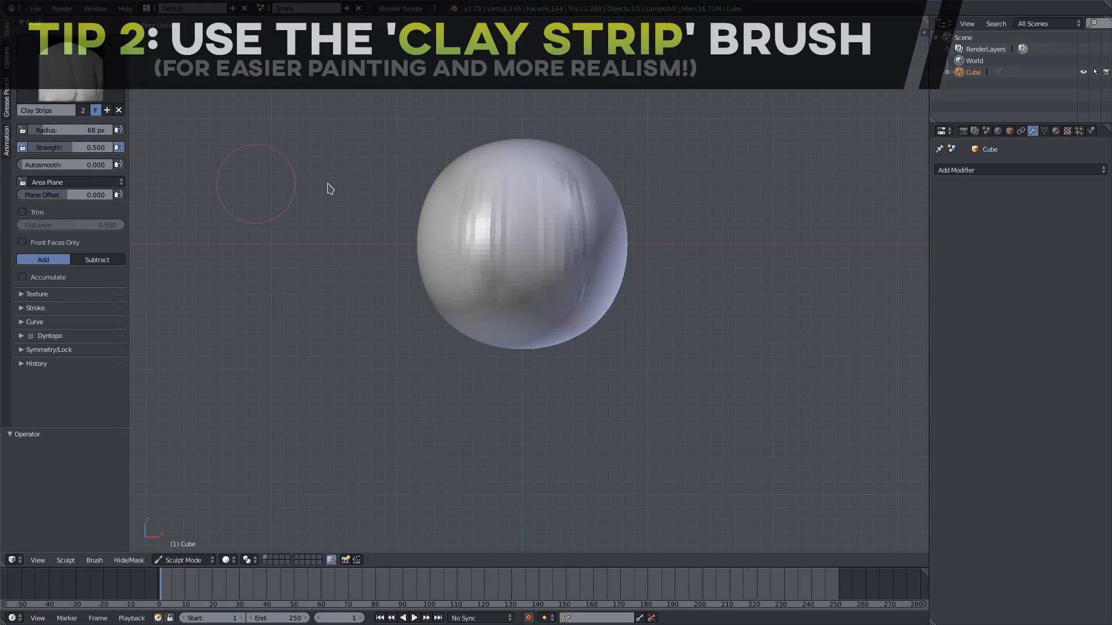
pyautogui.click(20, 349)
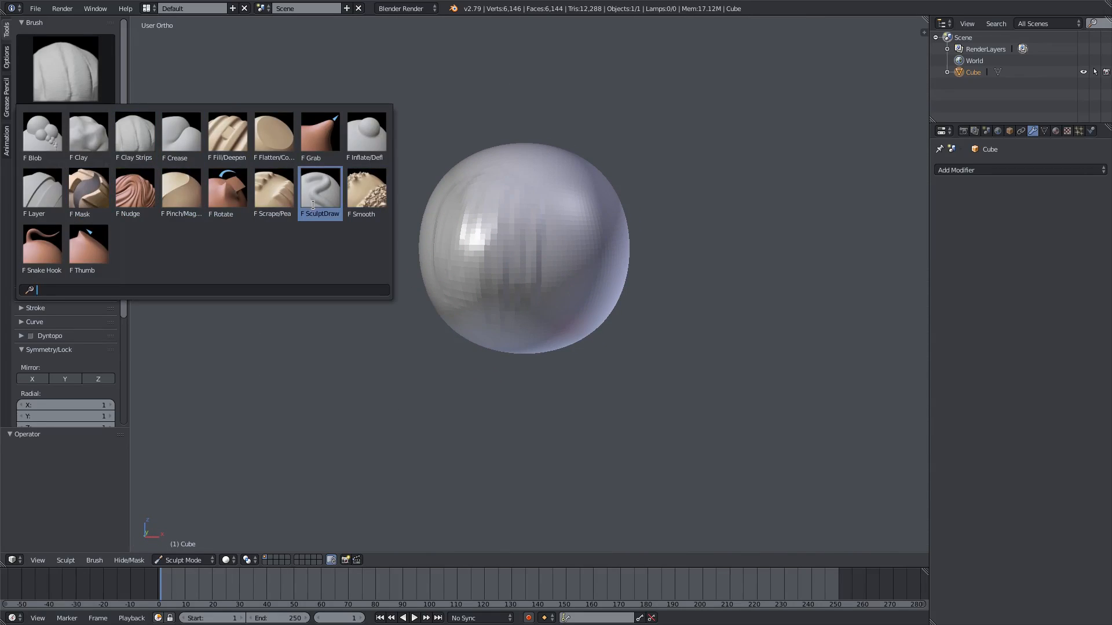
pyautogui.click(319, 191)
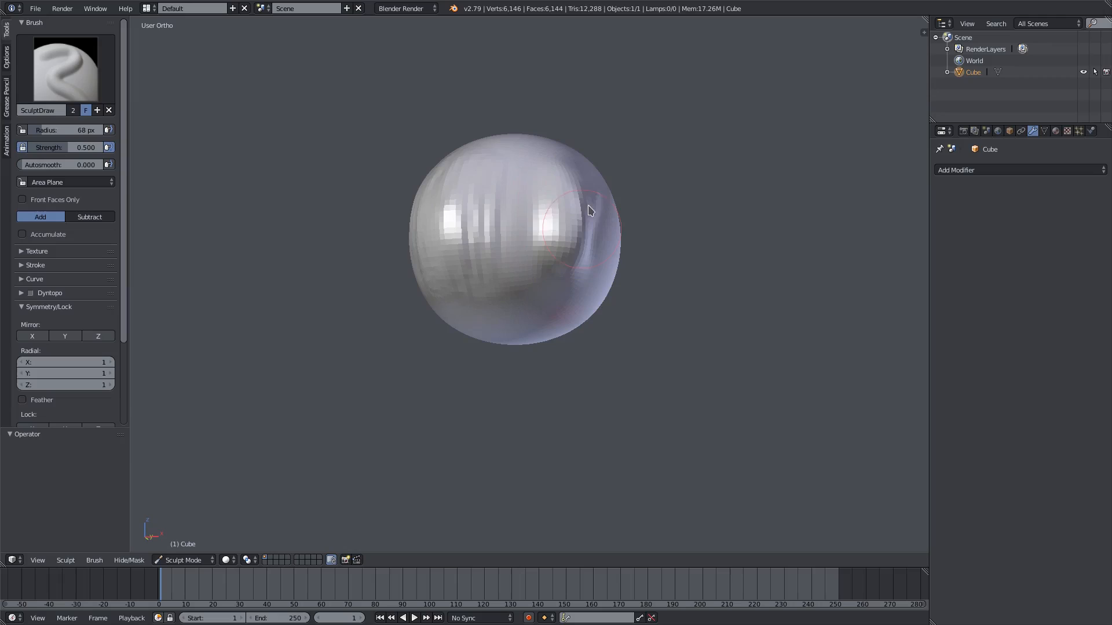
pyautogui.moveTo(588, 209); pyautogui.dragTo(575, 268)
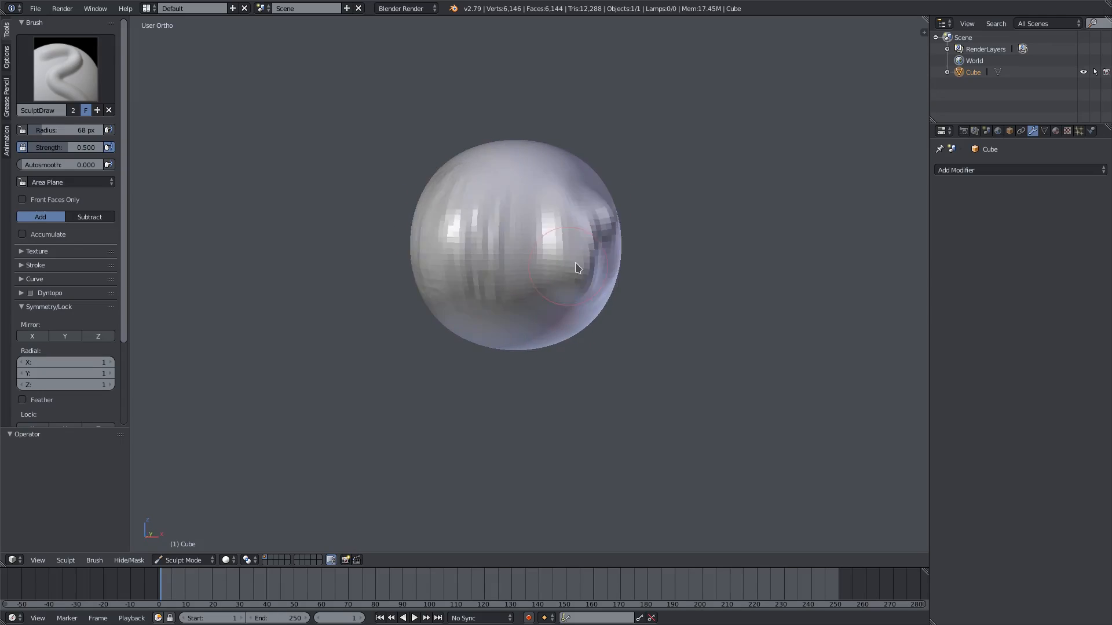
pyautogui.moveTo(574, 269); pyautogui.dragTo(603, 275)
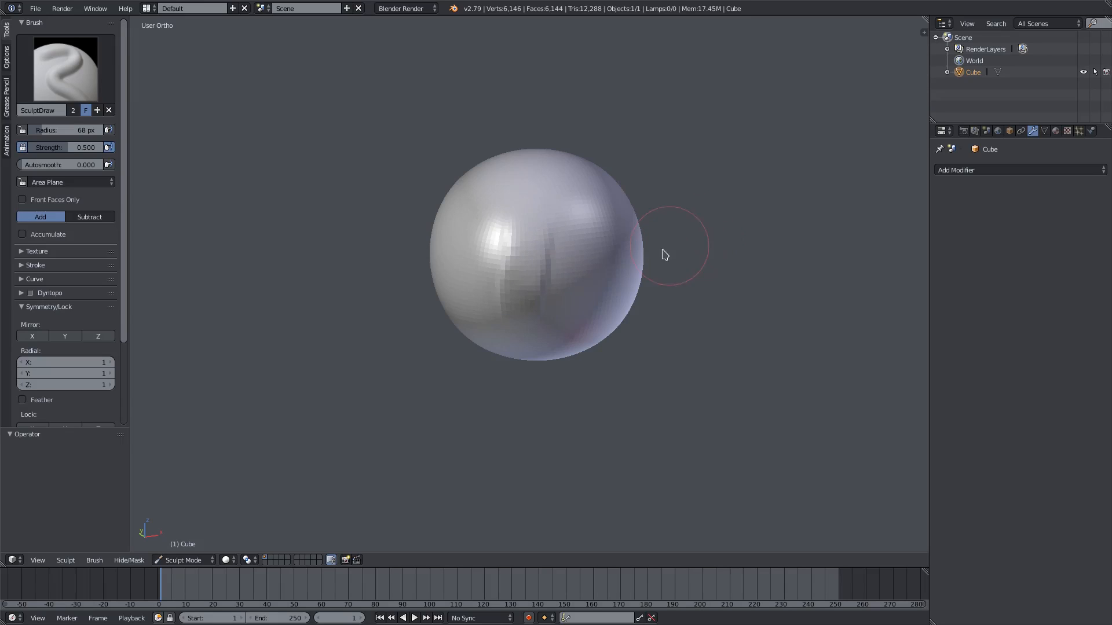
pyautogui.press('KP_1')
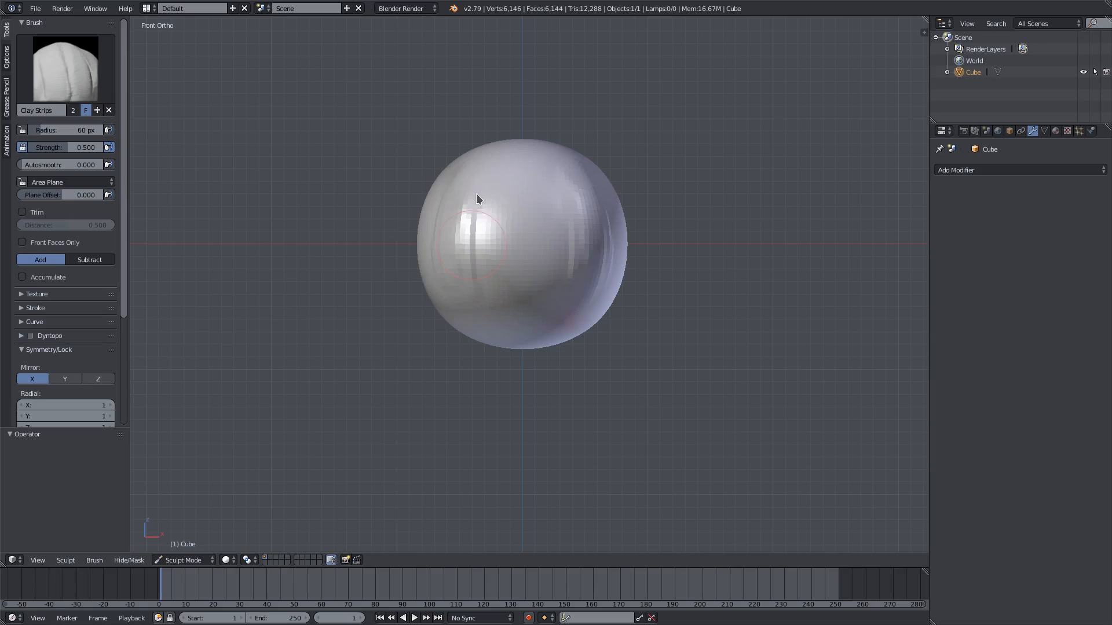
# Step: Paint two more mirrored clay strokes across the sphere's upper front
pyautogui.moveTo(475, 199); pyautogui.dragTo(504, 177)
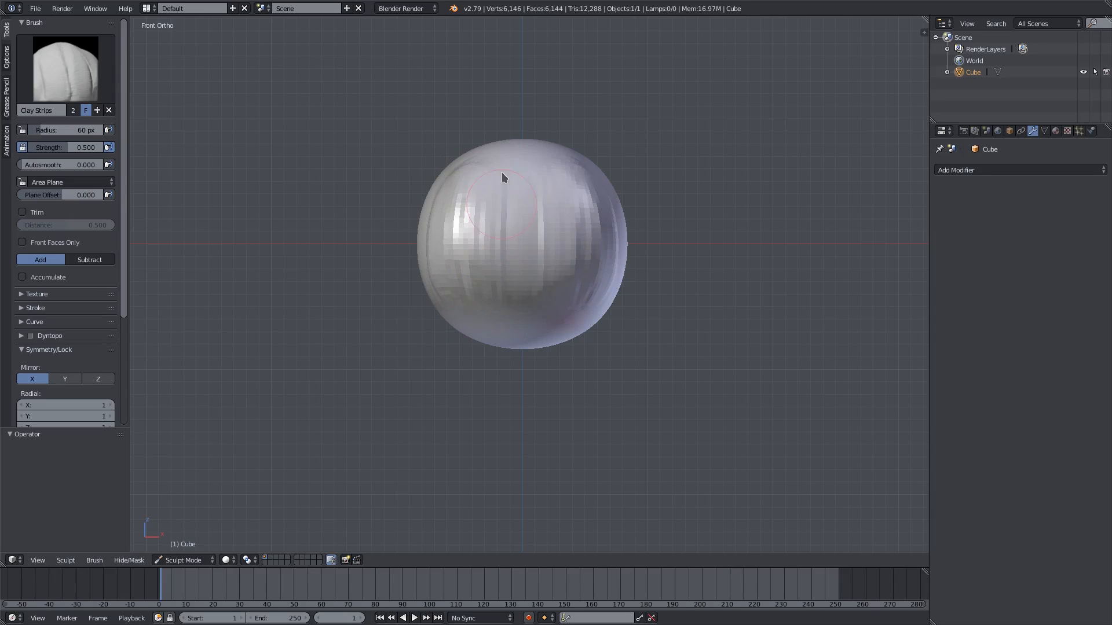
pyautogui.moveTo(502, 177); pyautogui.dragTo(513, 205)
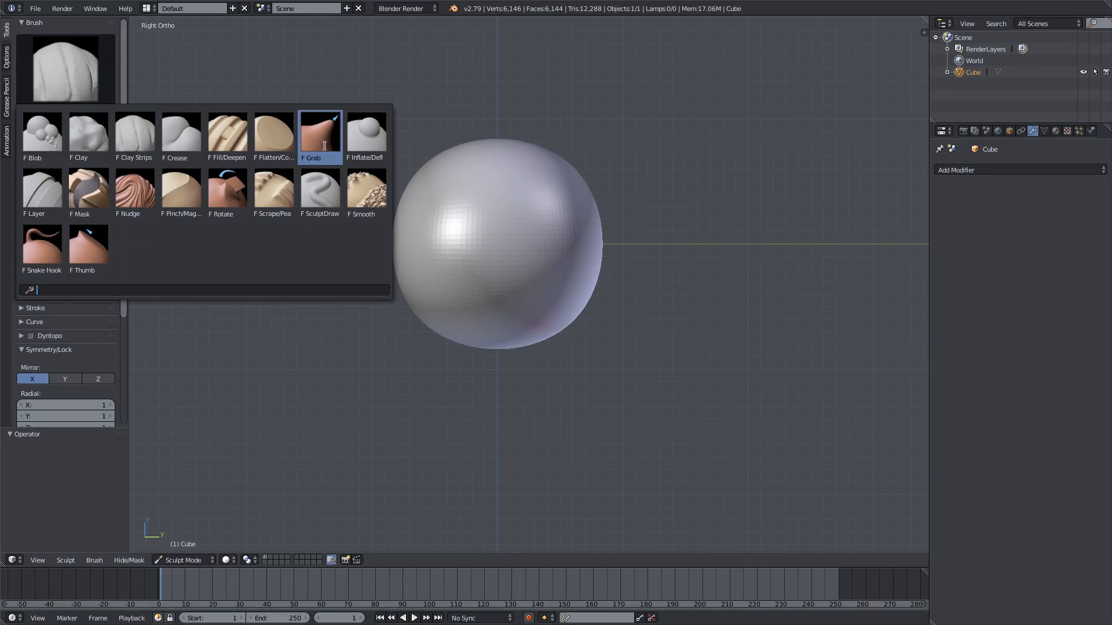
# Step: Select the Grab brush and pull the lower head into a tapered, pointed chin
pyautogui.click(320, 134)
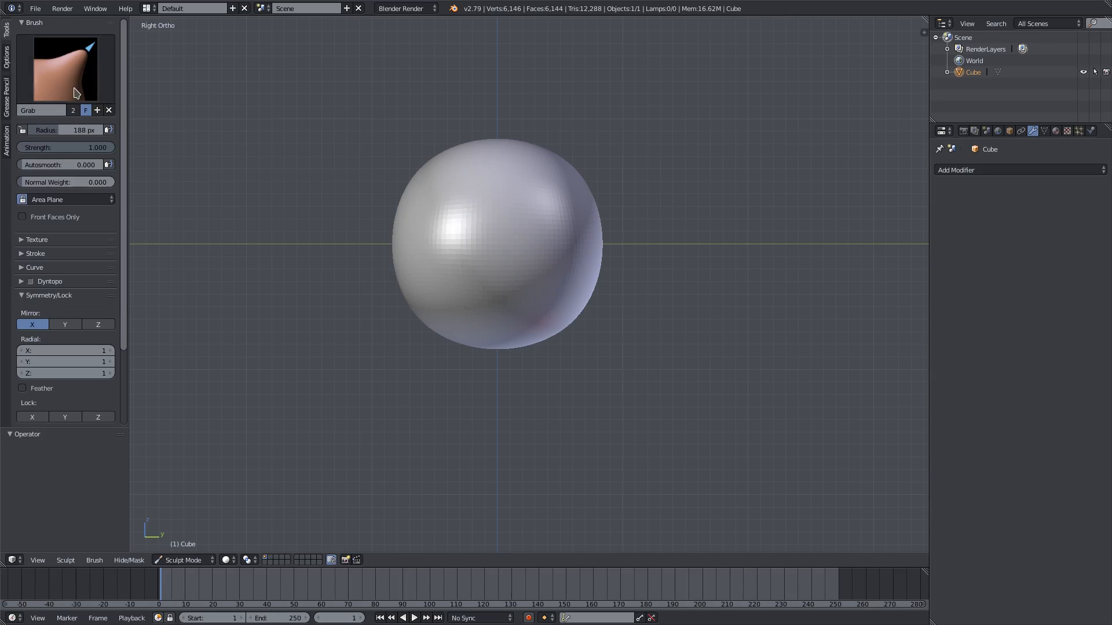
pyautogui.click(63, 64)
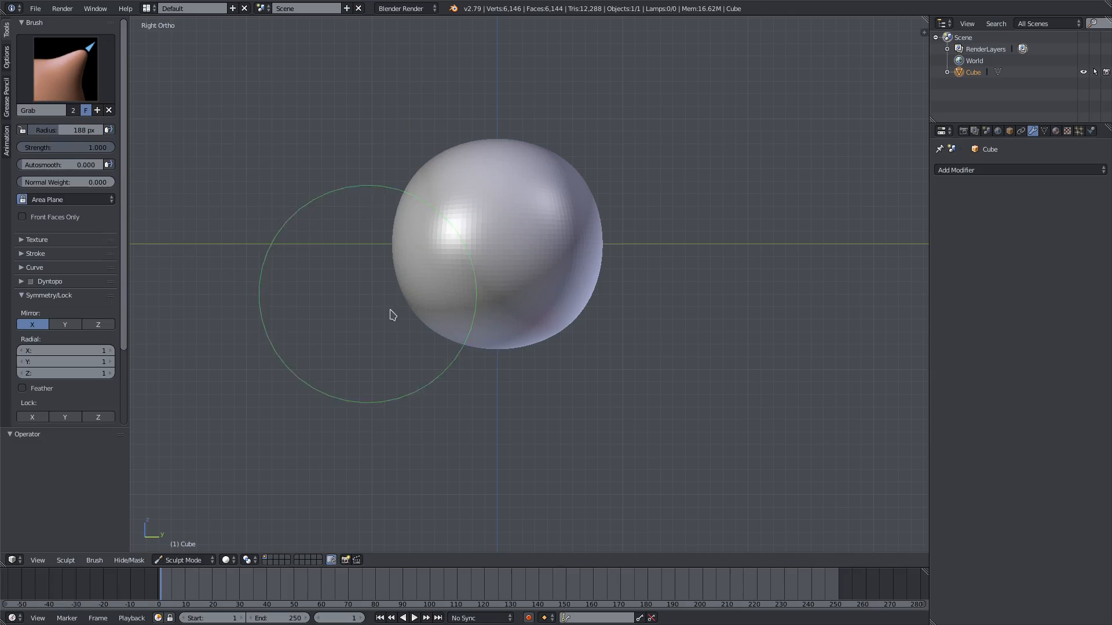
pyautogui.moveTo(394, 315); pyautogui.dragTo(410, 318)
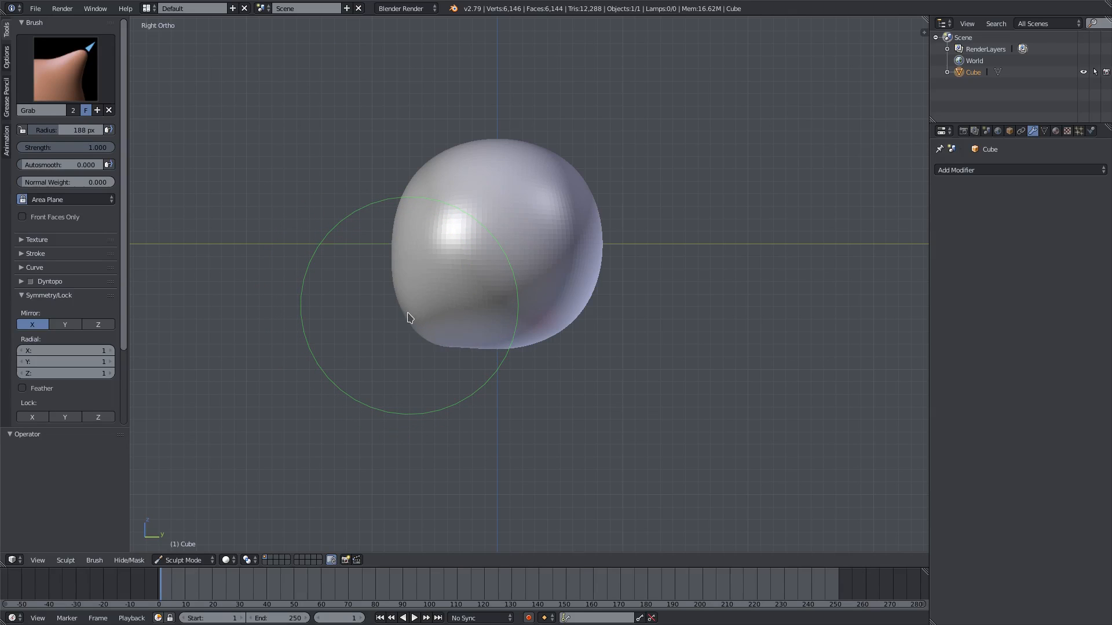
pyautogui.moveTo(408, 317); pyautogui.dragTo(474, 361)
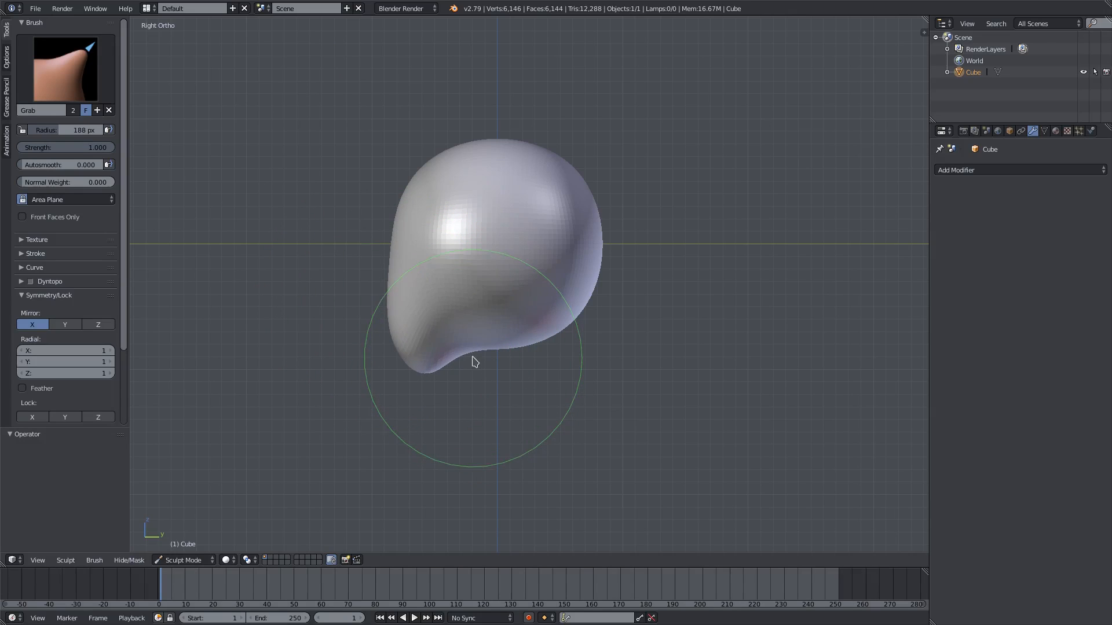
pyautogui.moveTo(474, 361); pyautogui.dragTo(457, 293)
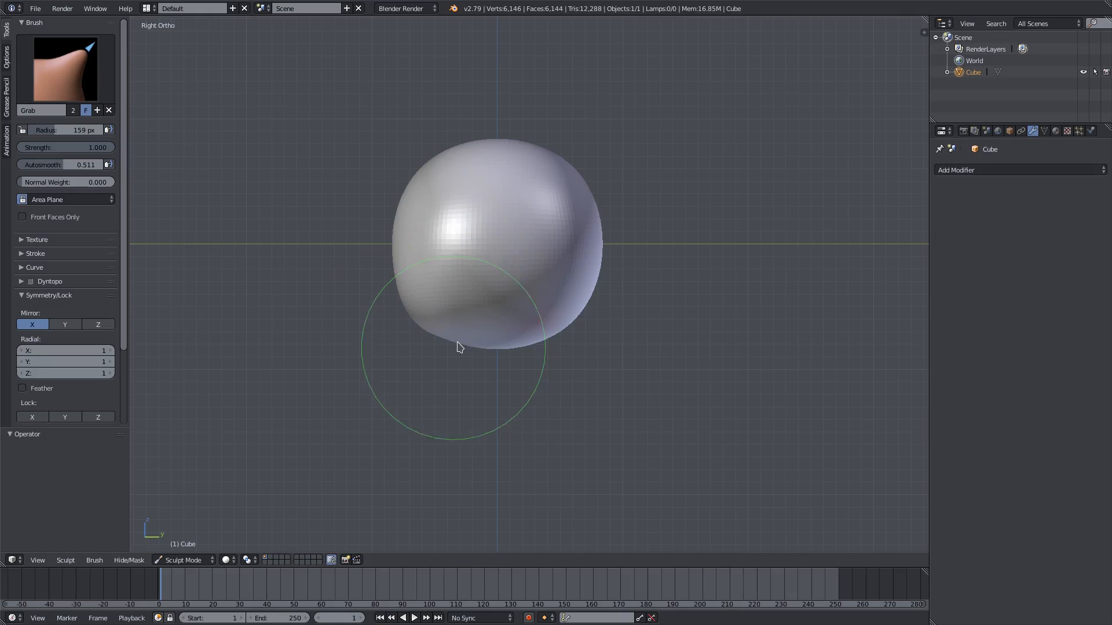
pyautogui.moveTo(458, 347); pyautogui.dragTo(436, 361)
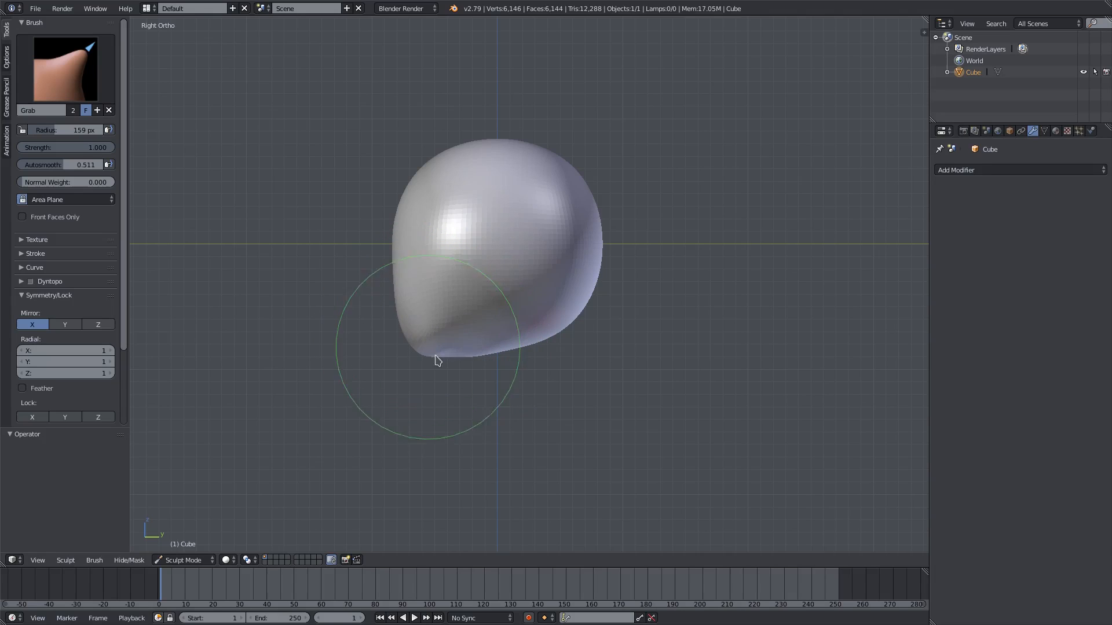
pyautogui.moveTo(436, 360); pyautogui.dragTo(454, 362)
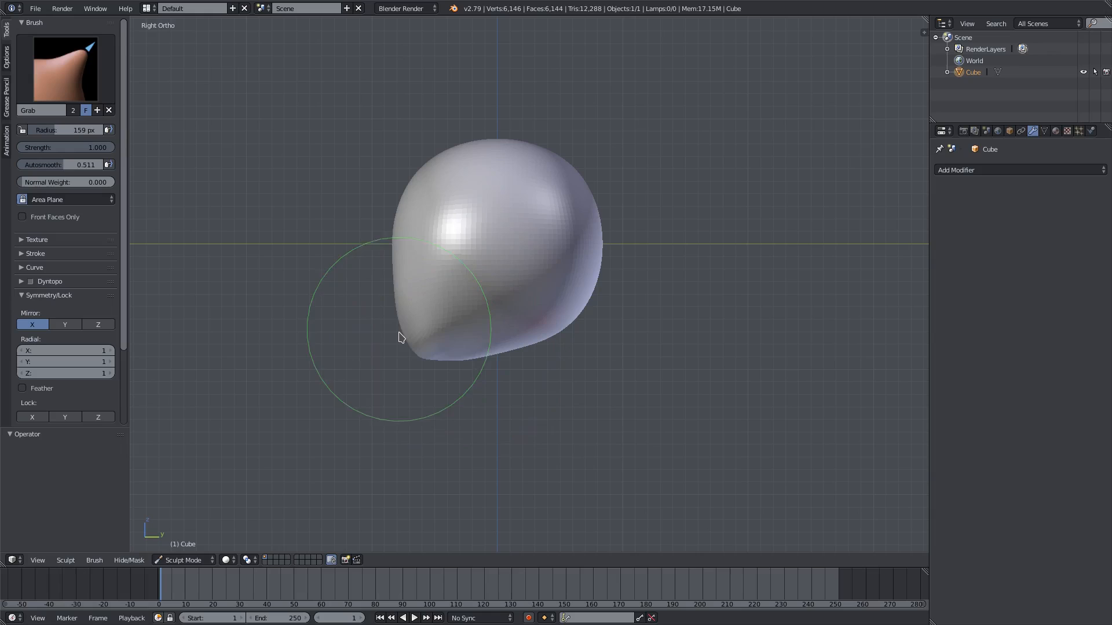
pyautogui.moveTo(401, 338); pyautogui.dragTo(475, 370)
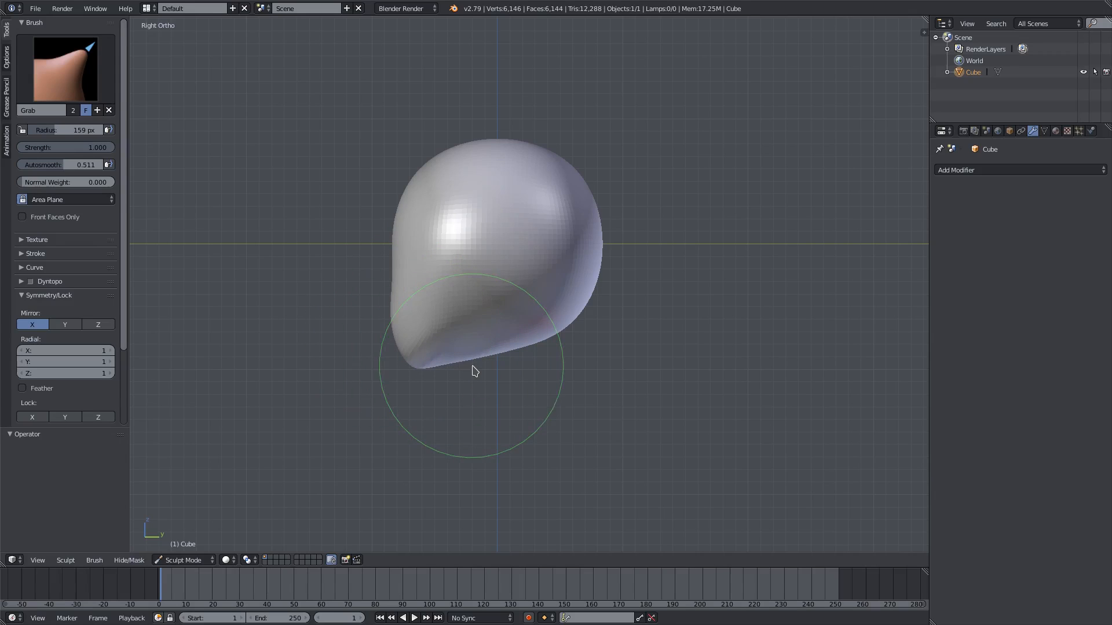
pyautogui.moveTo(475, 371); pyautogui.dragTo(466, 312)
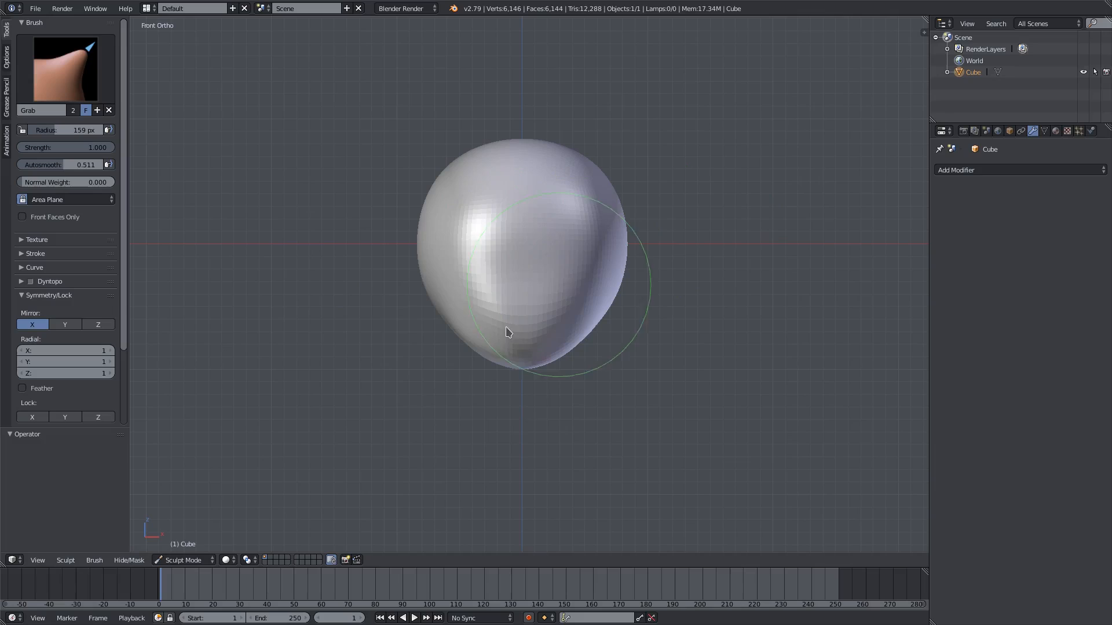
# Step: Grab-drag the side profile, pushing the face in and pulling the top and rear skull outward
pyautogui.moveTo(507, 332); pyautogui.dragTo(433, 257)
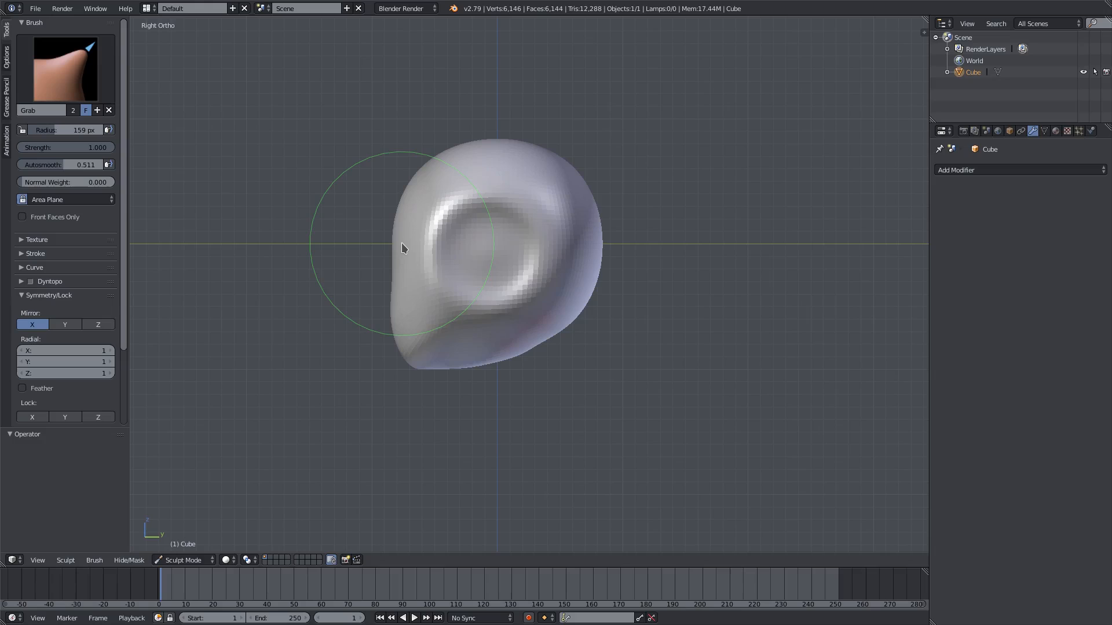
pyautogui.moveTo(402, 248); pyautogui.dragTo(525, 345)
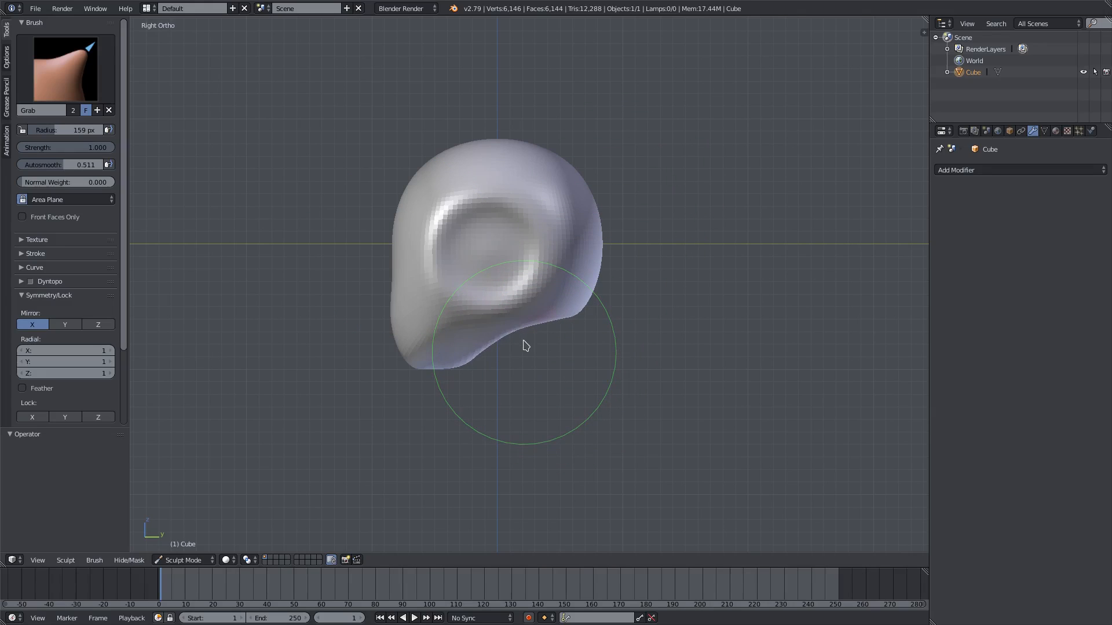
pyautogui.moveTo(525, 345); pyautogui.dragTo(473, 364)
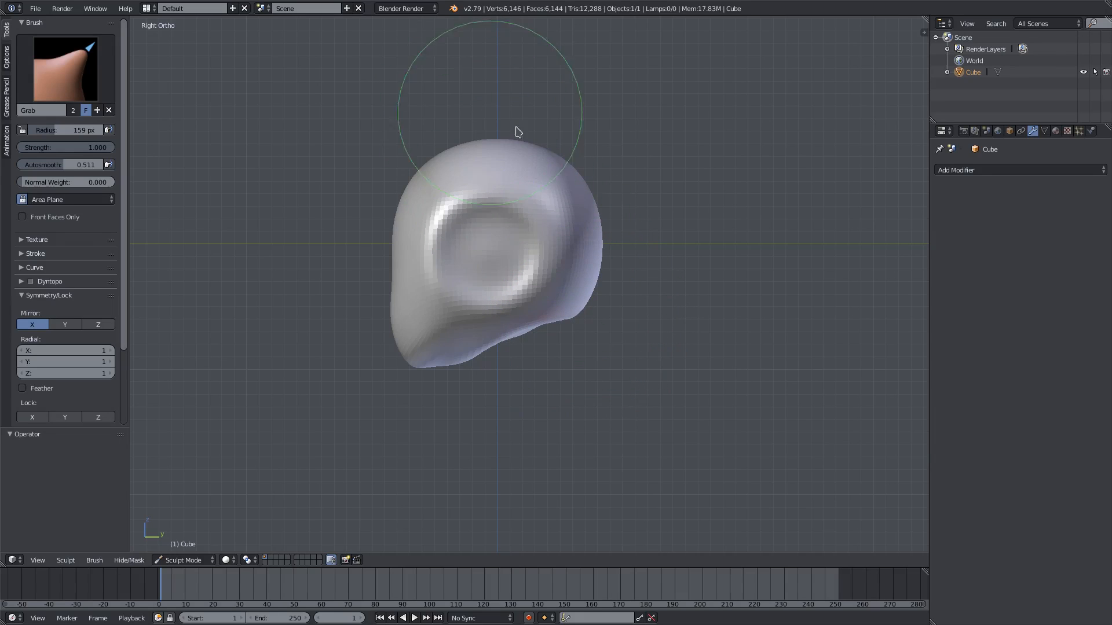
pyautogui.moveTo(516, 132); pyautogui.dragTo(596, 193)
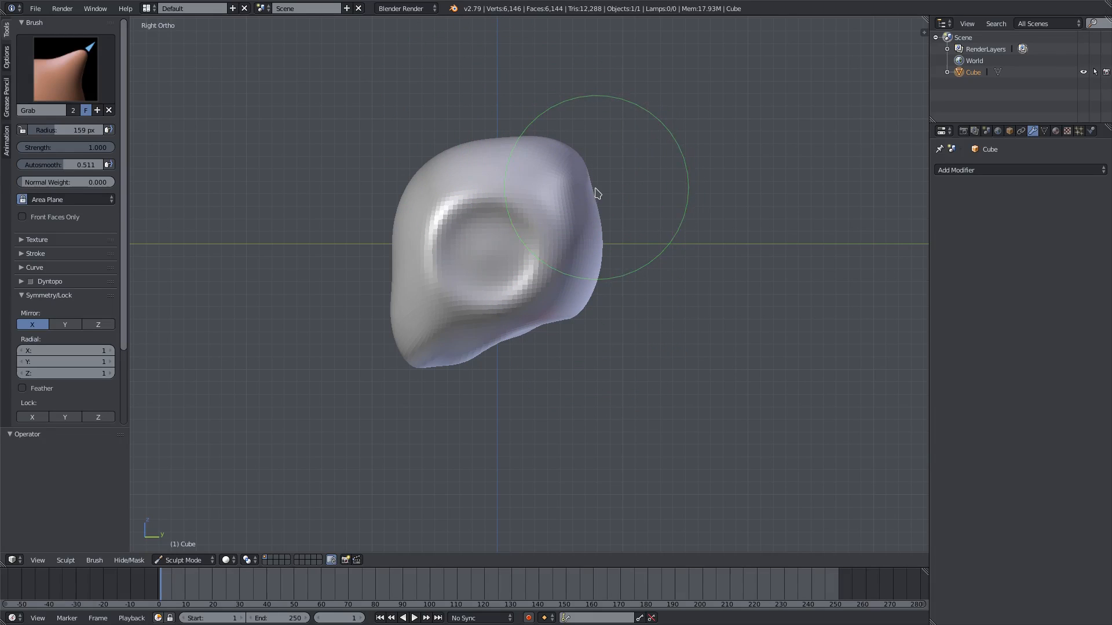
pyautogui.moveTo(597, 194); pyautogui.dragTo(606, 184)
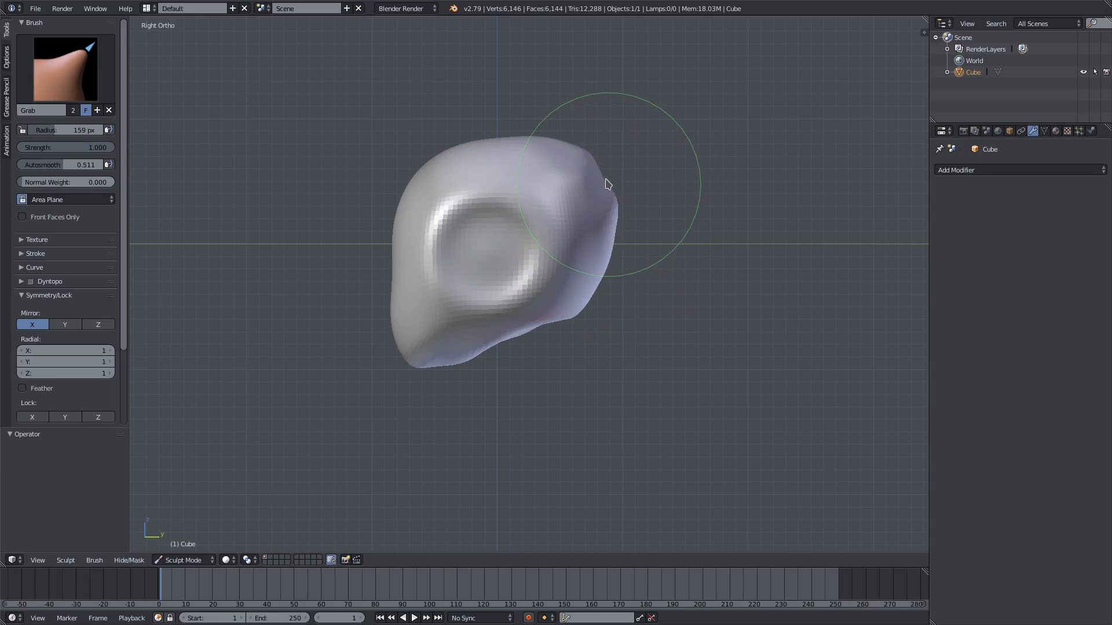
pyautogui.moveTo(606, 184); pyautogui.dragTo(181, 376)
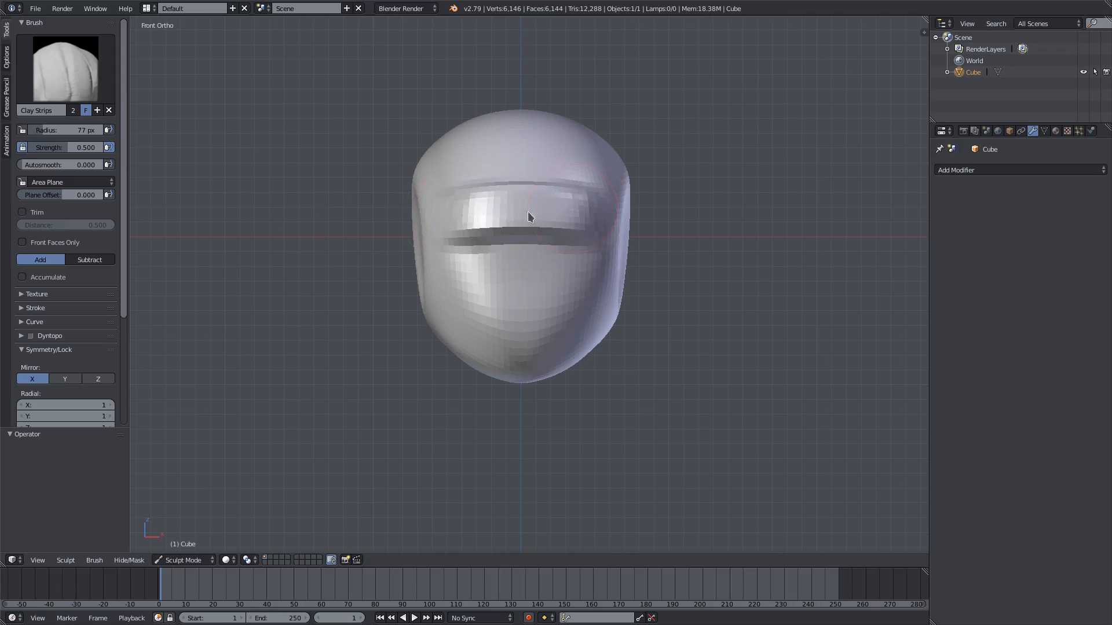
# Step: Orbit around the head and sculpt a visor band across the face and a side-socket rim
pyautogui.moveTo(528, 216); pyautogui.dragTo(601, 275)
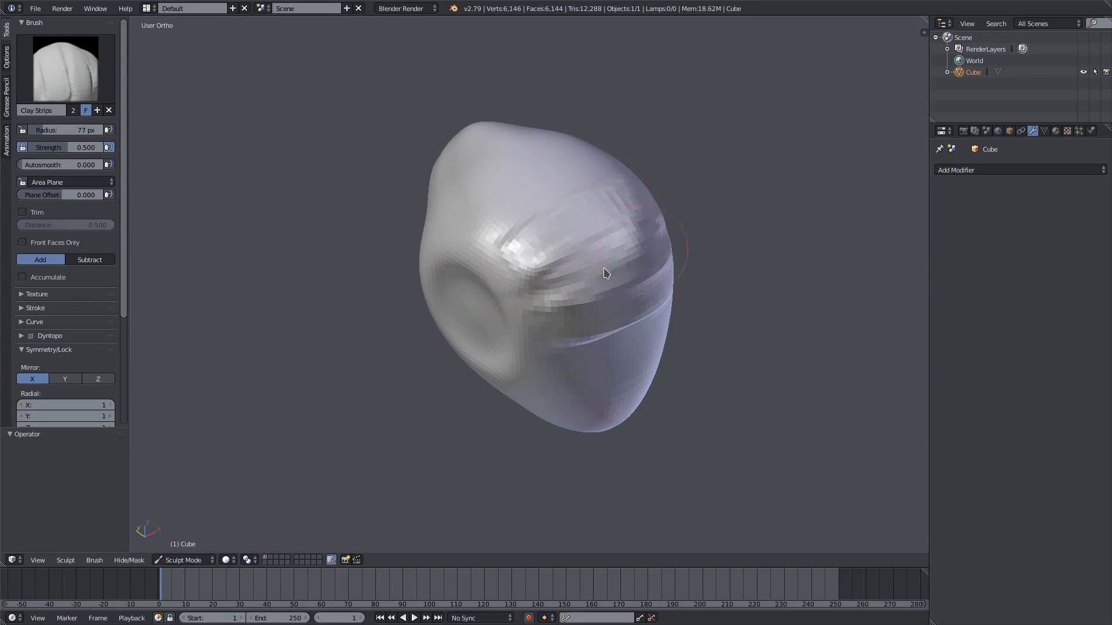
pyautogui.moveTo(605, 272); pyautogui.dragTo(348, 265)
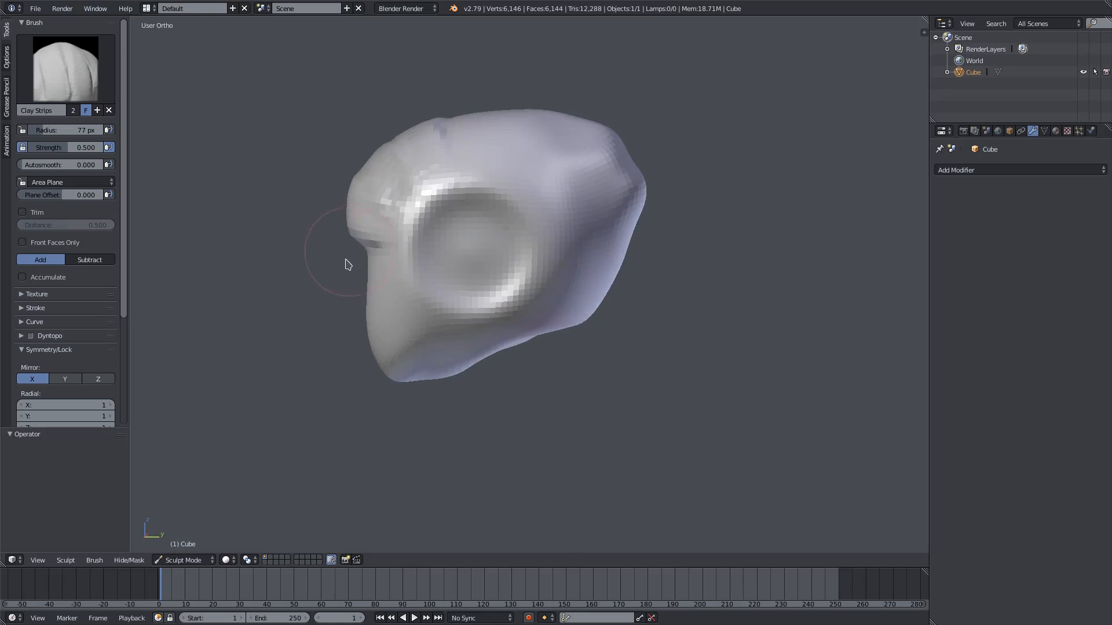
pyautogui.moveTo(348, 265); pyautogui.dragTo(436, 210)
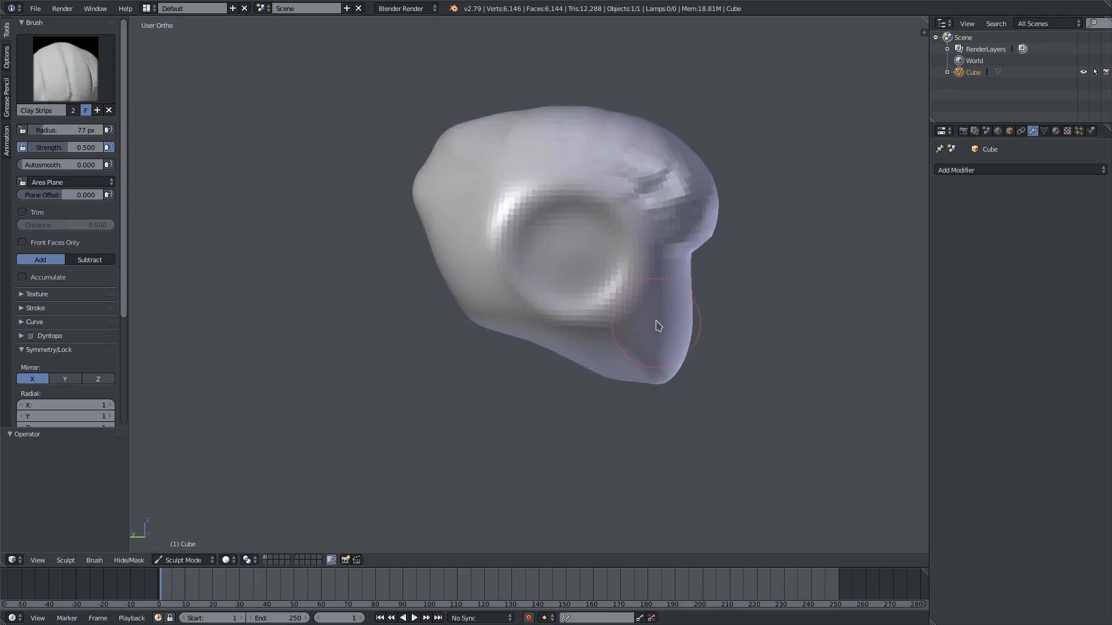
pyautogui.moveTo(656, 326); pyautogui.dragTo(507, 334)
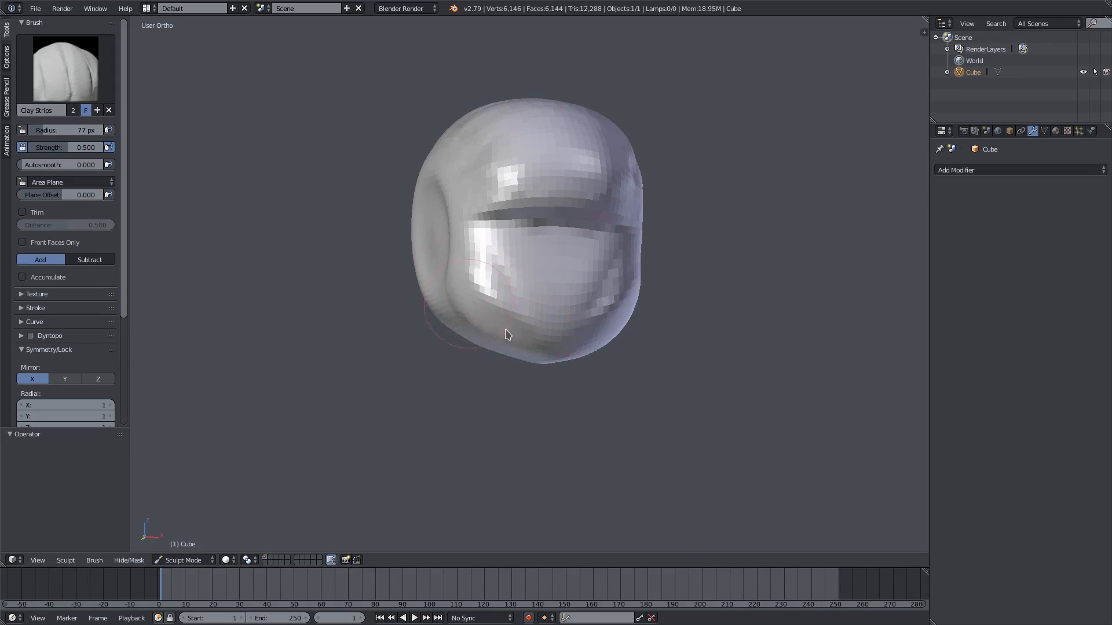
pyautogui.moveTo(507, 335); pyautogui.dragTo(580, 319)
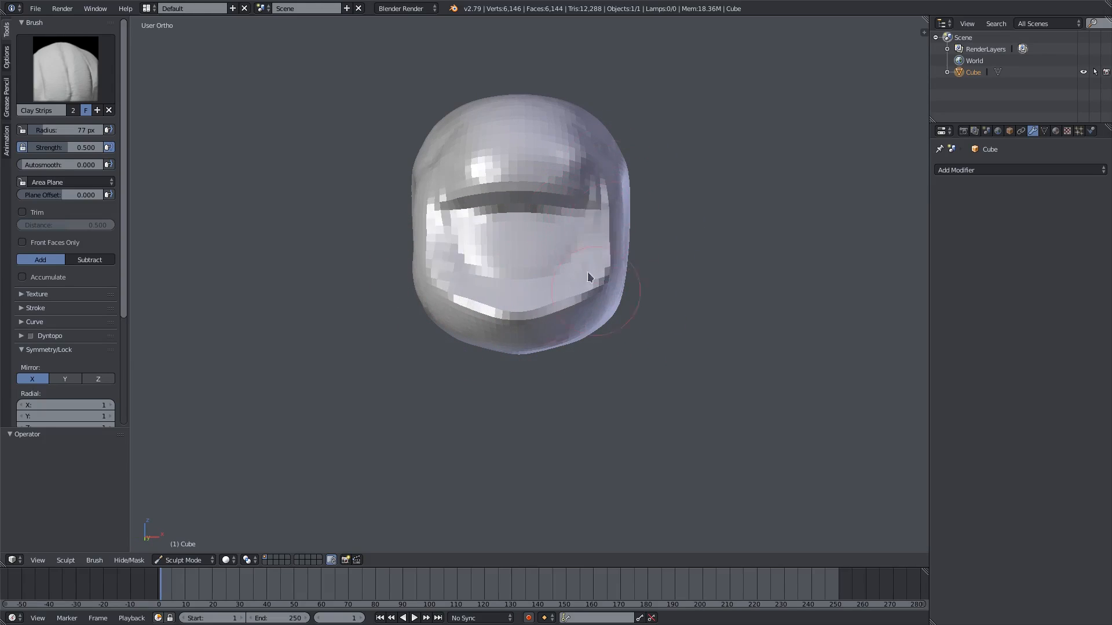
pyautogui.moveTo(588, 277); pyautogui.dragTo(533, 208)
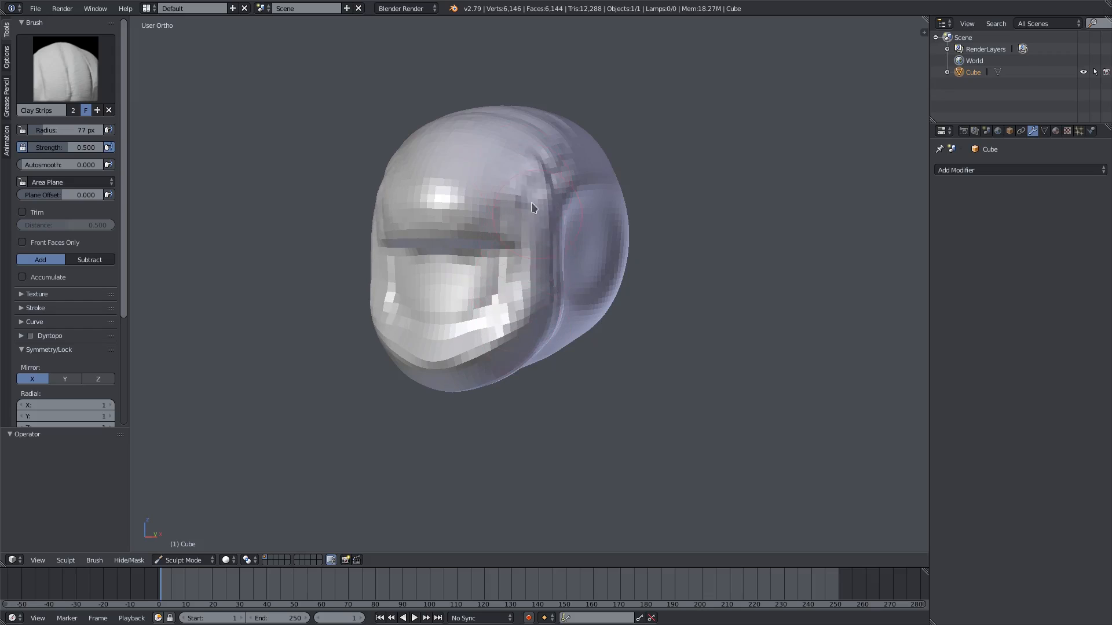
pyautogui.moveTo(532, 209); pyautogui.dragTo(575, 272)
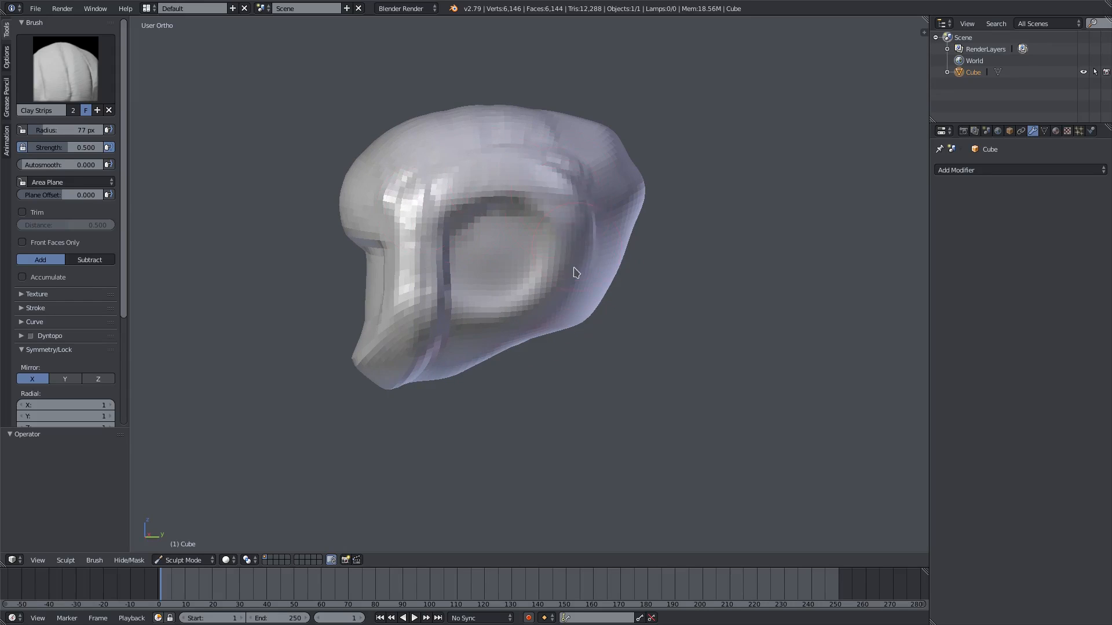
pyautogui.moveTo(575, 273); pyautogui.dragTo(454, 318)
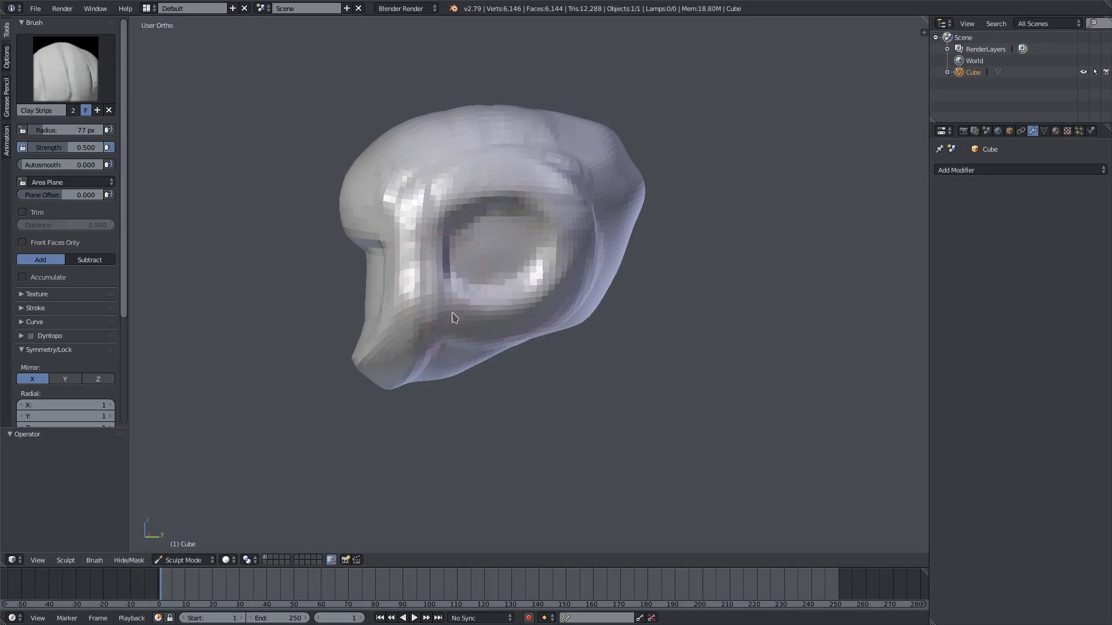
# Step: Add ridges along the helmet's side, then orbit to inspect the sockets and jaw
pyautogui.moveTo(454, 316); pyautogui.dragTo(438, 313)
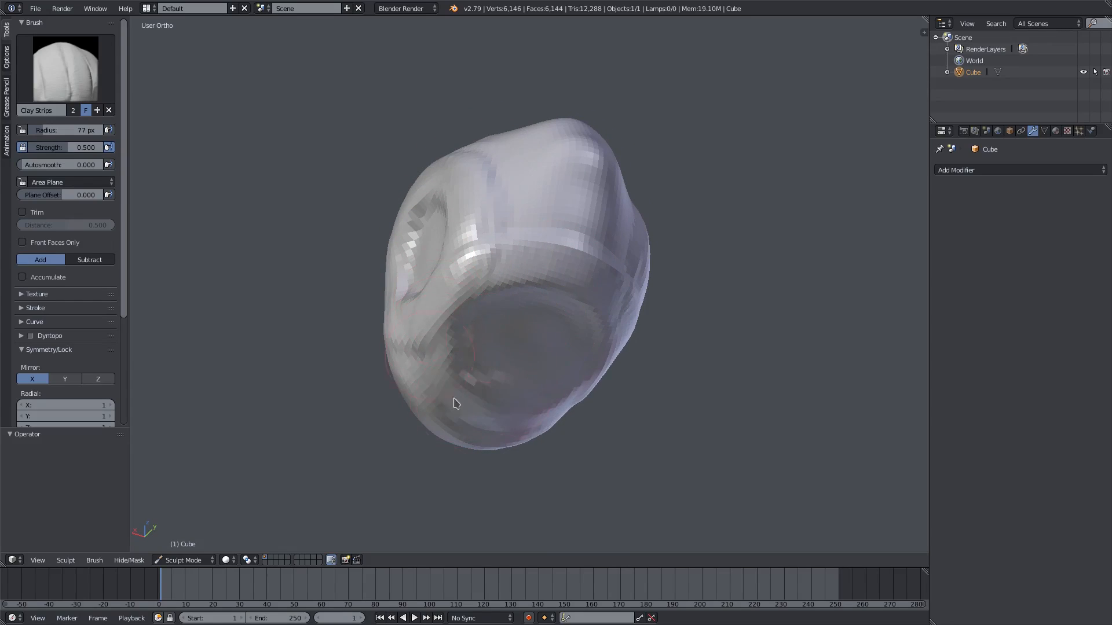
pyautogui.moveTo(454, 404); pyautogui.dragTo(587, 284)
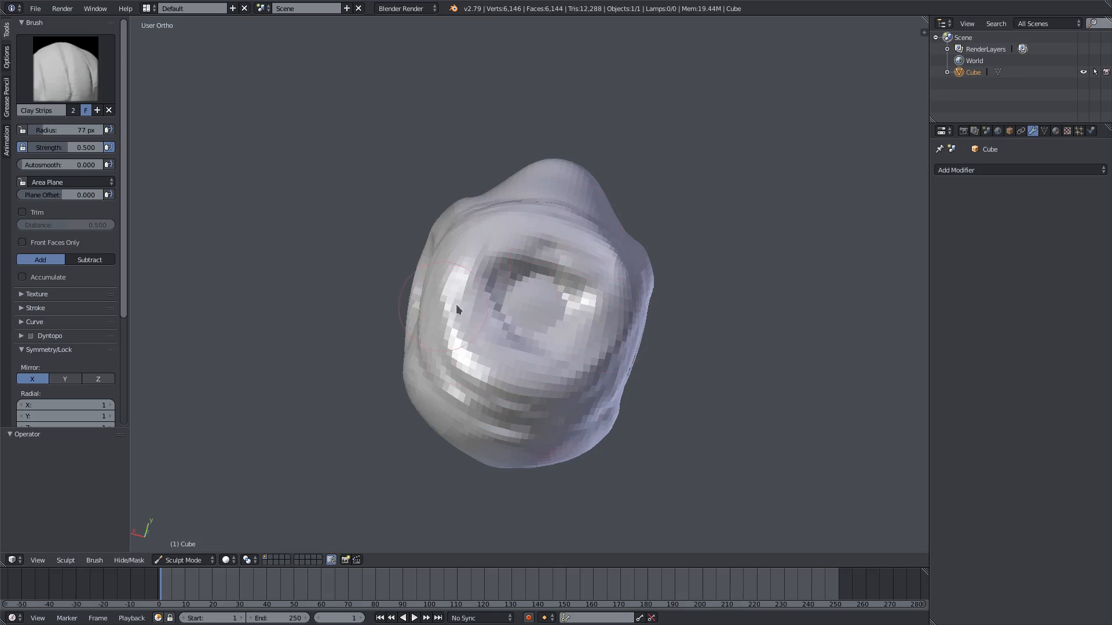
pyautogui.moveTo(457, 310); pyautogui.dragTo(514, 246)
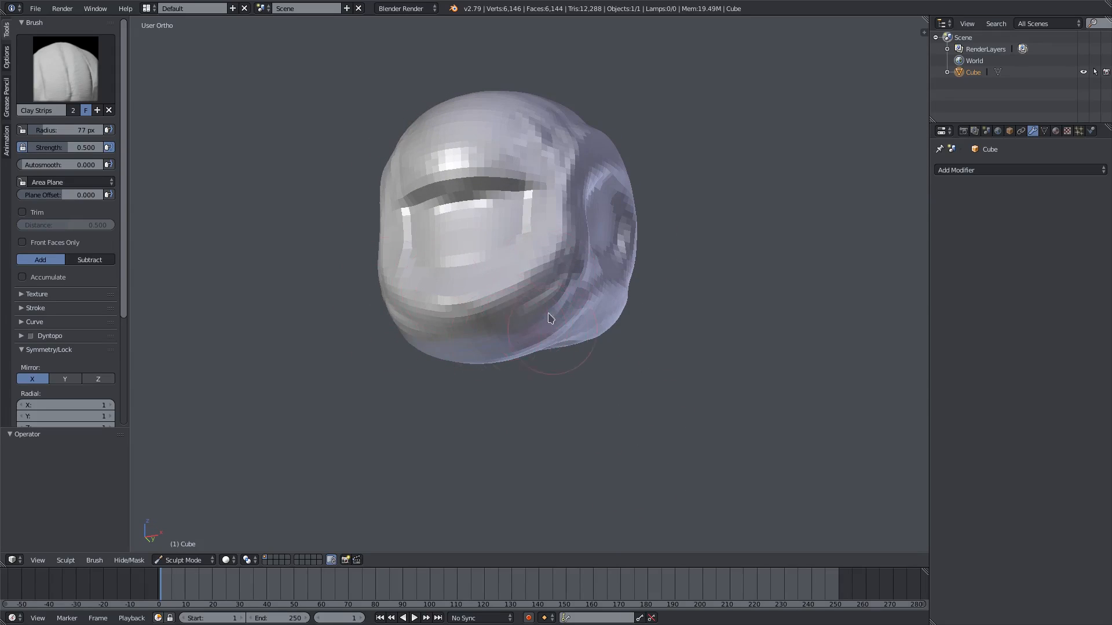
pyautogui.moveTo(549, 318); pyautogui.dragTo(568, 322)
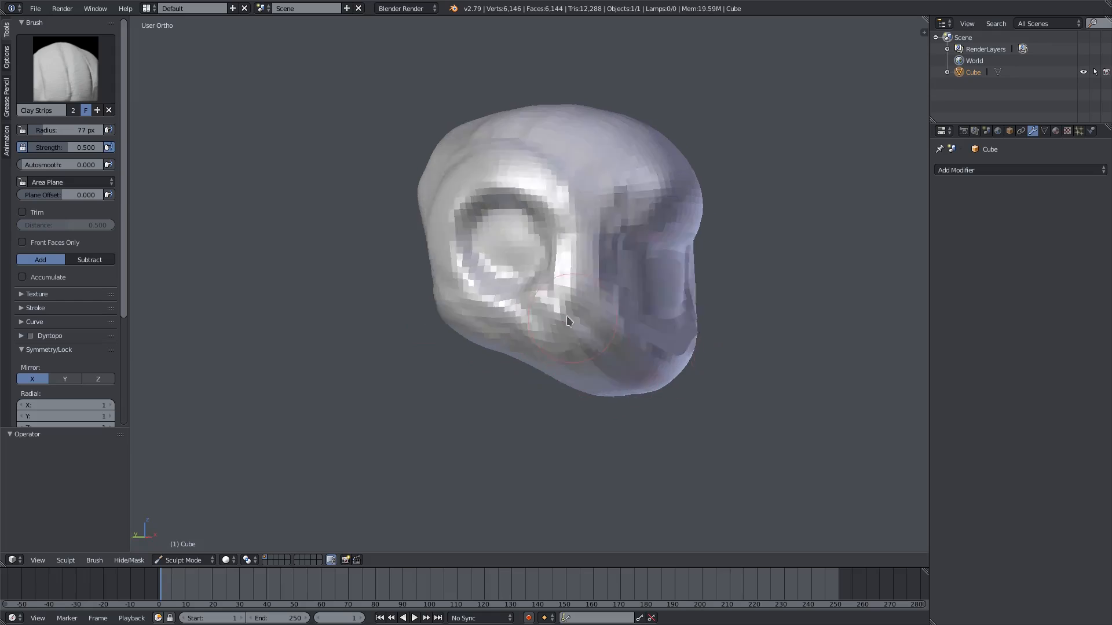
pyautogui.moveTo(567, 321); pyautogui.dragTo(507, 317)
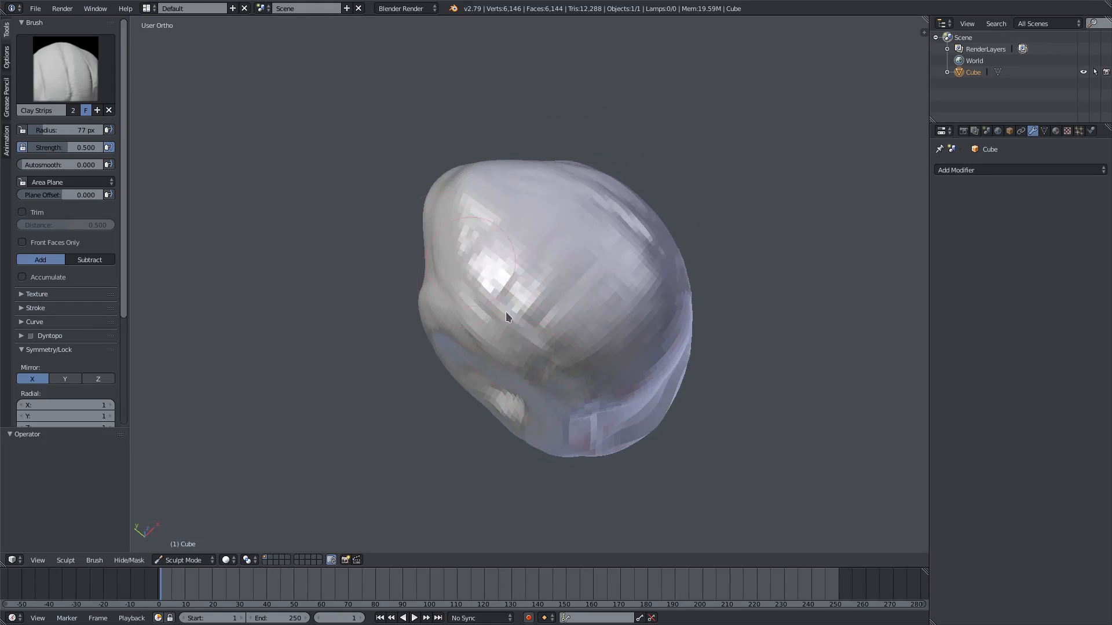
pyautogui.moveTo(507, 318); pyautogui.dragTo(464, 166)
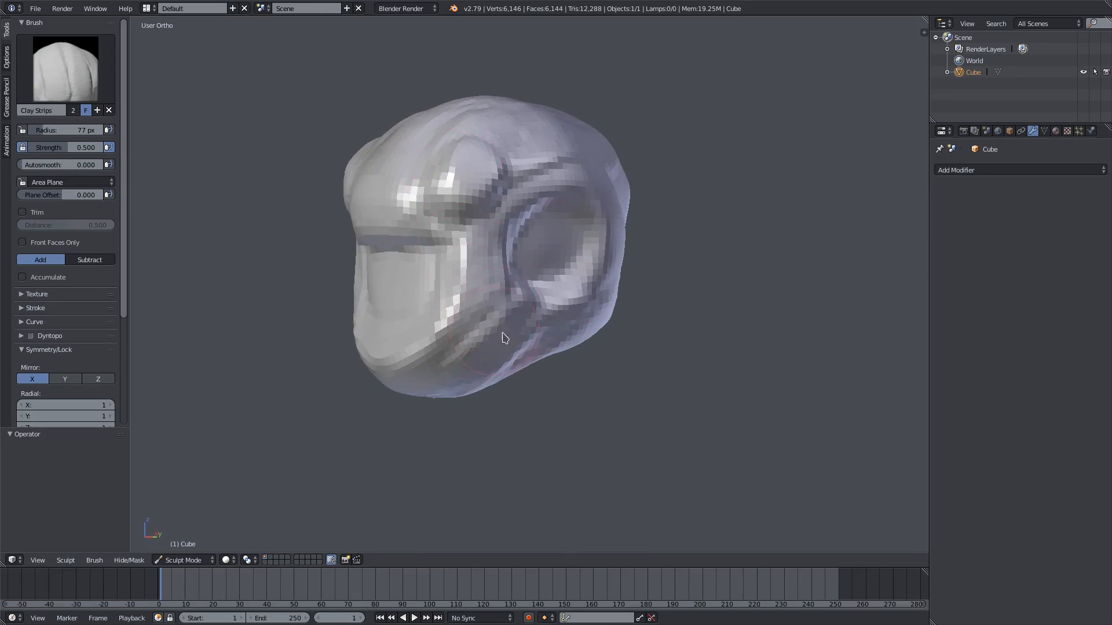
pyautogui.moveTo(503, 338); pyautogui.dragTo(521, 298)
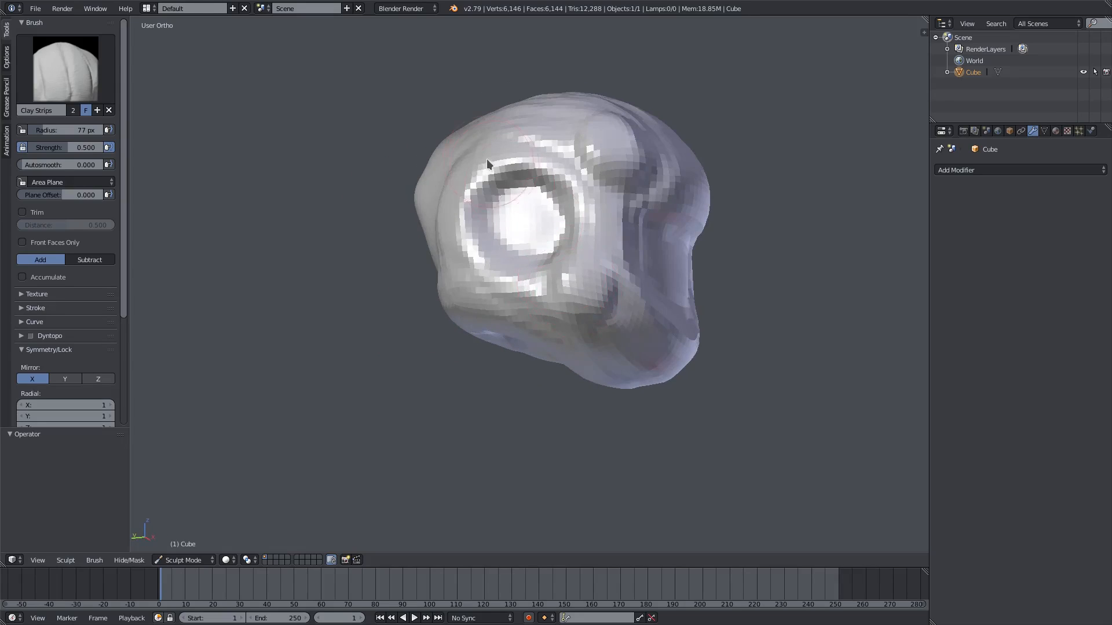
pyautogui.moveTo(487, 164); pyautogui.dragTo(466, 177)
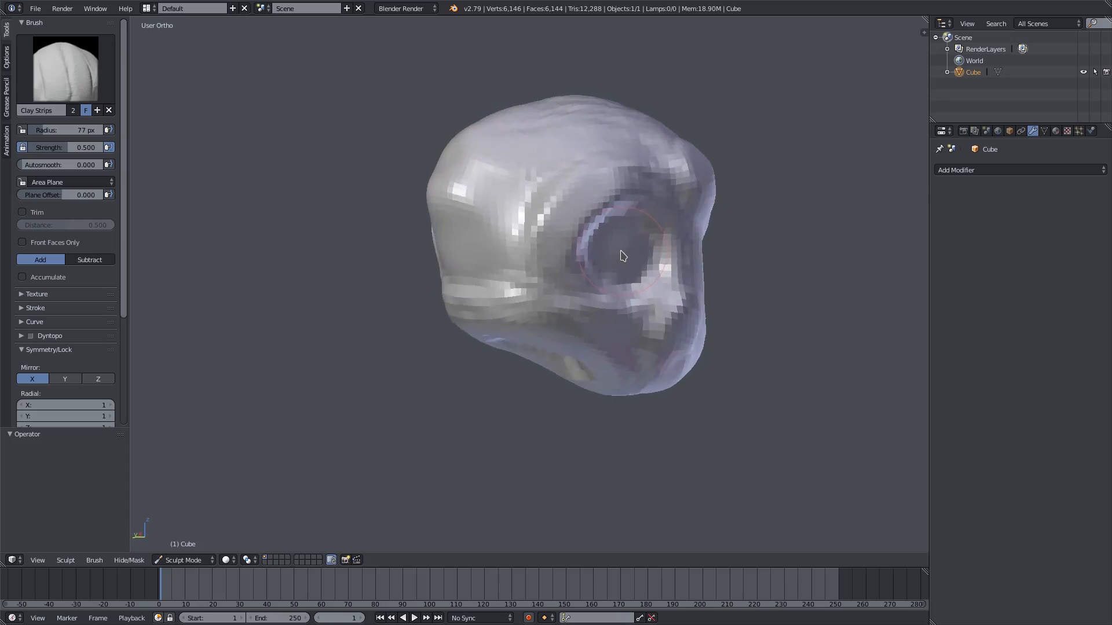
pyautogui.moveTo(620, 256); pyautogui.dragTo(319, 277)
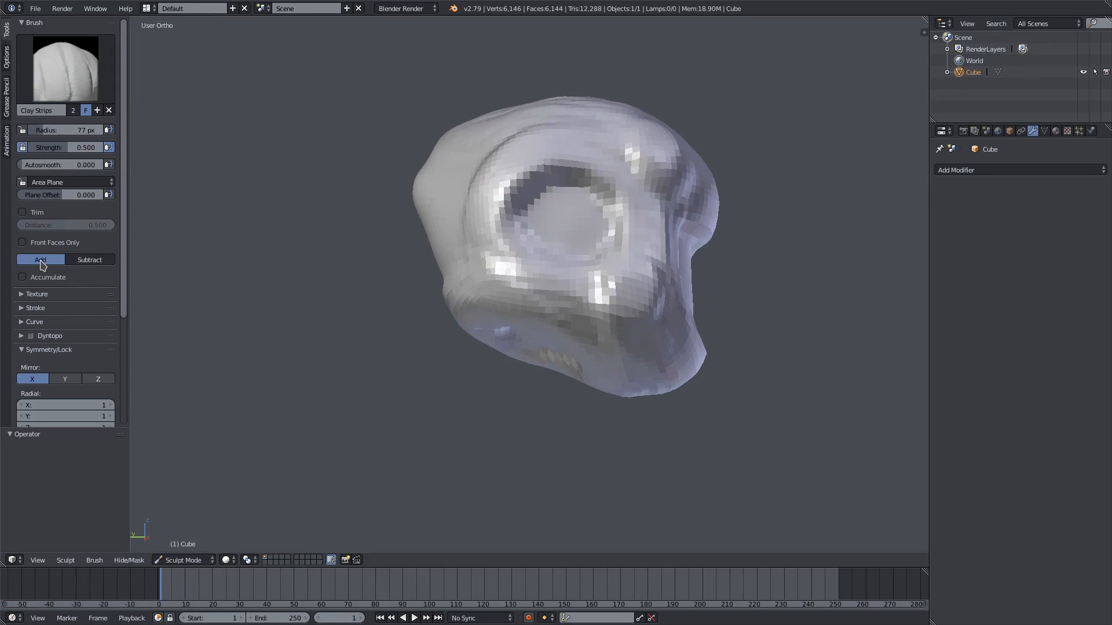
# Step: Switch Clay Strips to Subtract and carve the side eye socket and deeper front visor recess
pyautogui.click(89, 259)
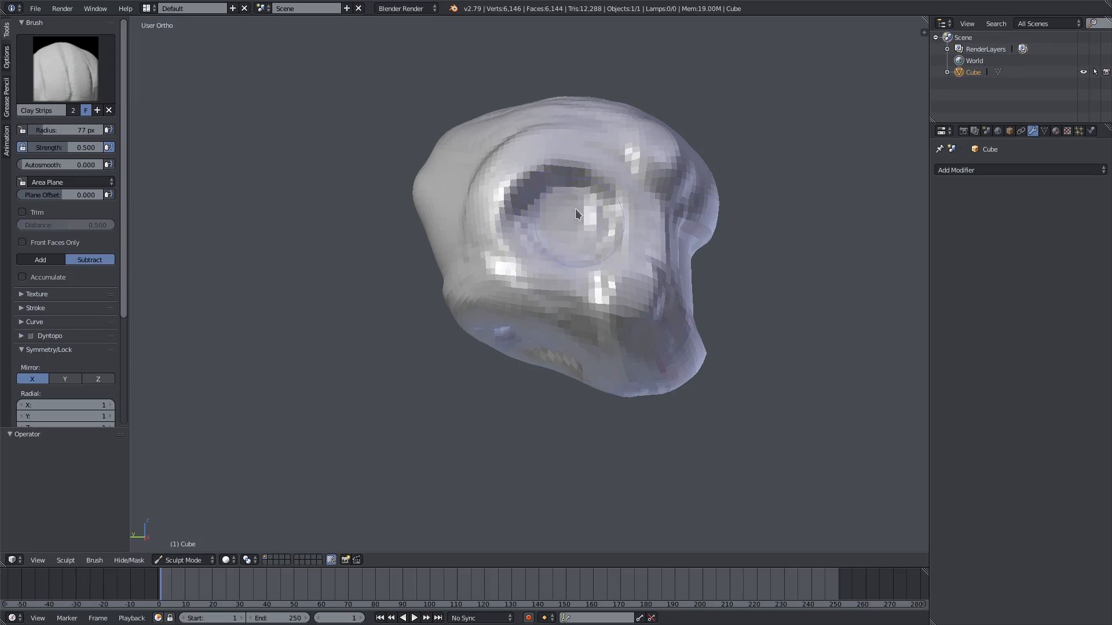
pyautogui.moveTo(576, 215); pyautogui.dragTo(586, 246)
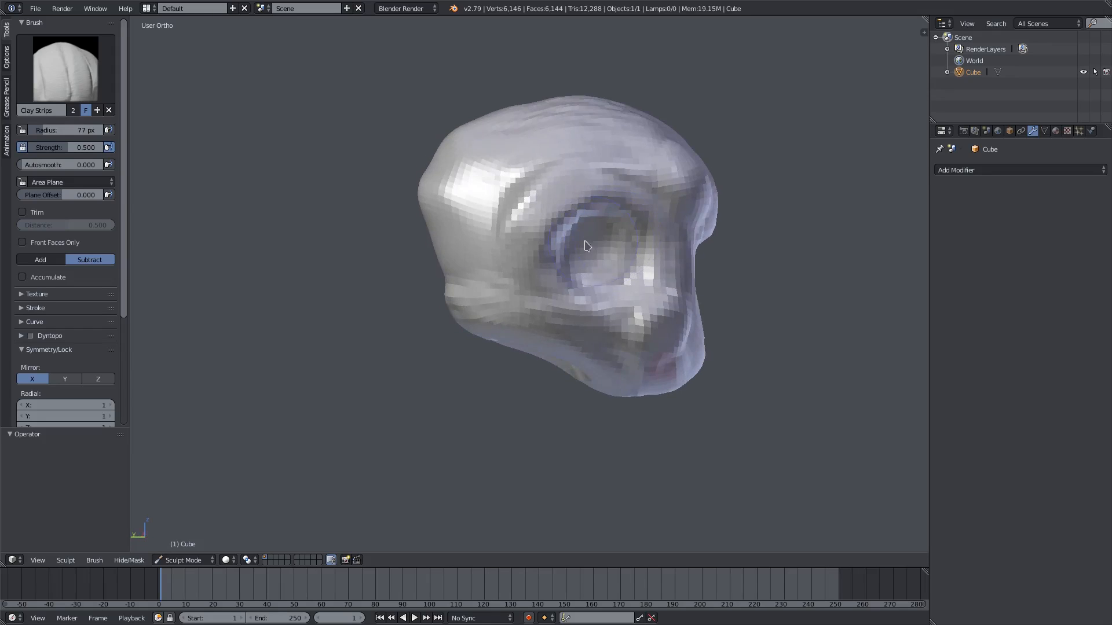
pyautogui.moveTo(585, 246); pyautogui.dragTo(494, 259)
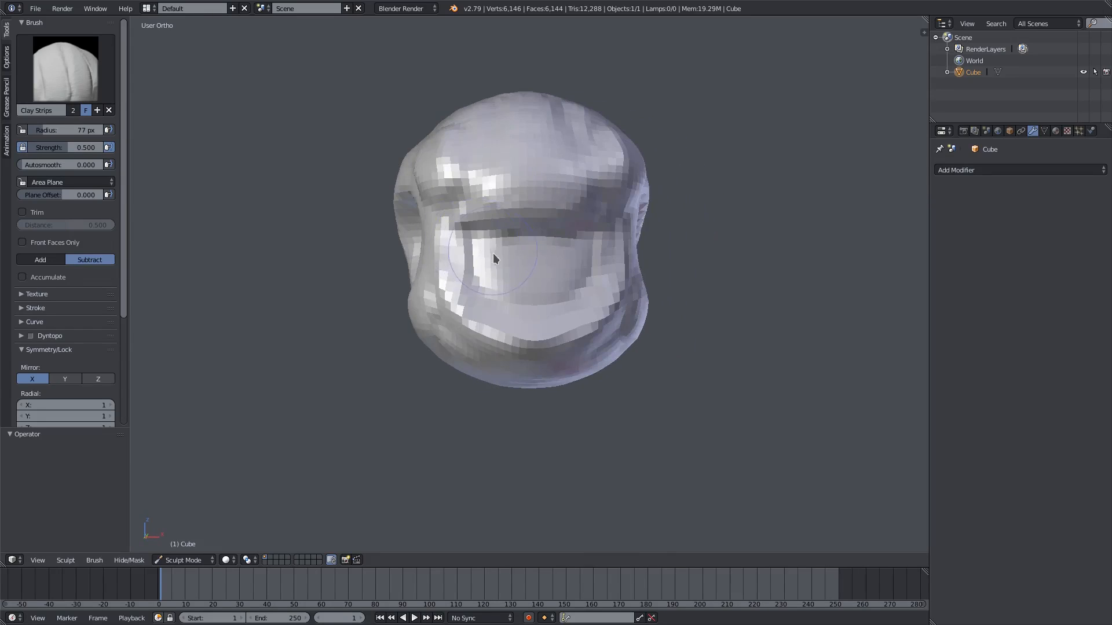
pyautogui.moveTo(494, 259); pyautogui.dragTo(514, 266)
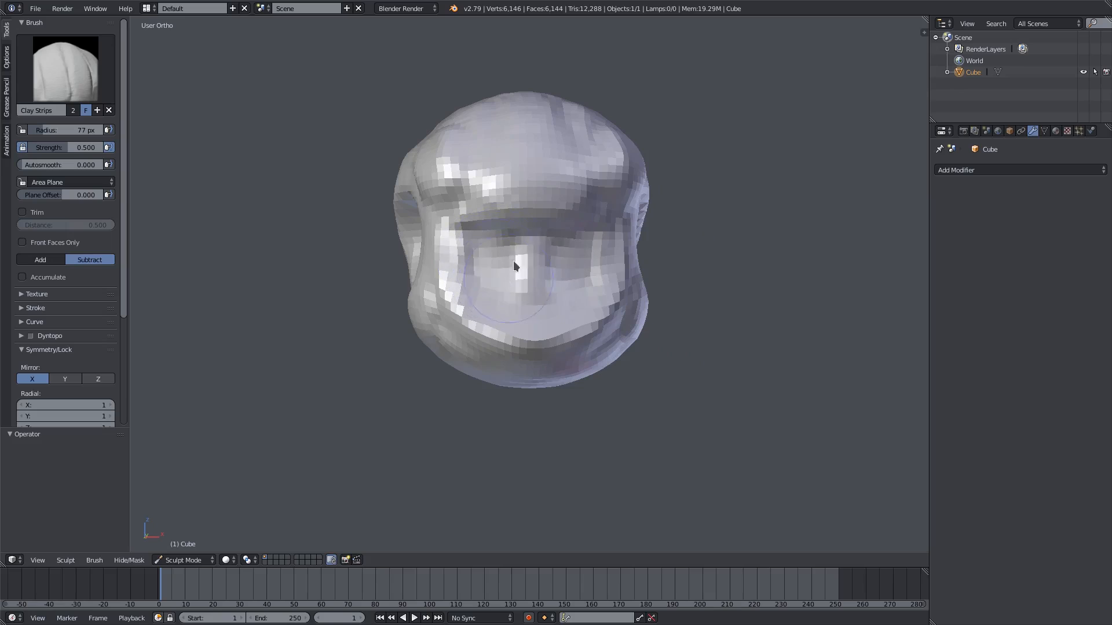
pyautogui.moveTo(514, 266); pyautogui.dragTo(635, 234)
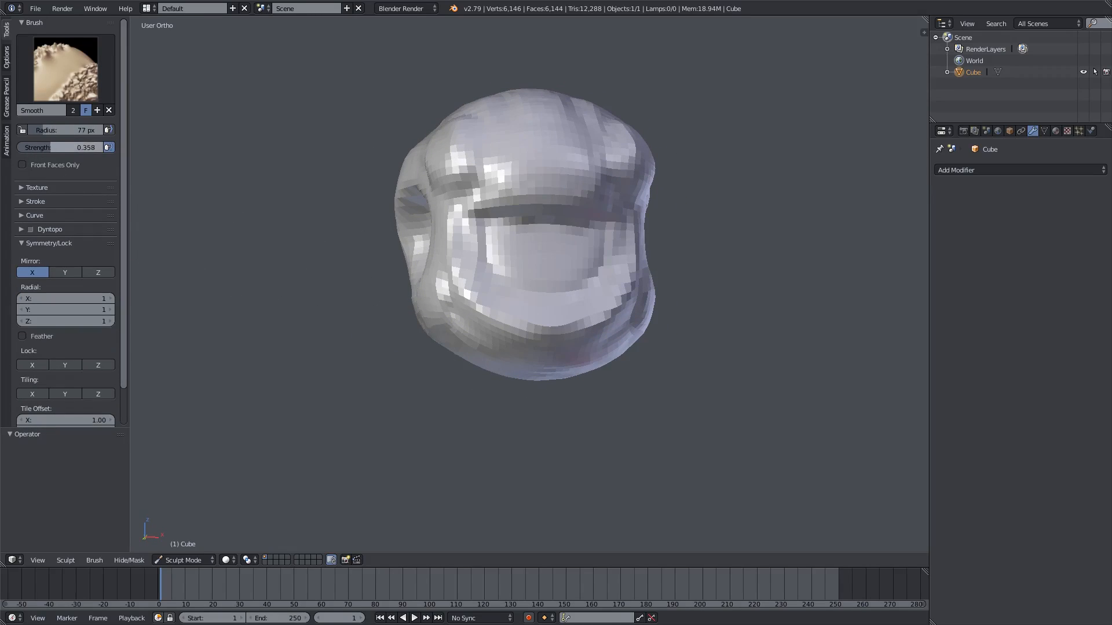
# Step: Pinch the upper and lower visor creases sharper, then remove the Subdivision Surface preview
pyautogui.moveTo(511, 325); pyautogui.dragTo(510, 325)
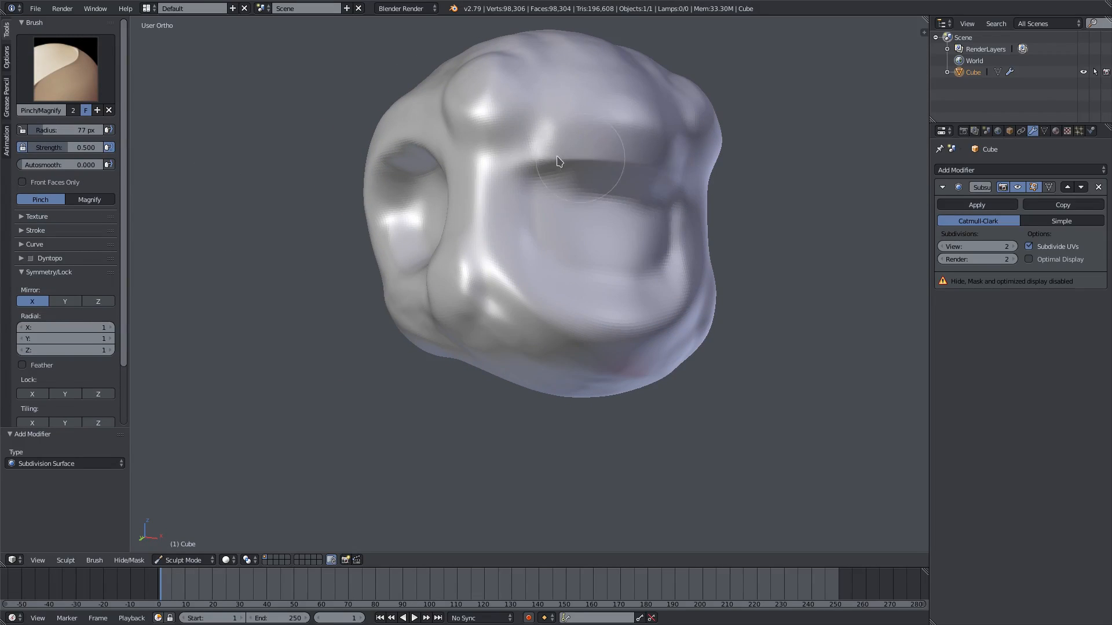
pyautogui.moveTo(556, 161); pyautogui.dragTo(401, 343)
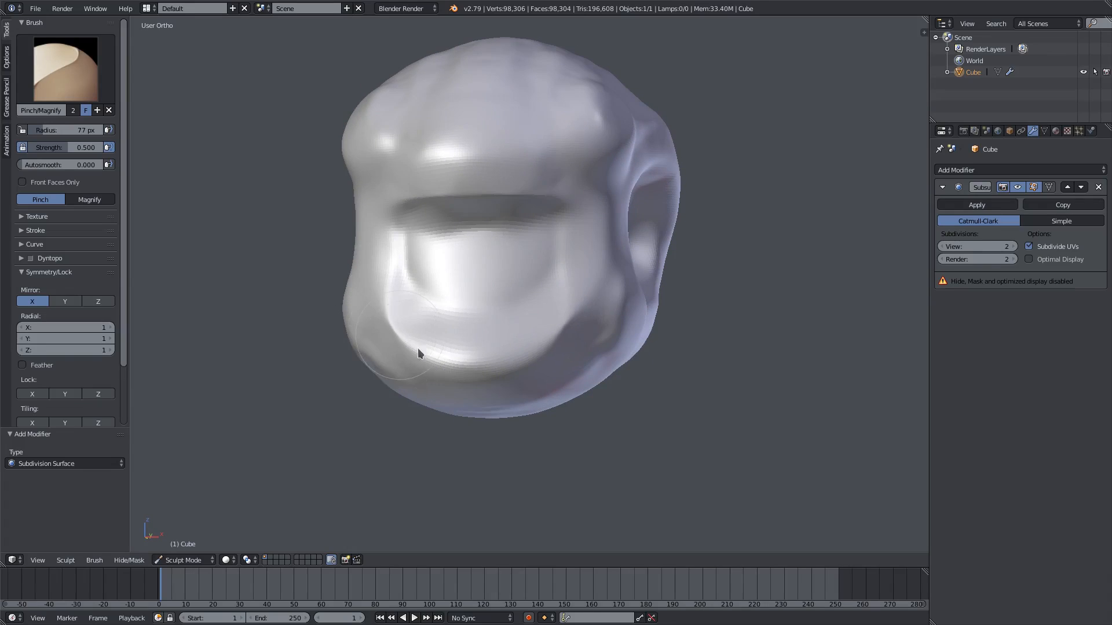
pyautogui.moveTo(418, 354); pyautogui.dragTo(457, 365)
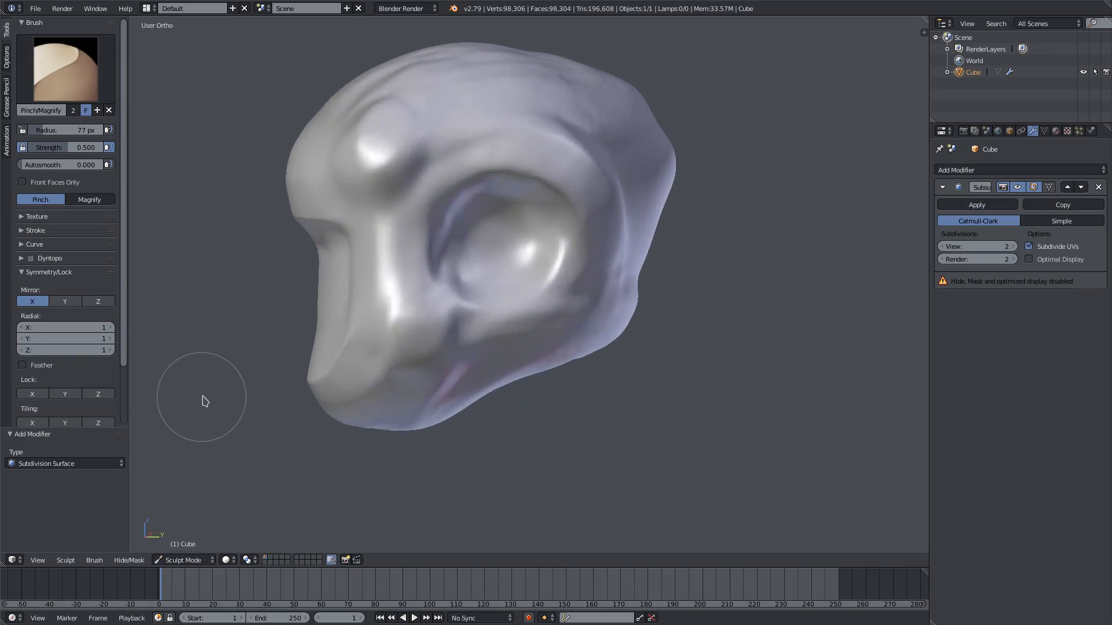
pyautogui.click(1098, 187)
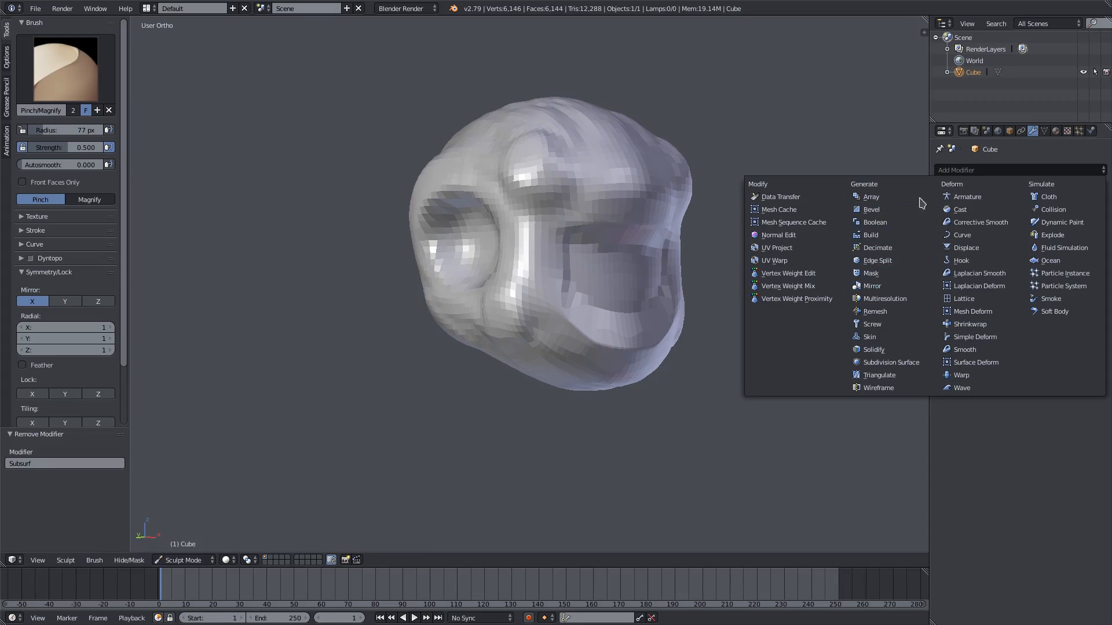
# Step: Add a Decimate modifier set to Un-Subdivide with 2 iterations, reducing the head to 1,536 faces
pyautogui.click(877, 248)
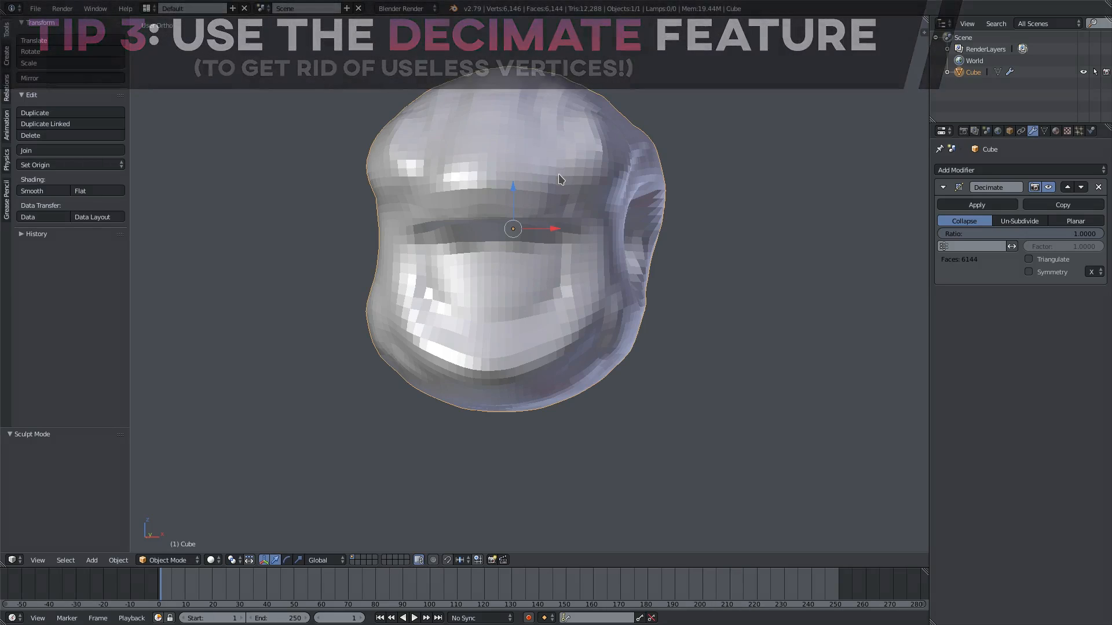
pyautogui.press('Tab')
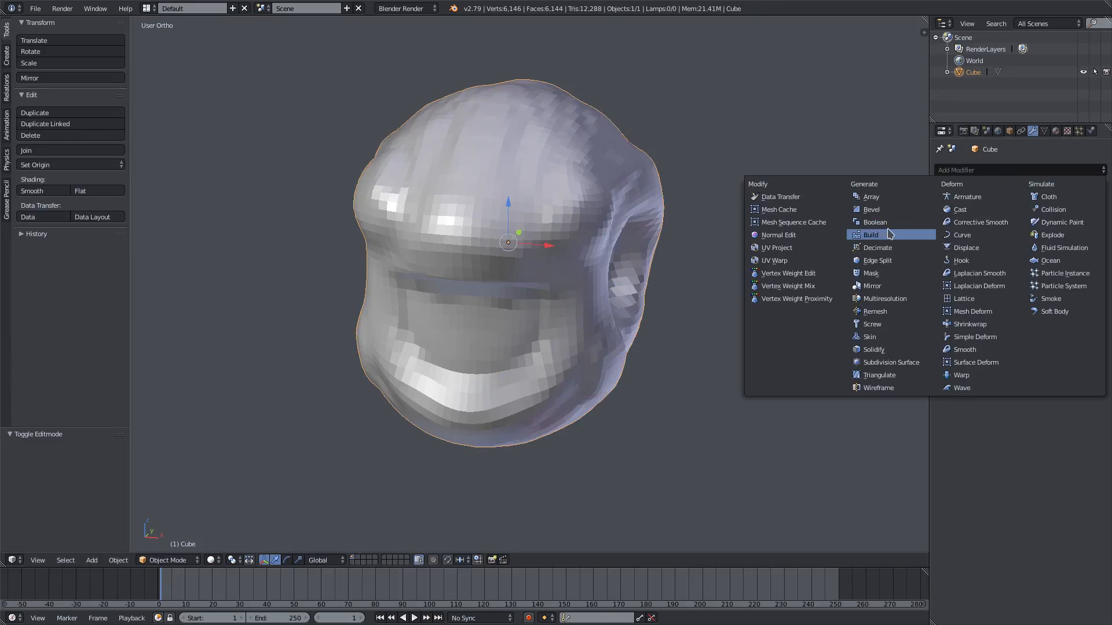
pyautogui.click(877, 248)
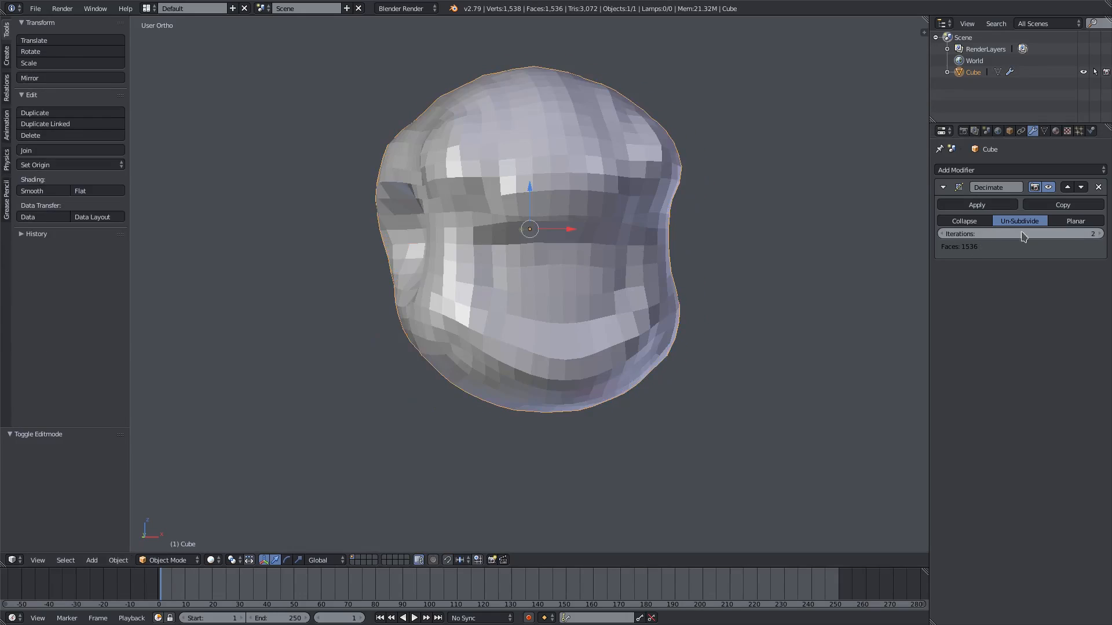
pyautogui.moveTo(561, 316)
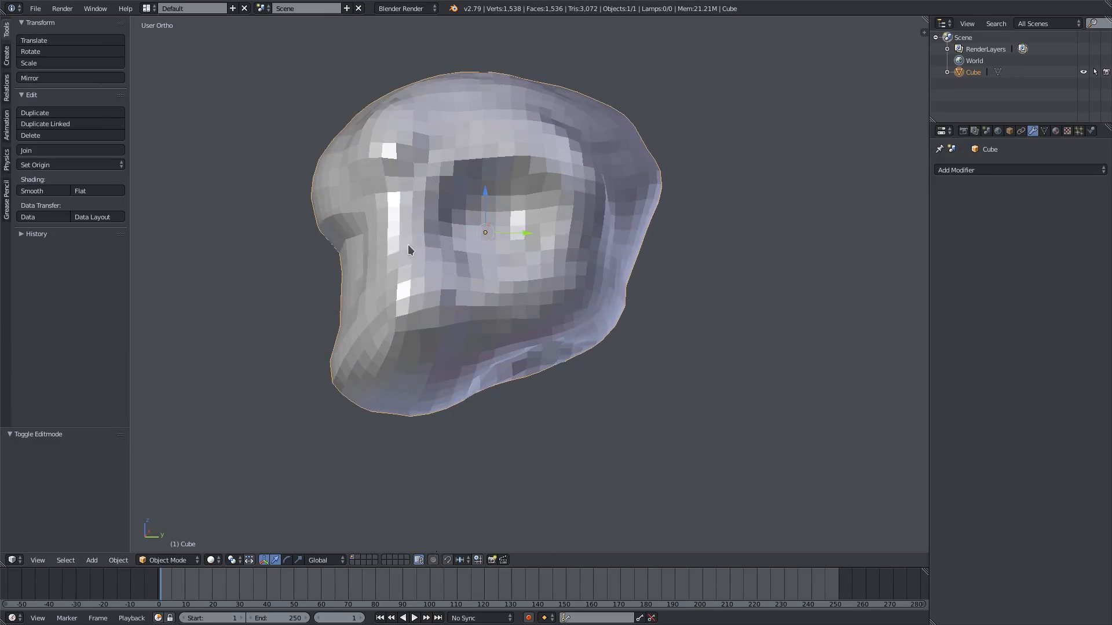
# Step: Add and apply a level-3 Subdivision Surface, making the head a 98,306-vertex mesh
pyautogui.moveTo(408, 249); pyautogui.dragTo(560, 213)
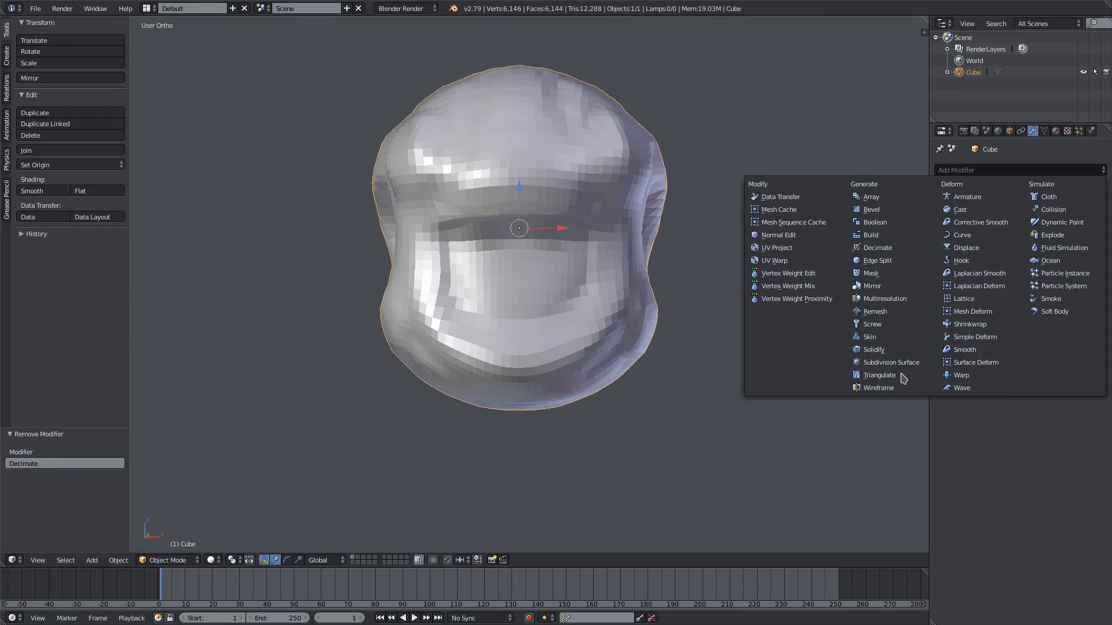
pyautogui.click(889, 362)
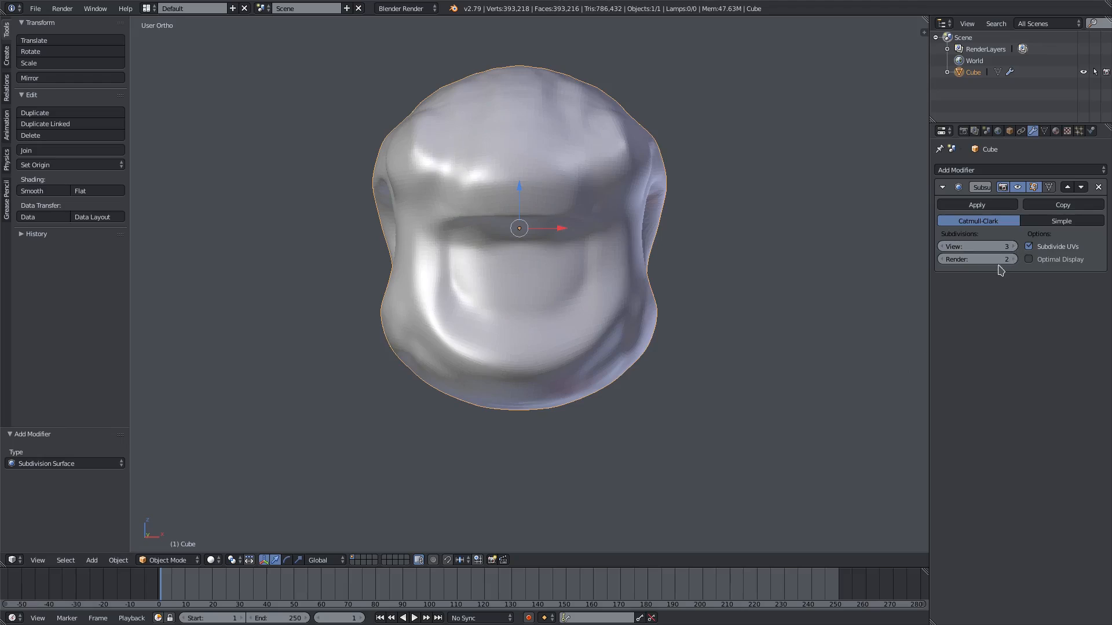
pyautogui.click(977, 205)
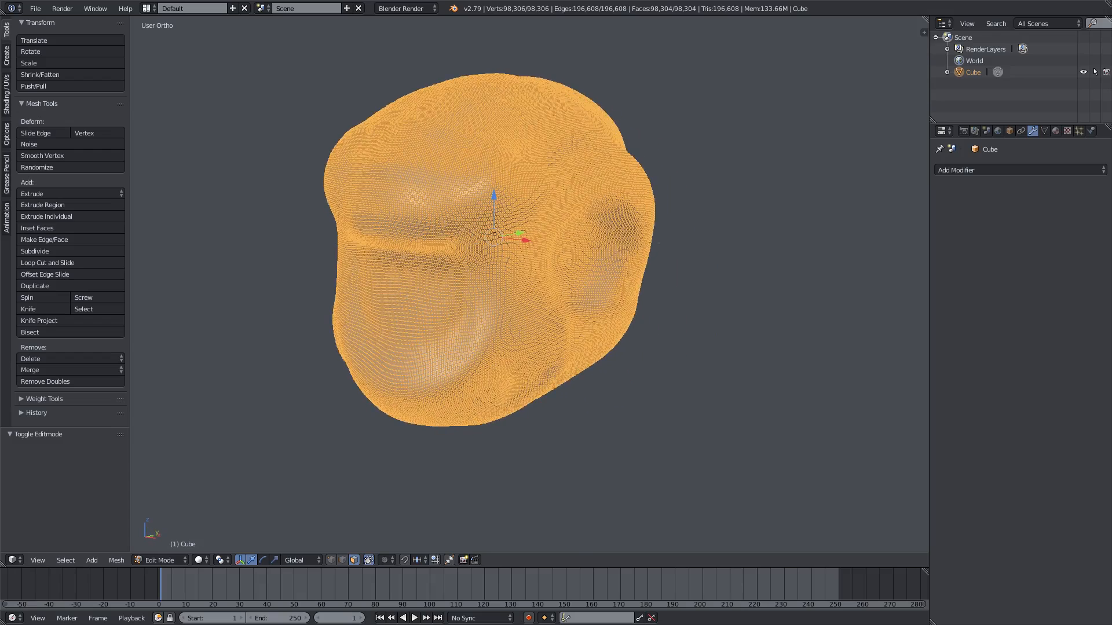
# Step: Add and apply a Decimate Un-Subdivide modifier, cutting the head to 3,132 vertices
pyautogui.click(957, 170)
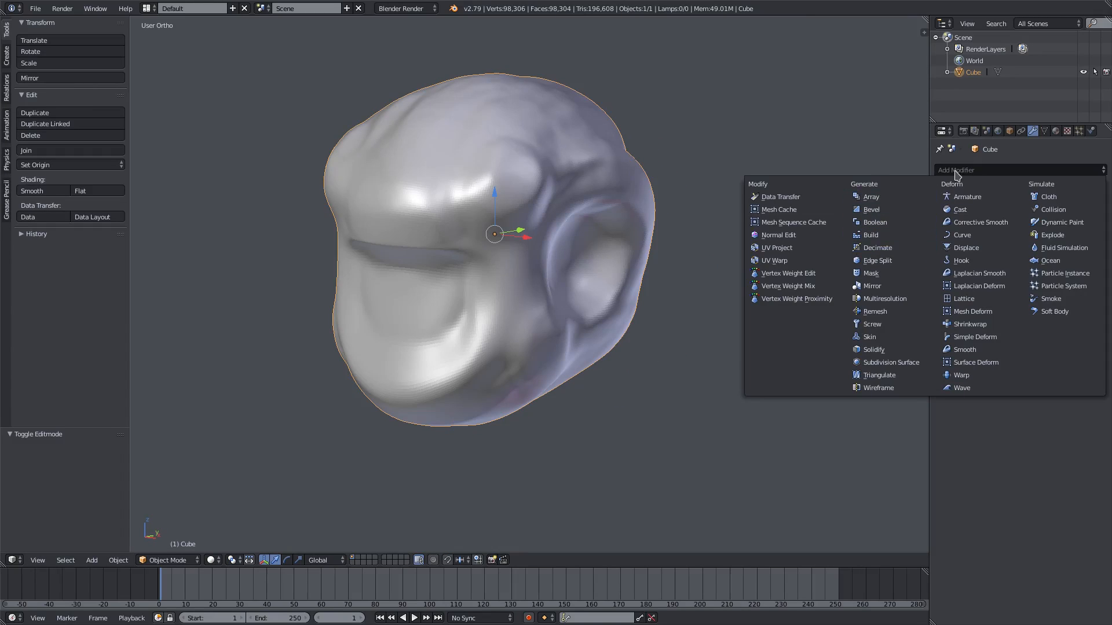
pyautogui.click(877, 248)
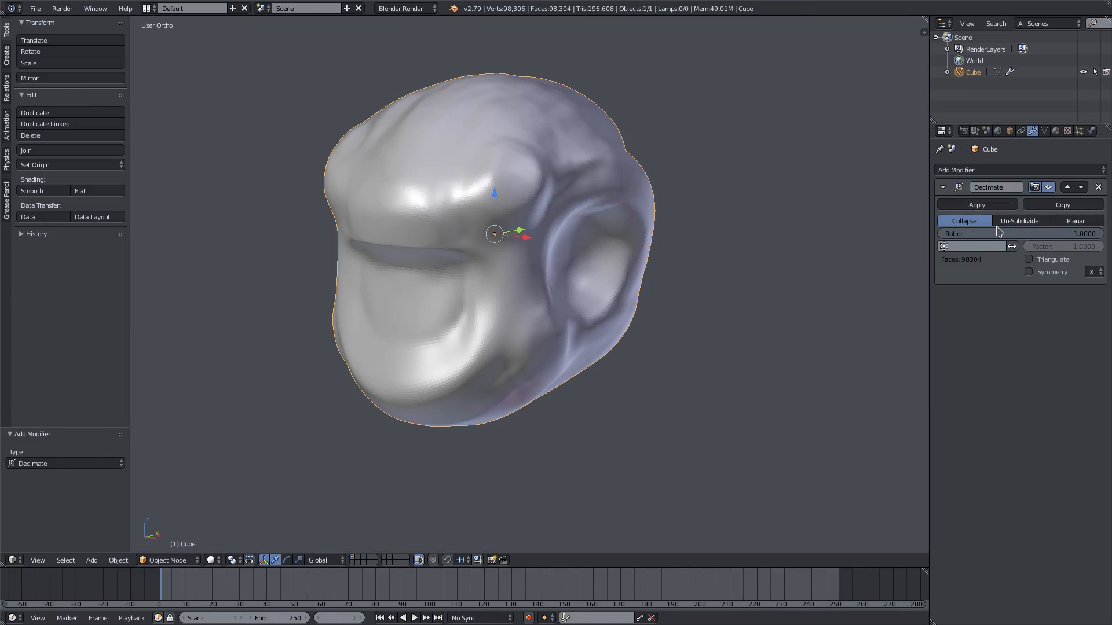
pyautogui.click(1019, 220)
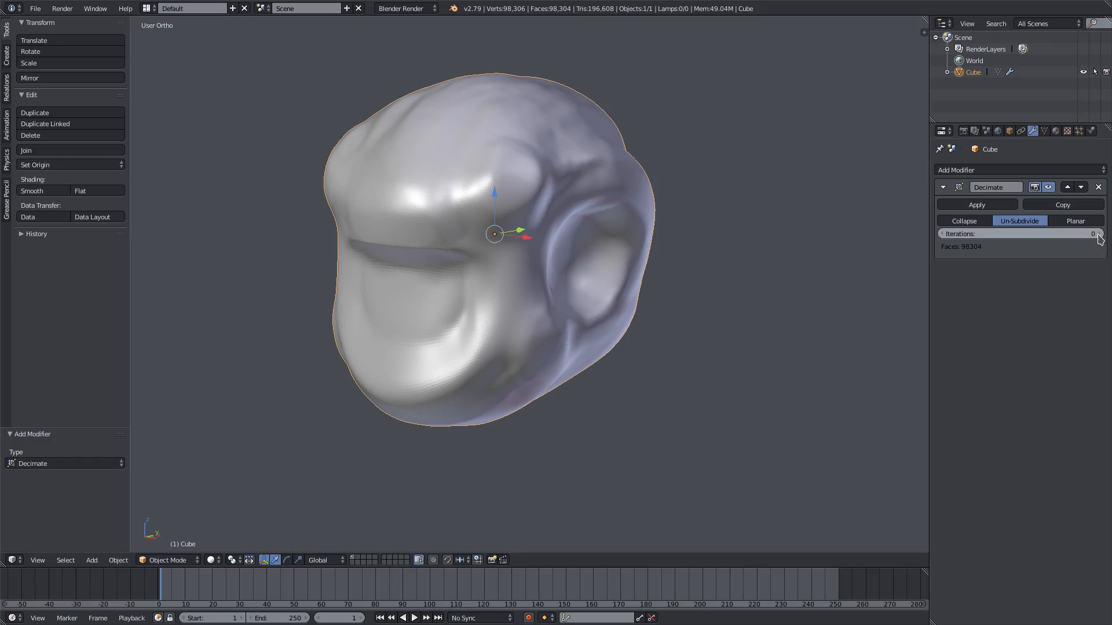
pyautogui.moveTo(1063, 292)
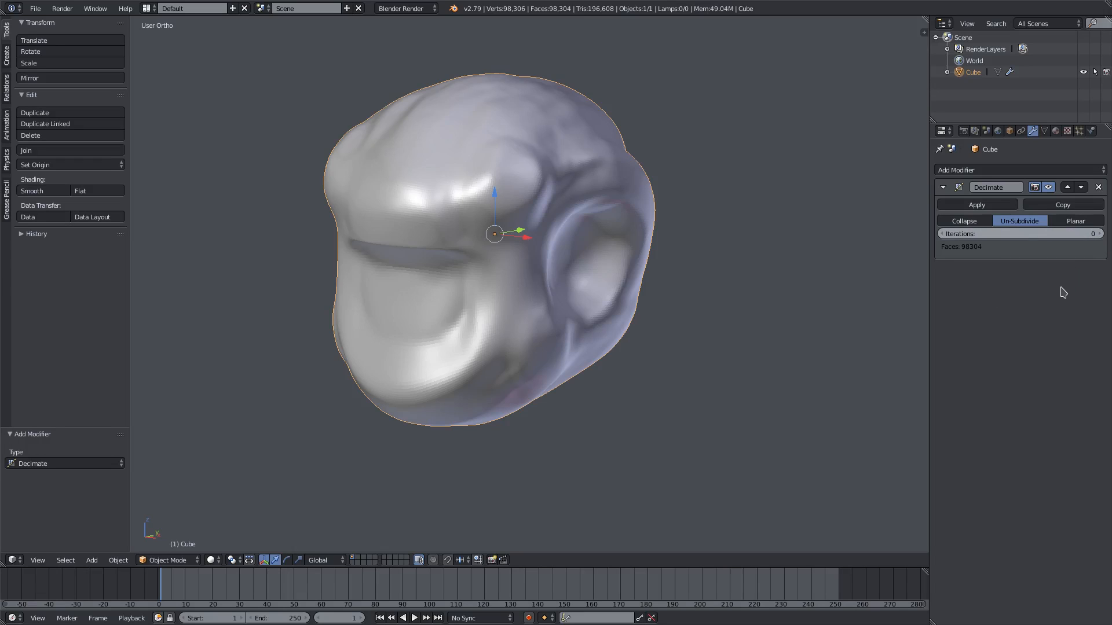
pyautogui.click(977, 205)
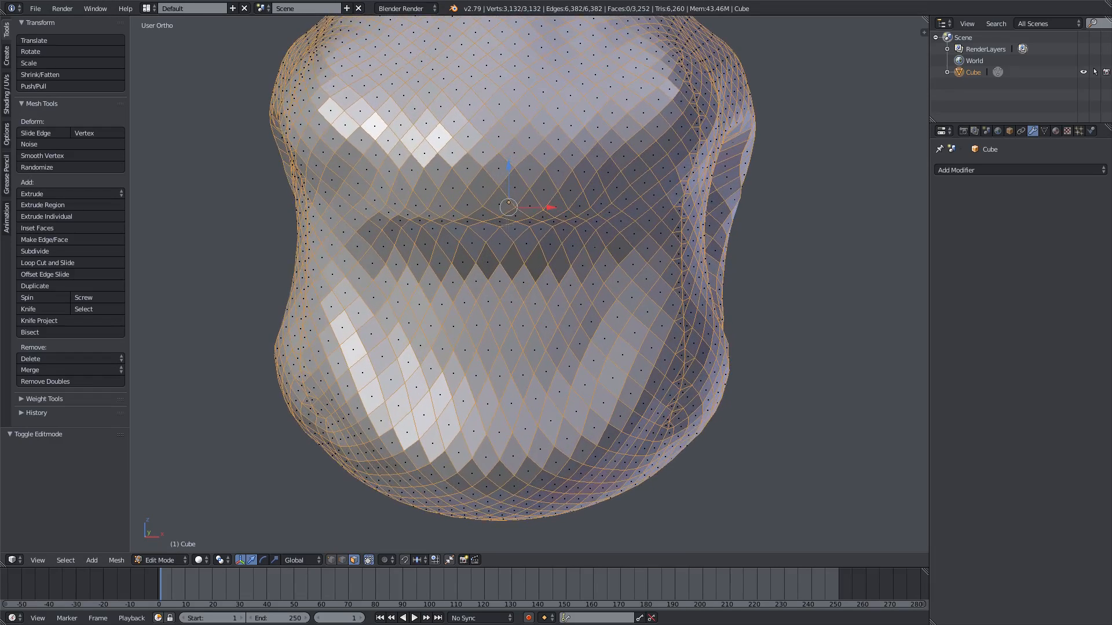
# Step: Inspect the reduced 3,132-vertex head's edge layout and return to Object Mode
pyautogui.press('Tab')
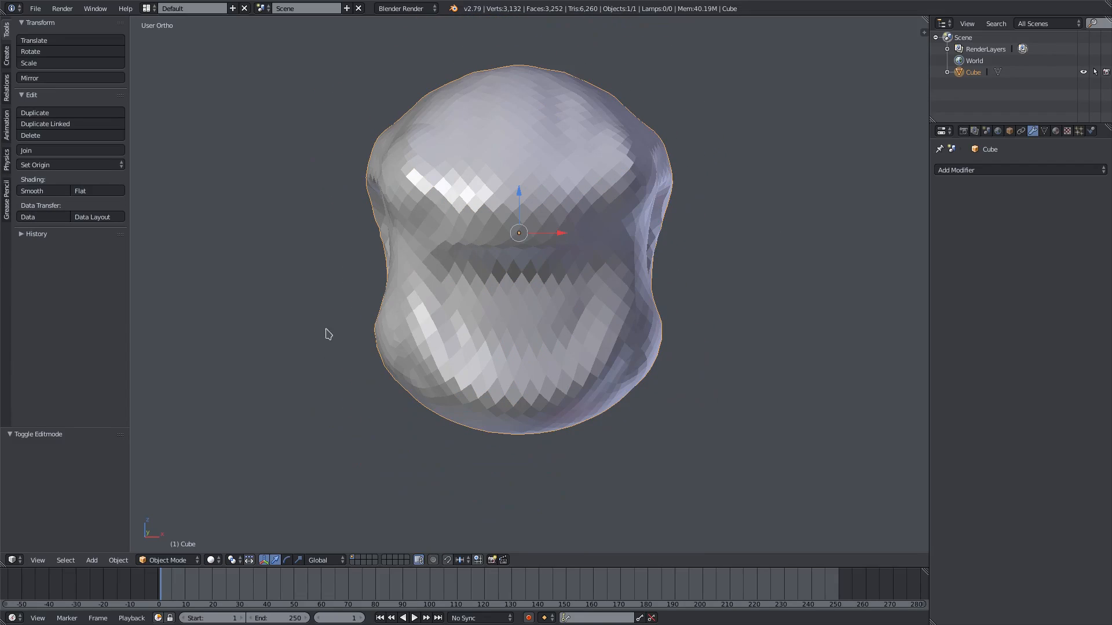
pyautogui.moveTo(469, 373)
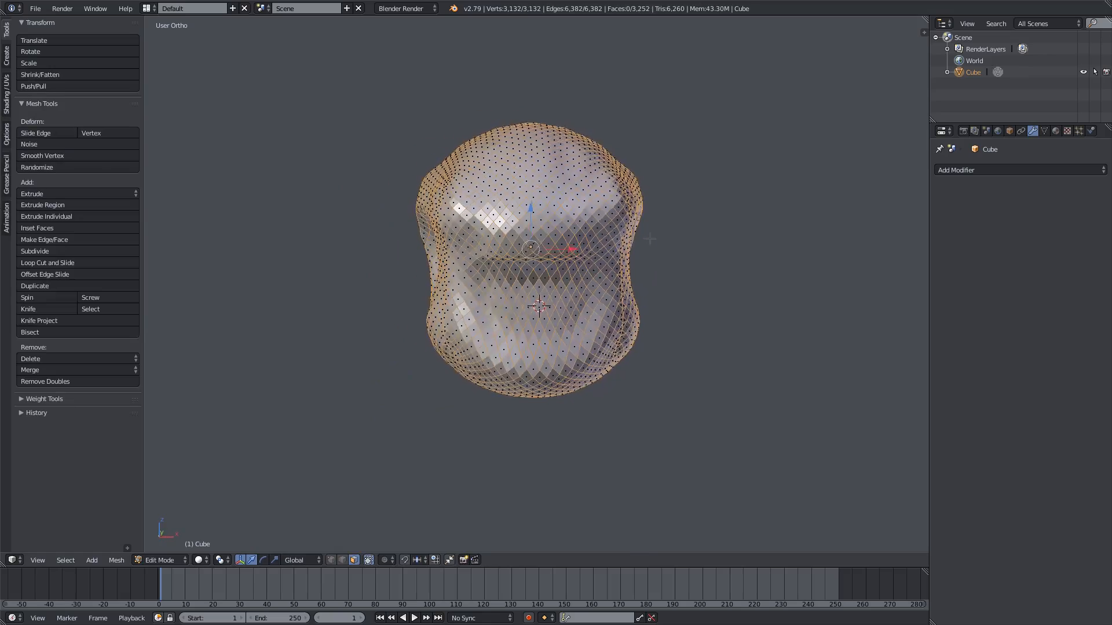
pyautogui.click(162, 560)
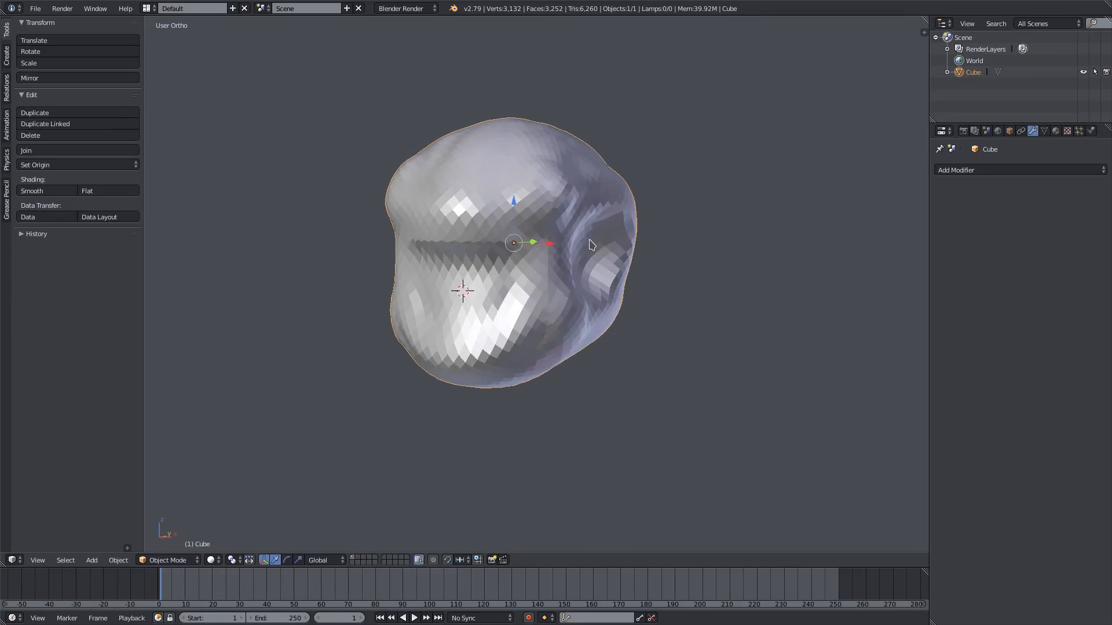